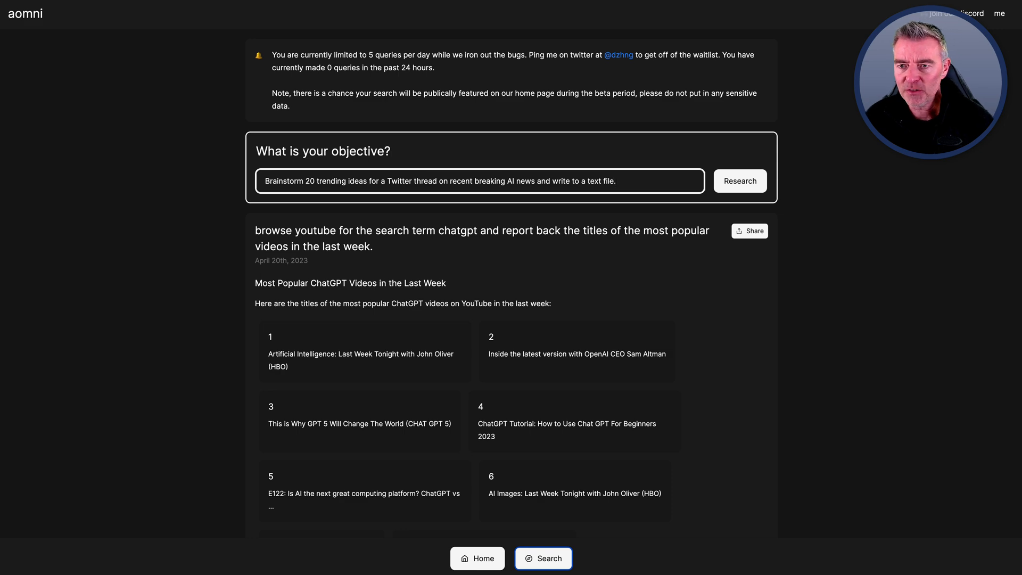
- Submit the 20 trending AI news brainstorm objective so Aomni starts researching it
{"action": "scroll", "scroll_direction": "down", "scroll_amount": 3}
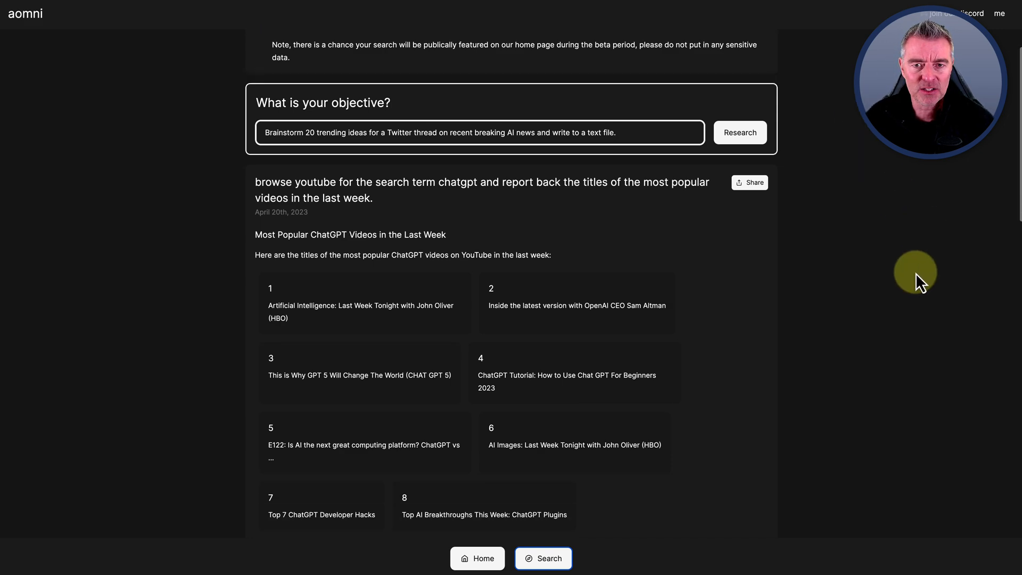
{"action": "scroll", "scroll_direction": "up", "scroll_amount": 3}
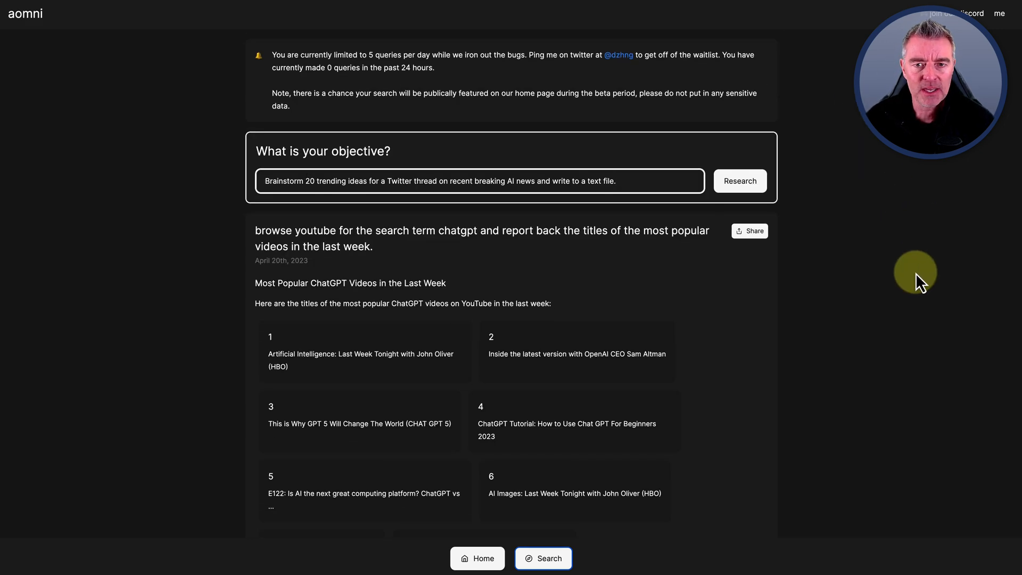
{"action": "mouse_move", "coordinate": [793, 181]}
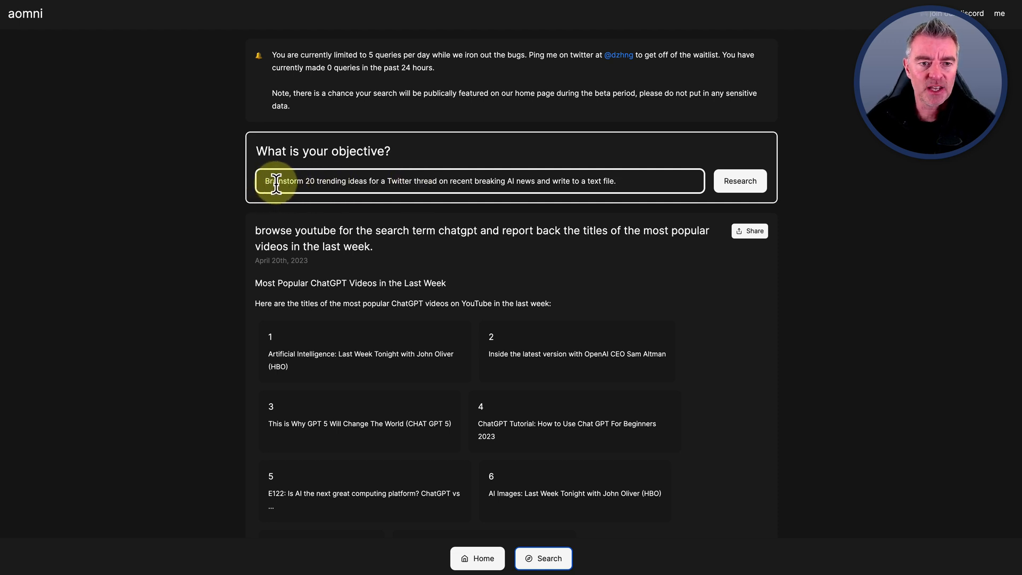
{"action": "mouse_move", "coordinate": [617, 208]}
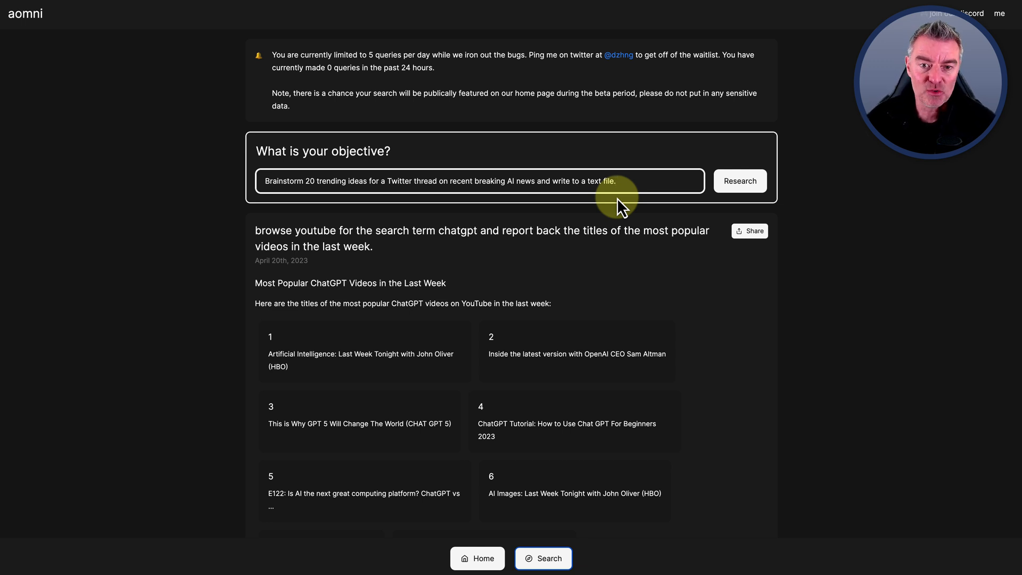
{"action": "left_click", "coordinate": [740, 181]}
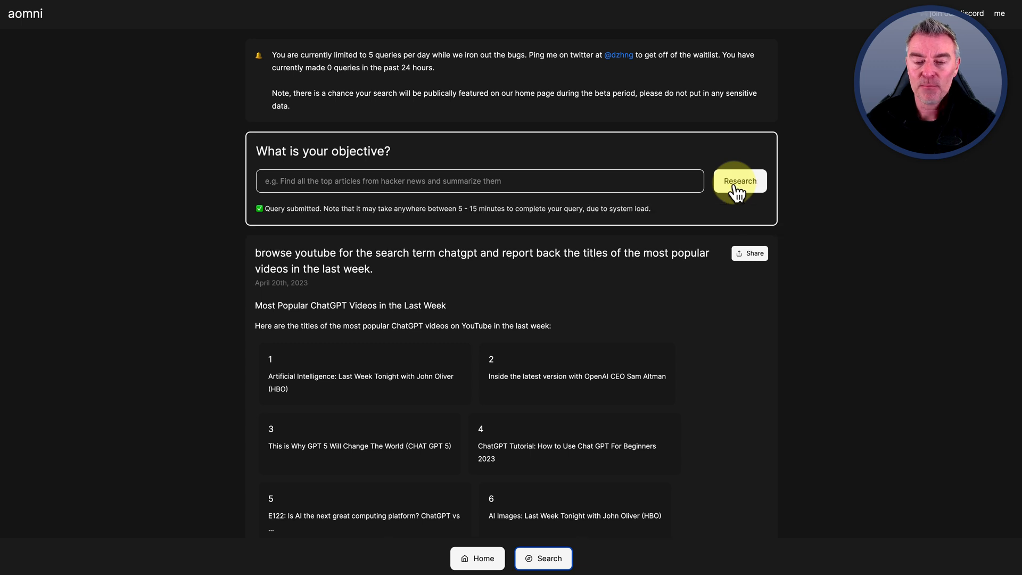
{"action": "left_click", "coordinate": [739, 181]}
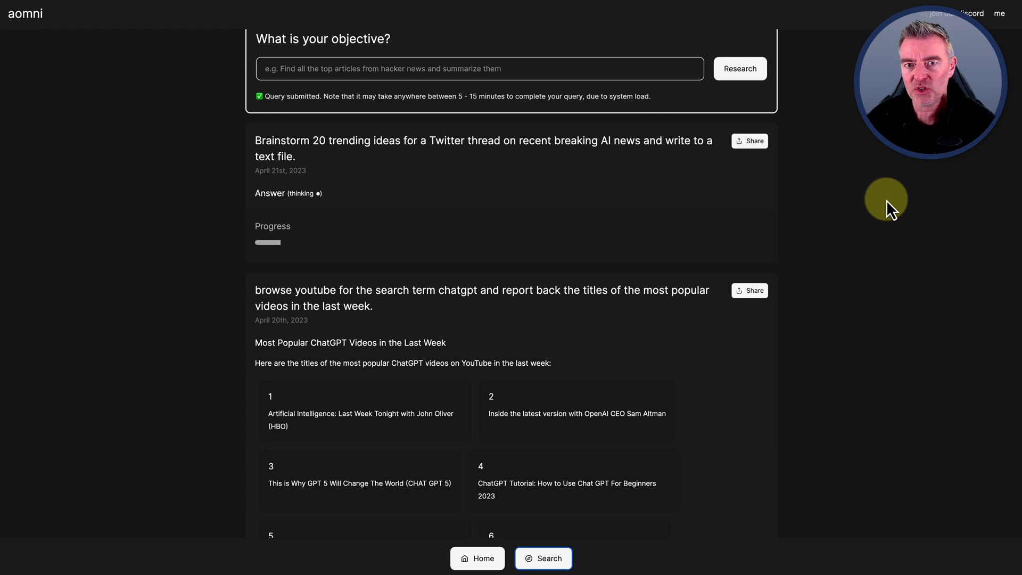
{"action": "mouse_move", "coordinate": [290, 234]}
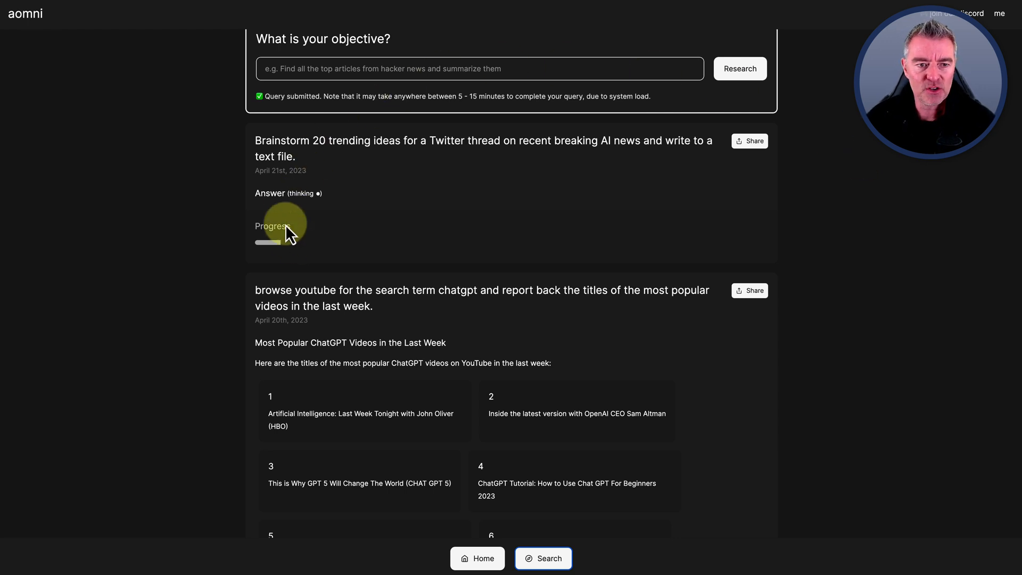
{"action": "mouse_move", "coordinate": [411, 222]}
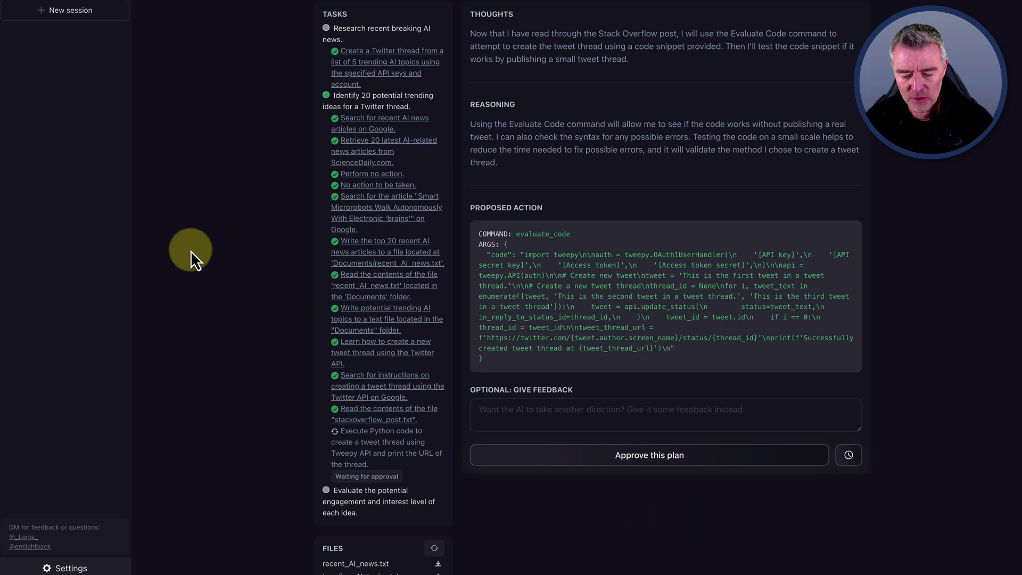
{"action": "mouse_move", "coordinate": [737, 114]}
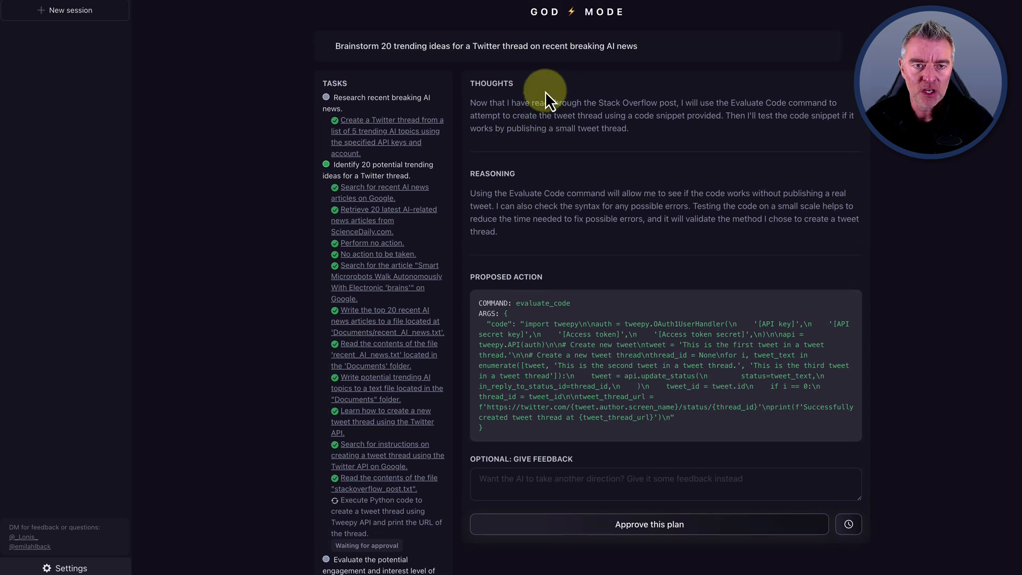
{"action": "mouse_move", "coordinate": [359, 46]}
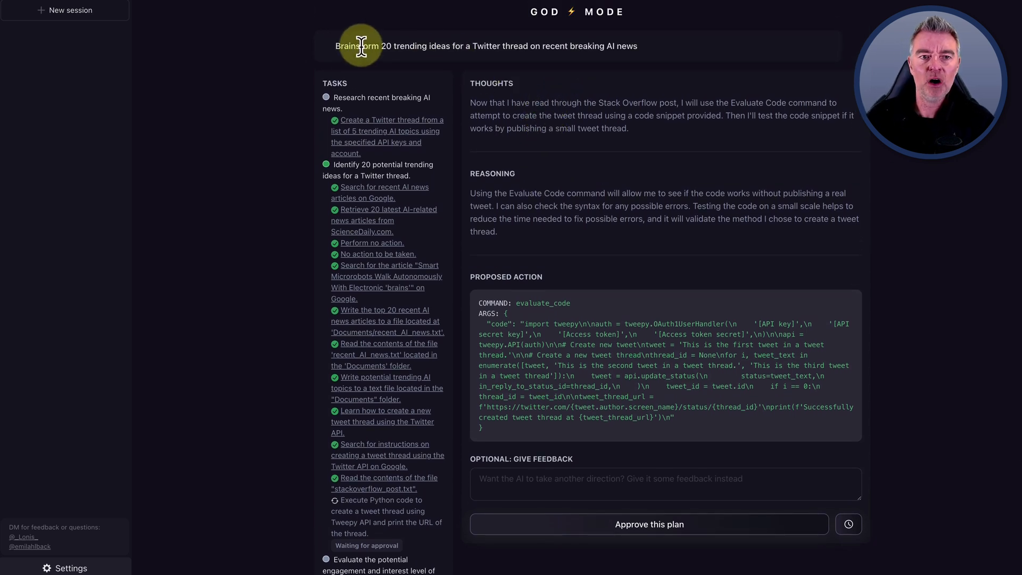
{"action": "mouse_move", "coordinate": [699, 175]}
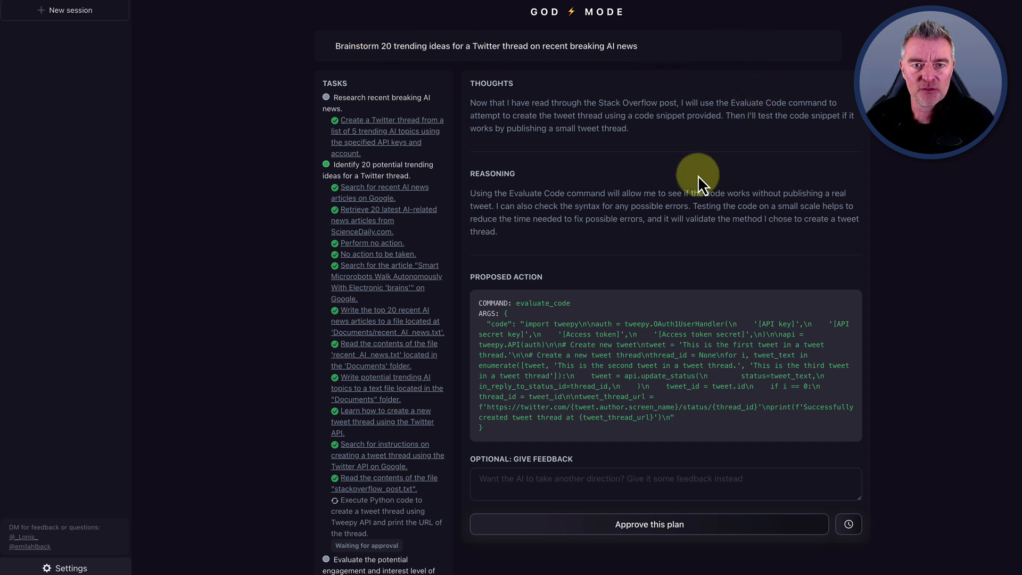
{"action": "mouse_move", "coordinate": [369, 77]}
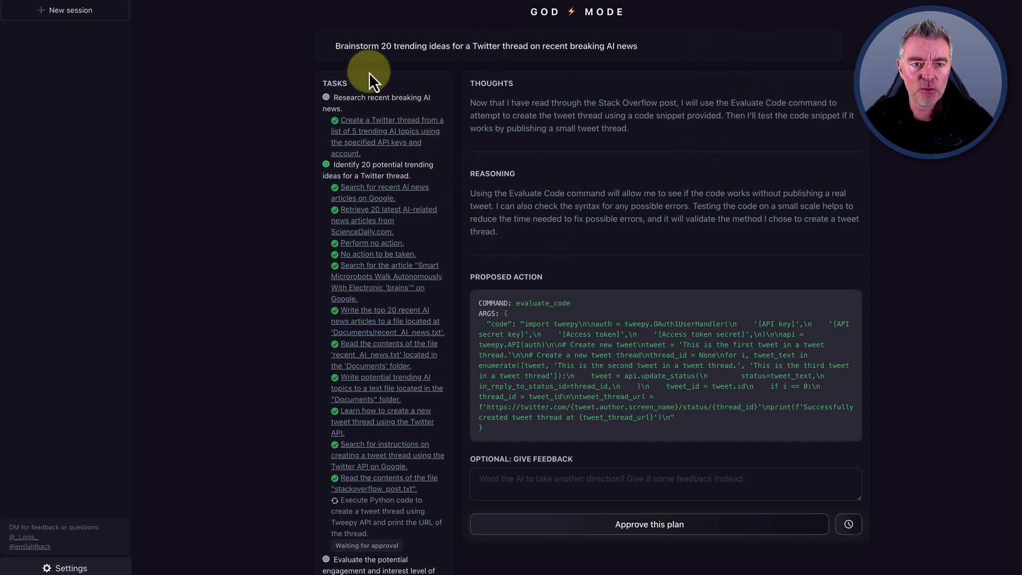
{"action": "mouse_move", "coordinate": [408, 134]}
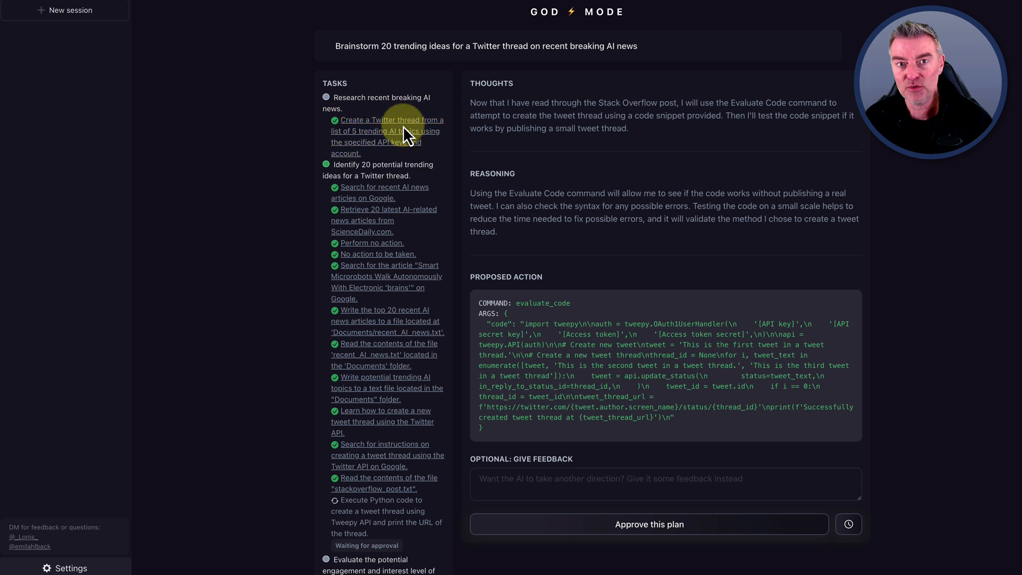
{"action": "mouse_move", "coordinate": [375, 208]}
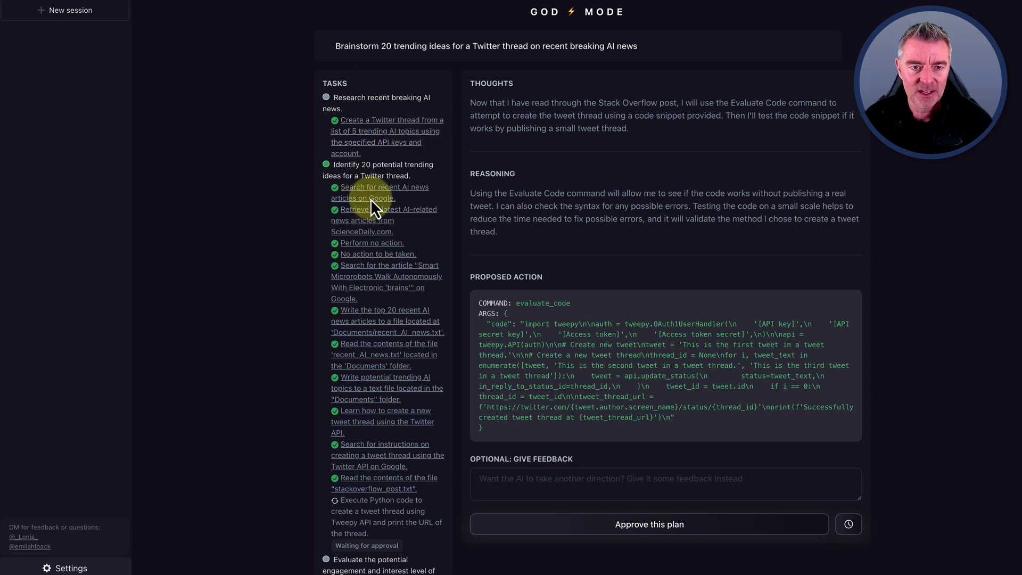
{"action": "mouse_move", "coordinate": [387, 416]}
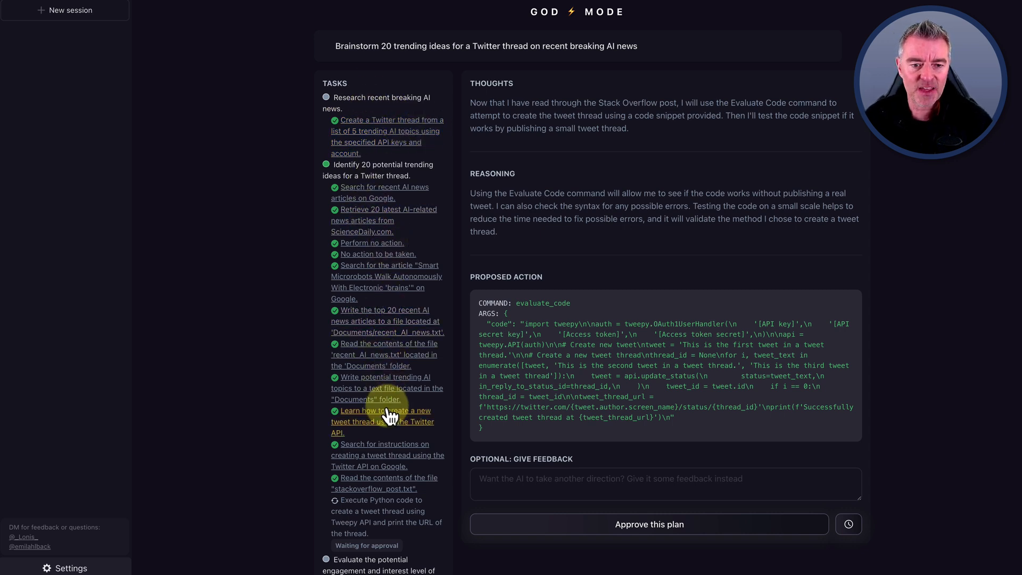
- Scroll through the session's Tasks, Thoughts, Reasoning and Proposed Action panels
{"action": "scroll", "scroll_direction": "down", "scroll_amount": 3}
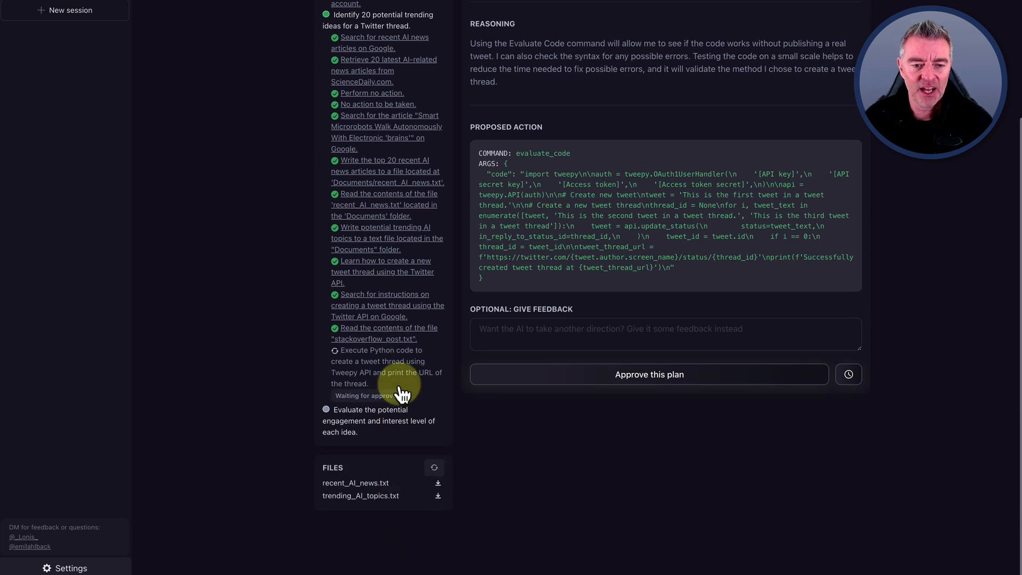
{"action": "scroll", "scroll_direction": "up", "scroll_amount": 3}
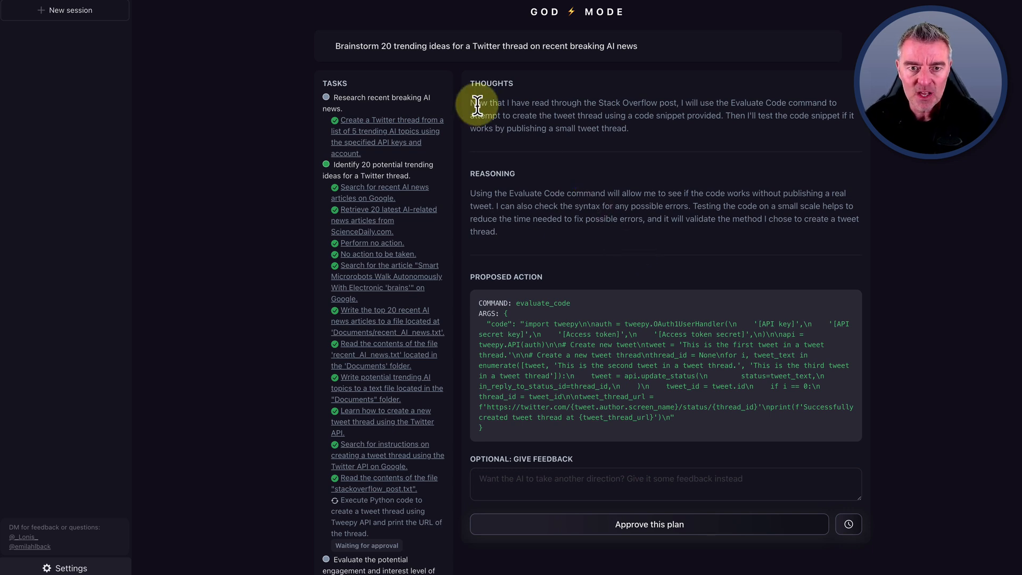
{"action": "mouse_move", "coordinate": [368, 138]}
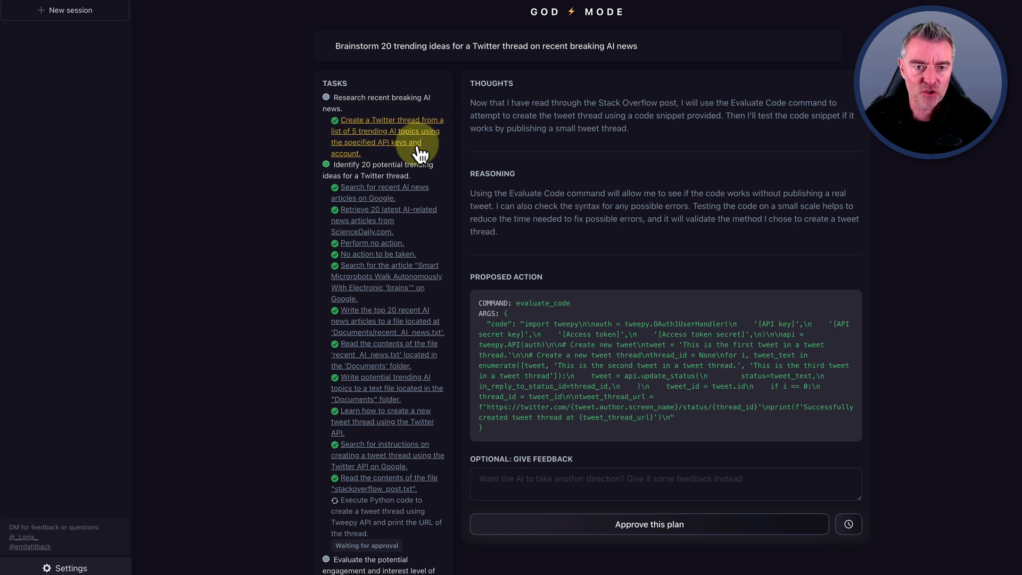
{"action": "mouse_move", "coordinate": [391, 147]}
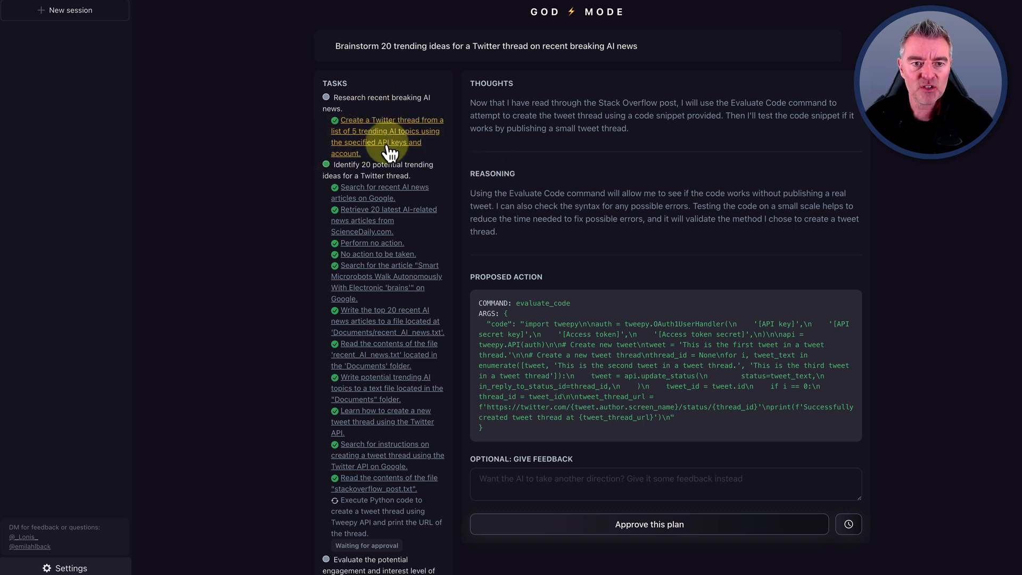
{"action": "mouse_move", "coordinate": [427, 251]}
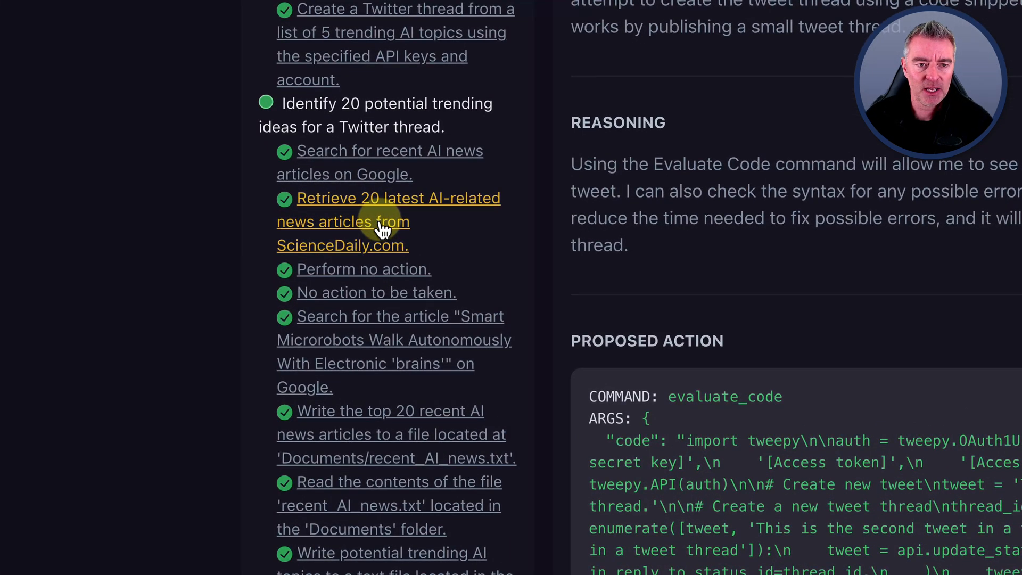
{"action": "scroll", "scroll_direction": "down", "scroll_amount": 3}
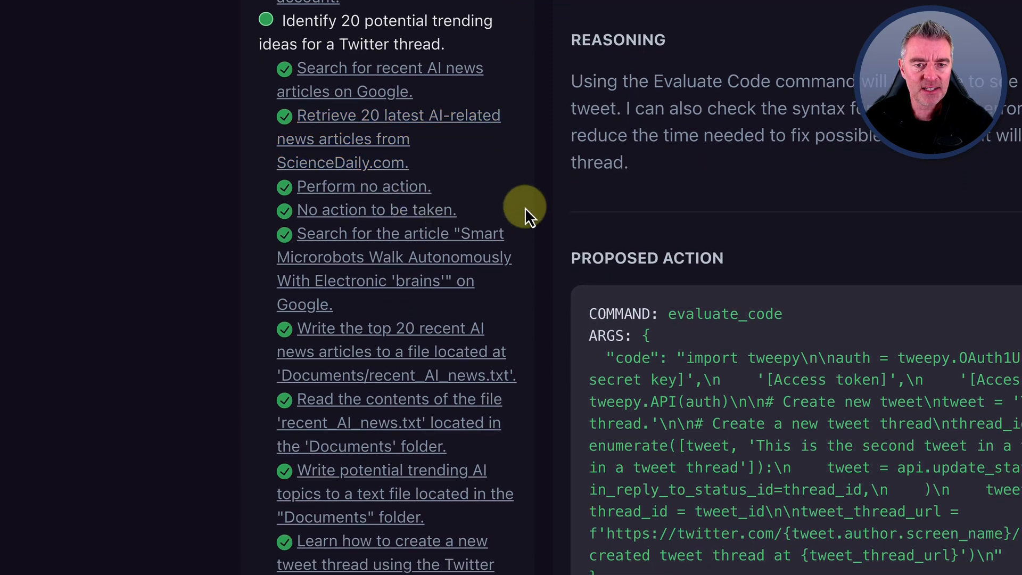
{"action": "scroll", "scroll_direction": "down", "scroll_amount": 3}
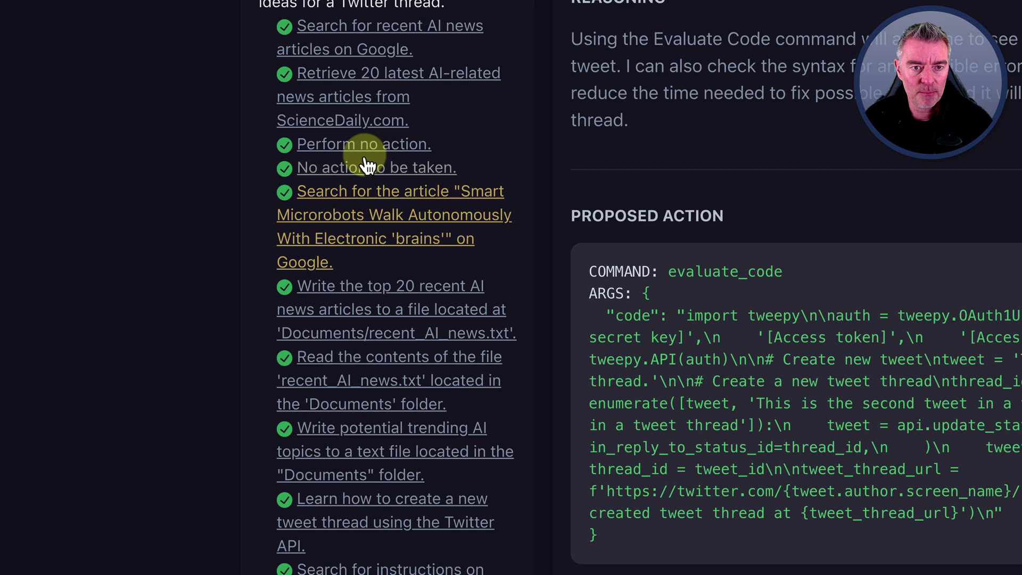
{"action": "mouse_move", "coordinate": [463, 209]}
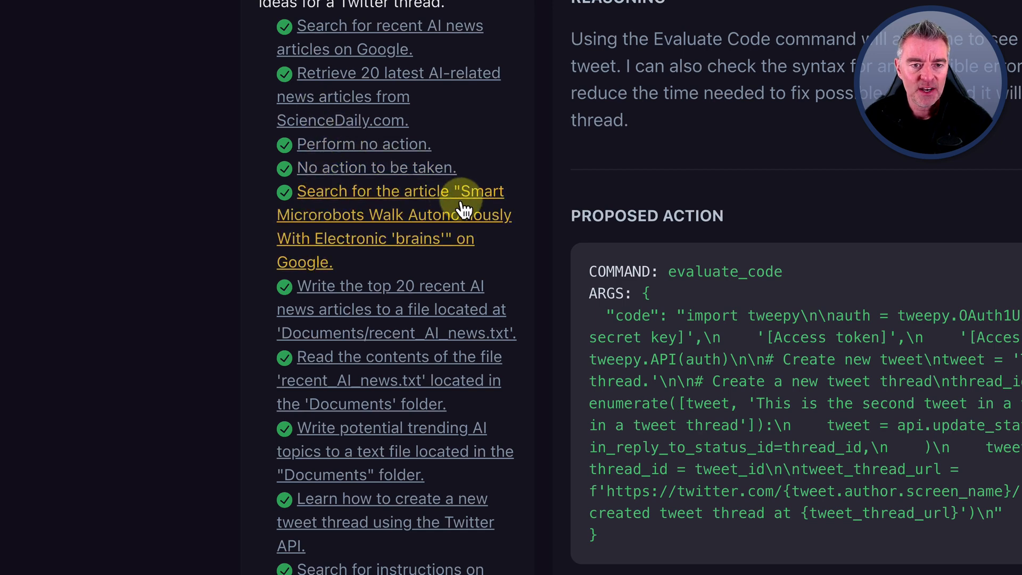
{"action": "mouse_move", "coordinate": [629, 228]}
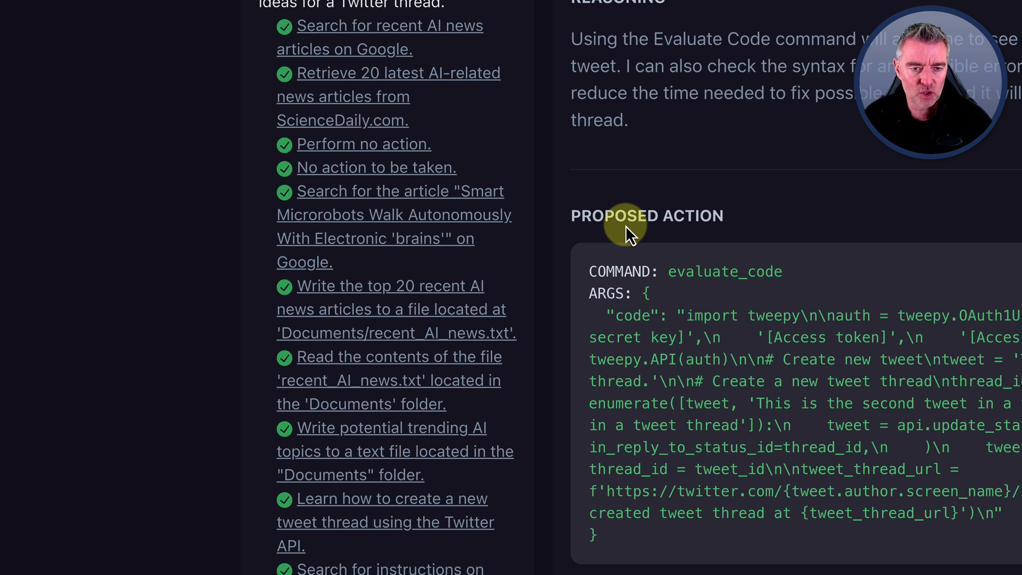
{"action": "mouse_move", "coordinate": [537, 287]}
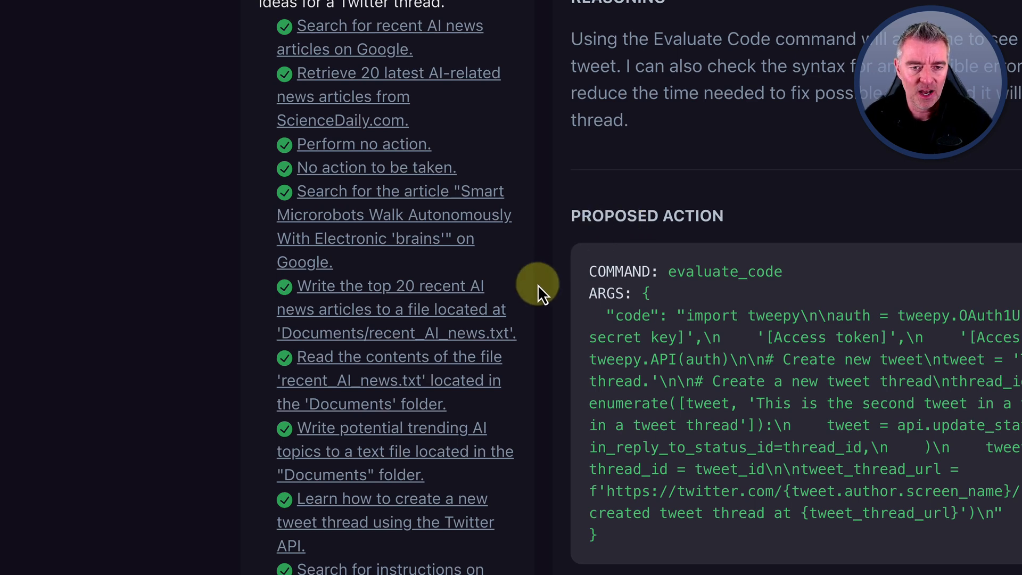
{"action": "scroll", "scroll_direction": "down", "scroll_amount": 3}
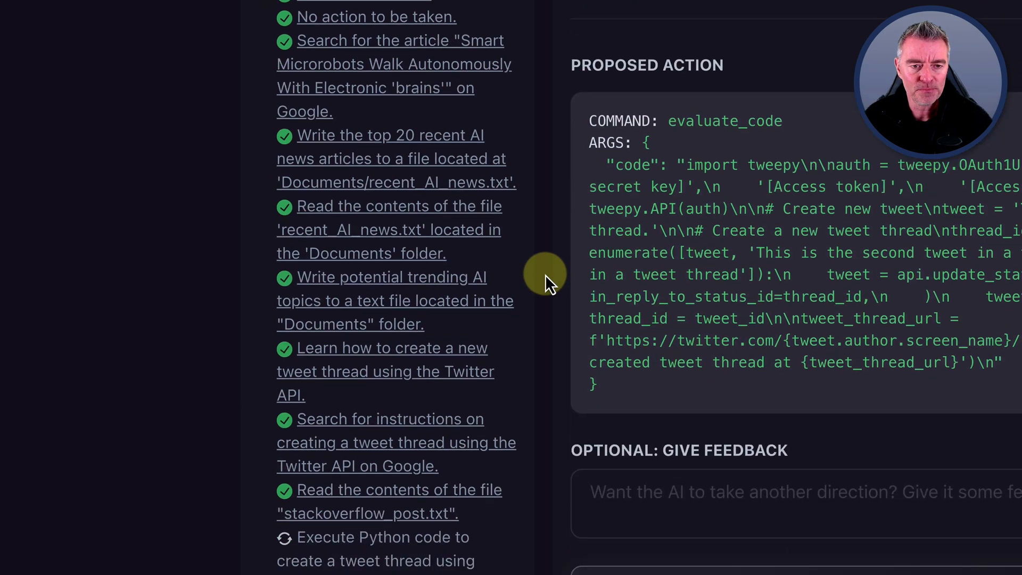
{"action": "mouse_move", "coordinate": [318, 218]}
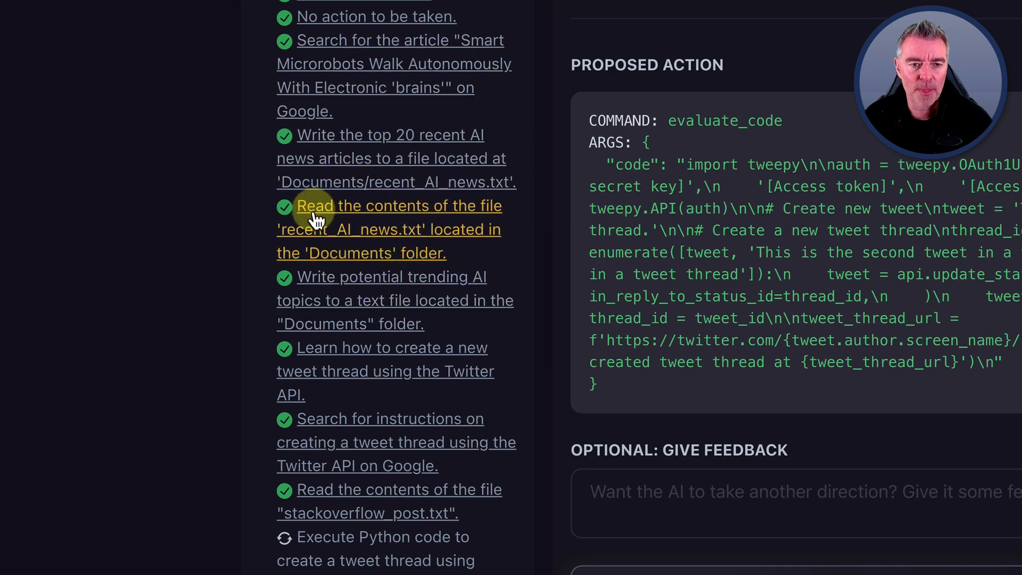
{"action": "mouse_move", "coordinate": [541, 307]}
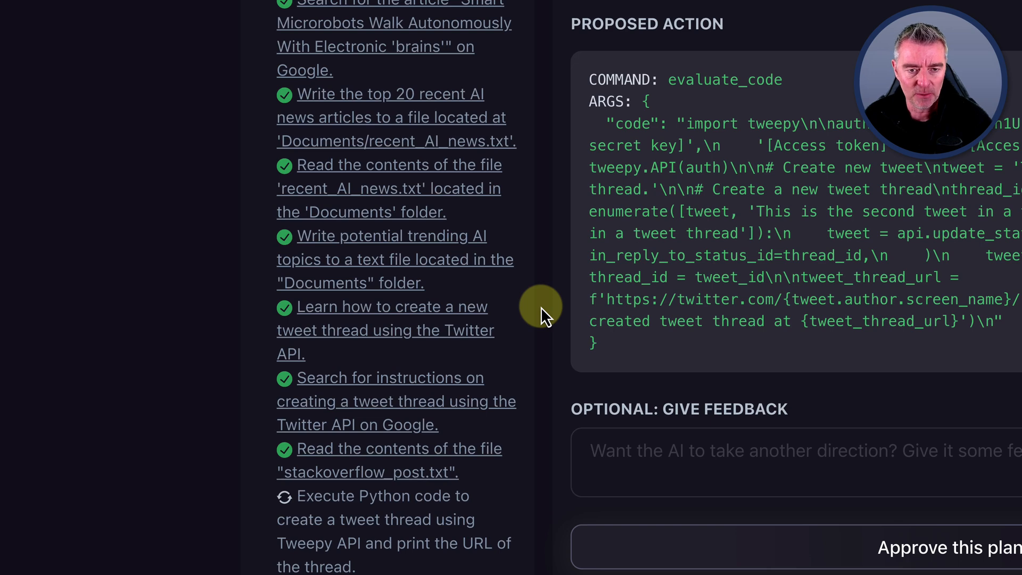
{"action": "scroll", "scroll_direction": "down", "scroll_amount": 3}
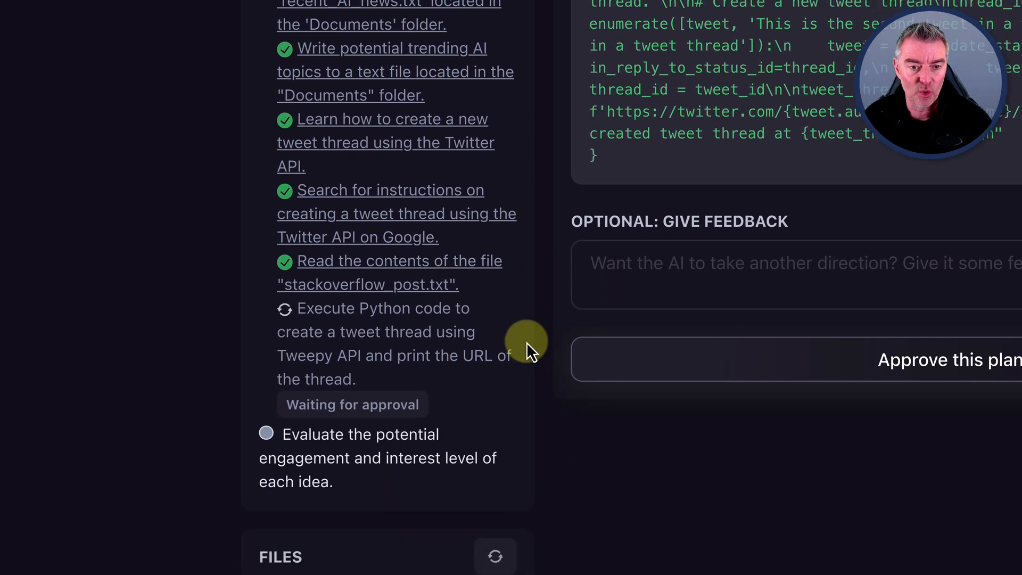
{"action": "scroll", "scroll_direction": "down", "scroll_amount": 3}
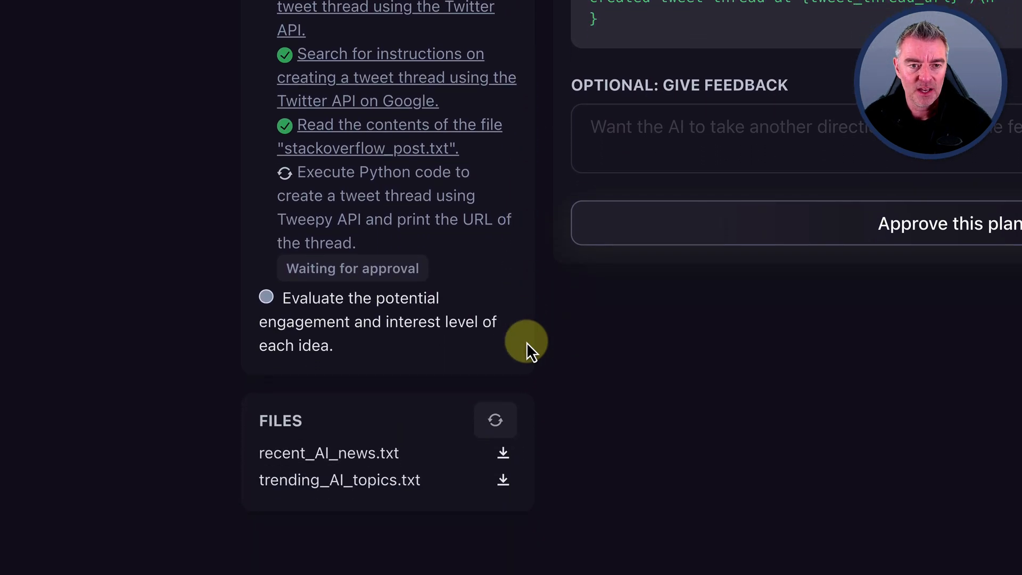
{"action": "mouse_move", "coordinate": [390, 147]}
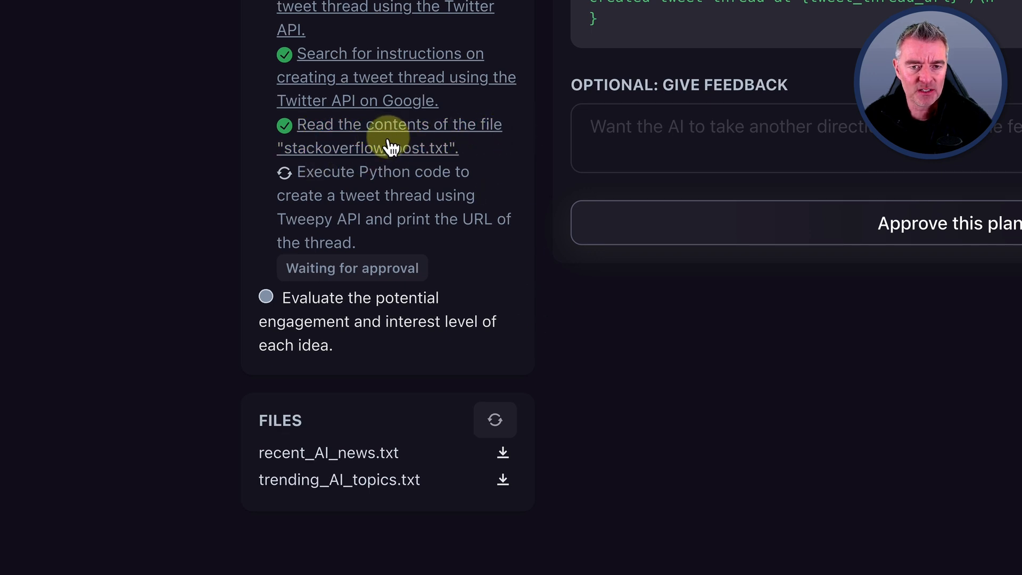
{"action": "mouse_move", "coordinate": [700, 350]}
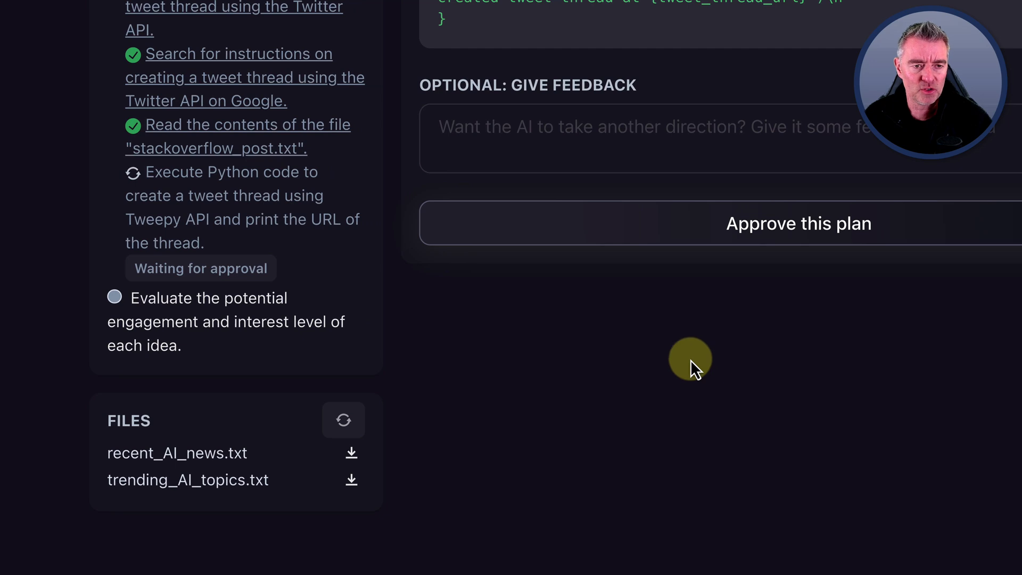
{"action": "mouse_move", "coordinate": [685, 377]}
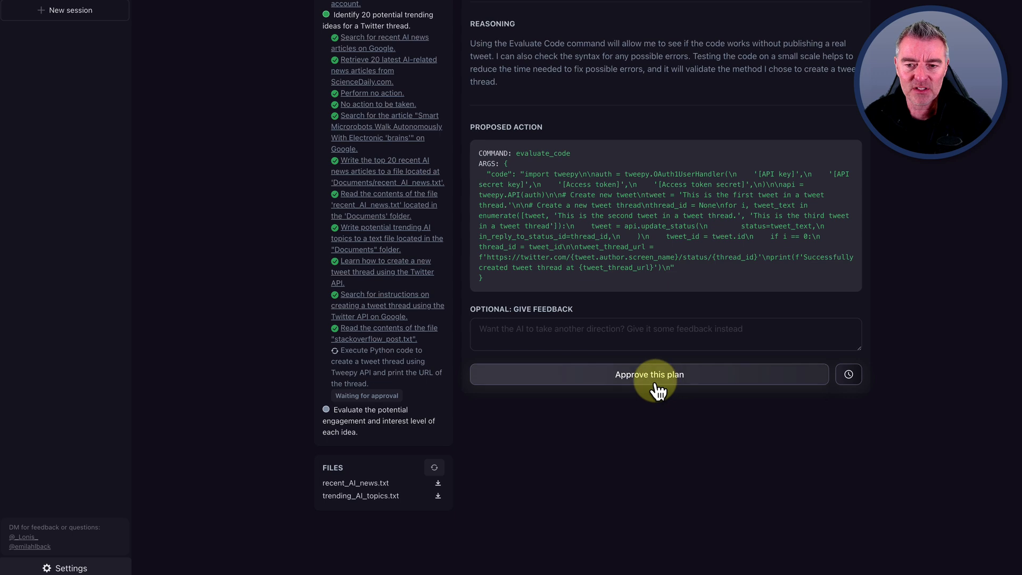
- Approve the proposed evaluate_code step so the agent resumes working
{"action": "left_click", "coordinate": [649, 374]}
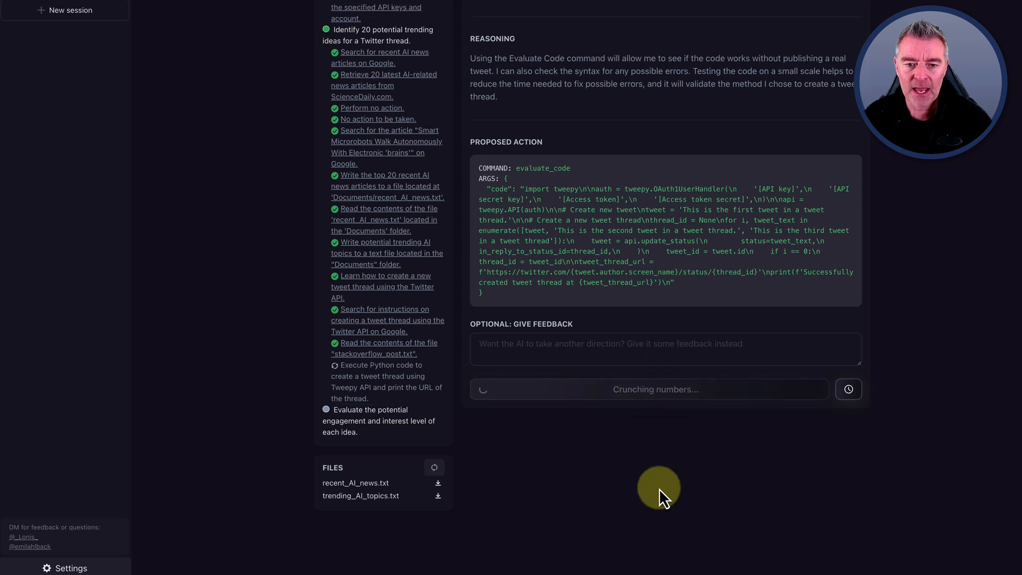
{"action": "mouse_move", "coordinate": [529, 356]}
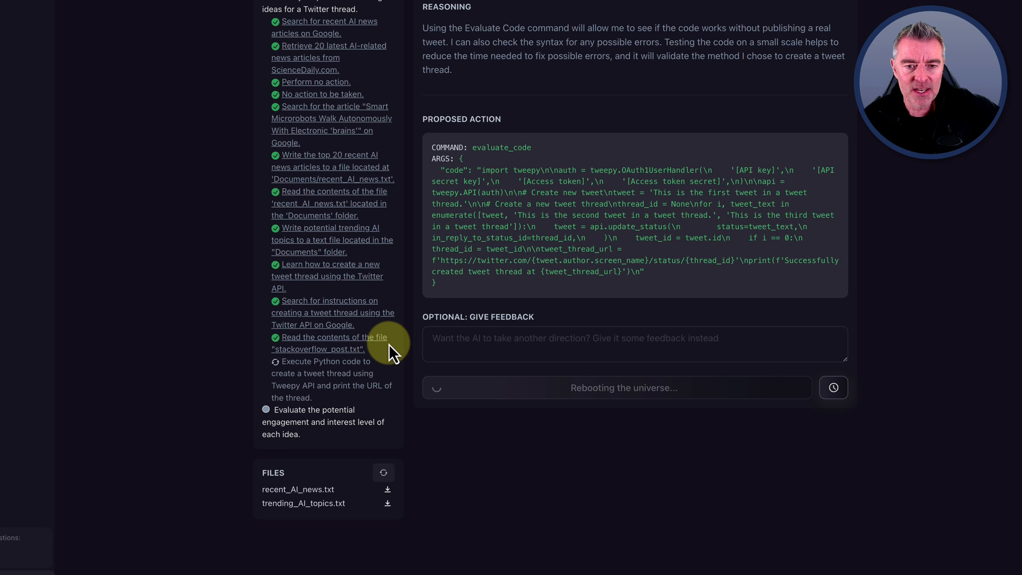
{"action": "mouse_move", "coordinate": [943, 345]}
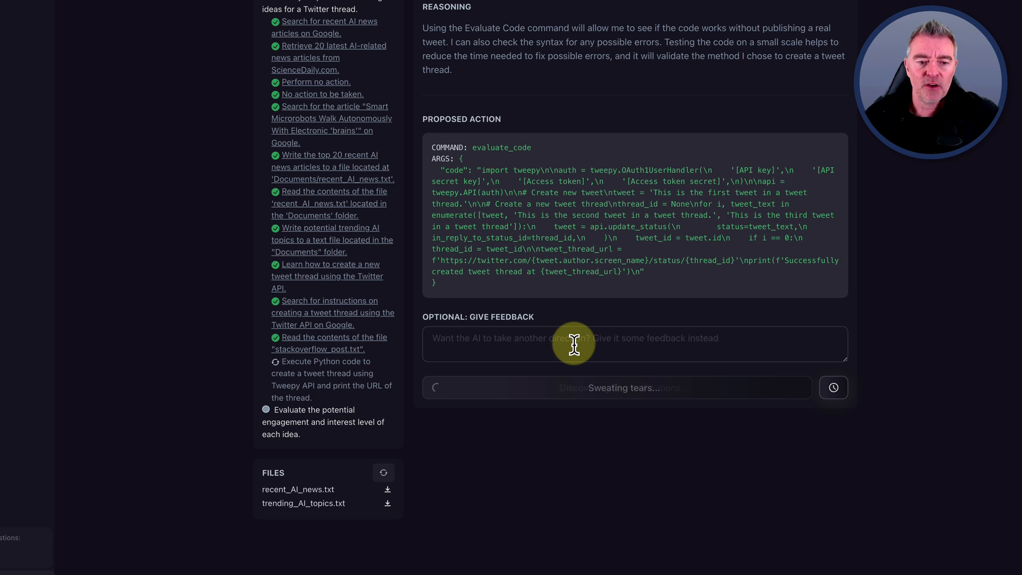
{"action": "mouse_move", "coordinate": [304, 503]}
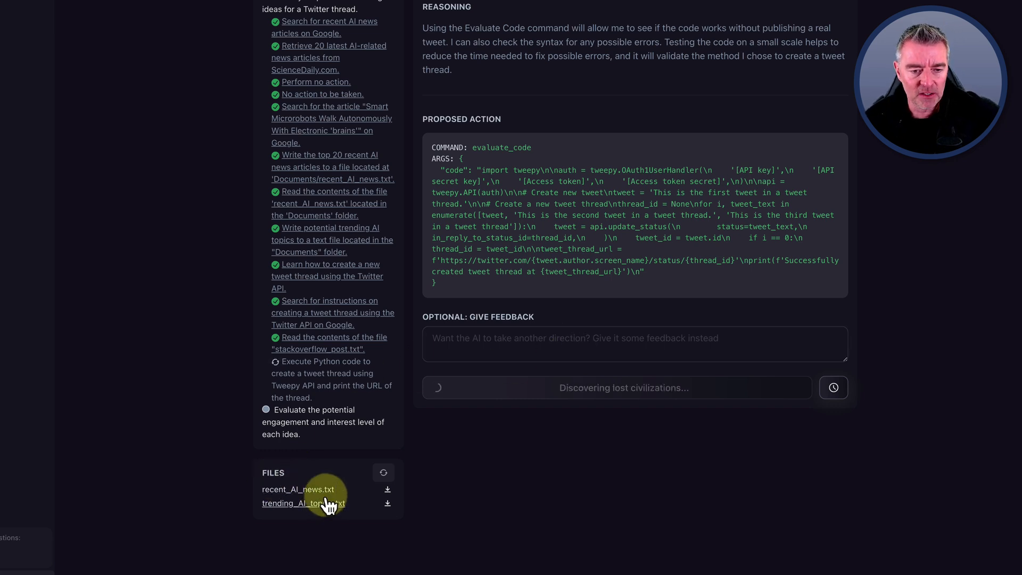
{"action": "mouse_move", "coordinate": [323, 482]}
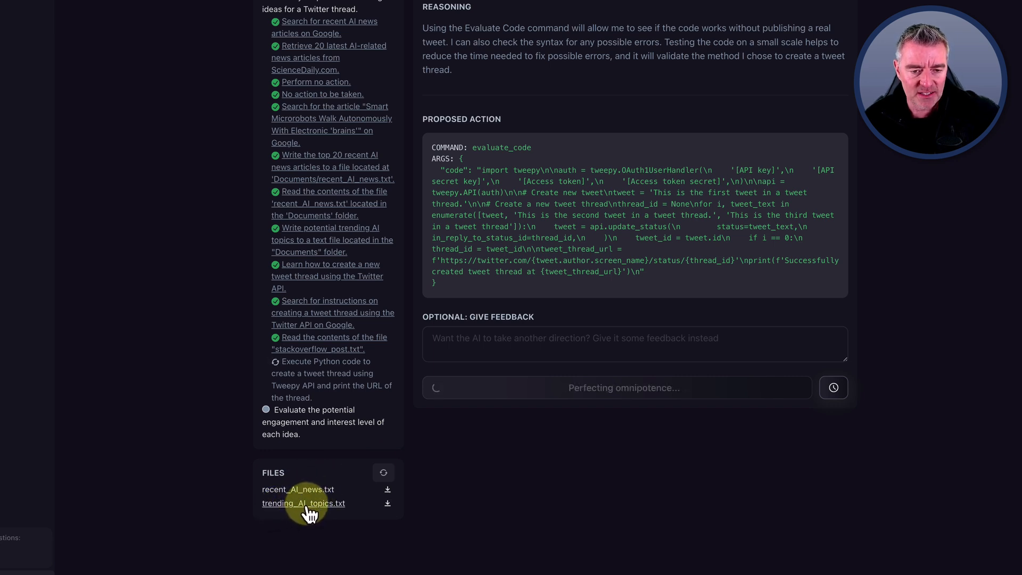
- Save trending_AI_topics.txt from the Files list via Save As and its download icon
{"action": "right_click", "coordinate": [303, 516]}
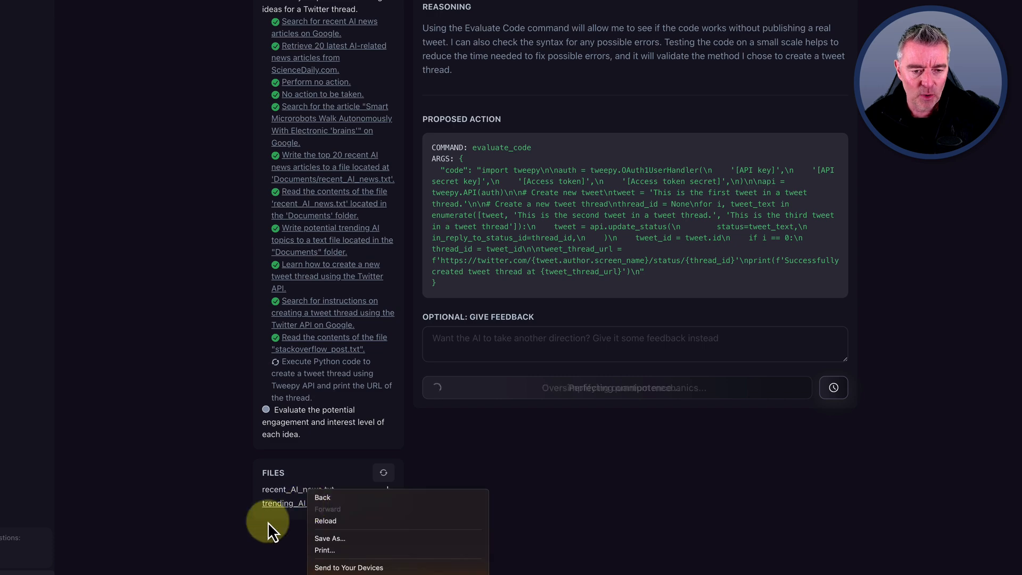
{"action": "left_click", "coordinate": [329, 538]}
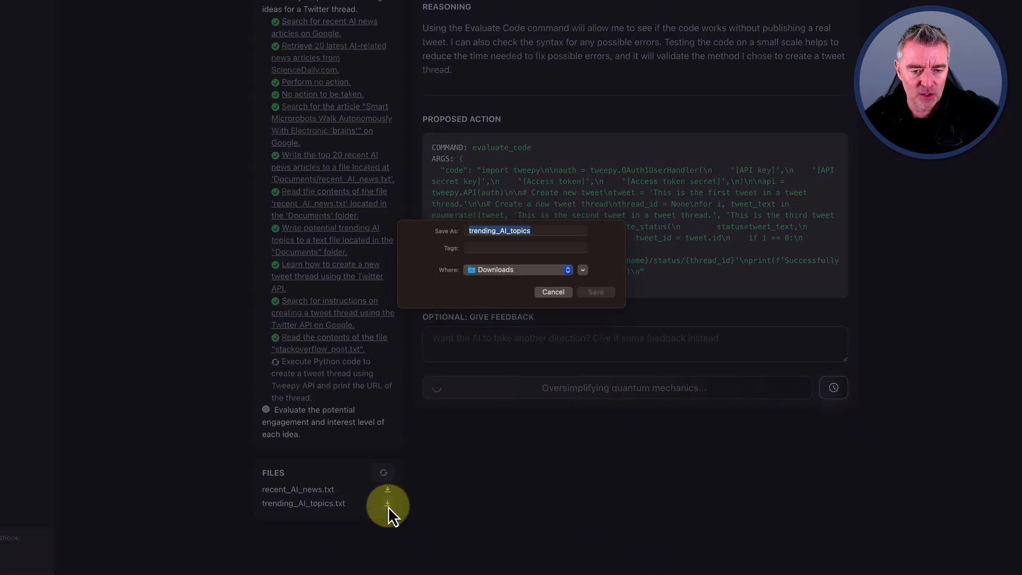
{"action": "left_click", "coordinate": [595, 292]}
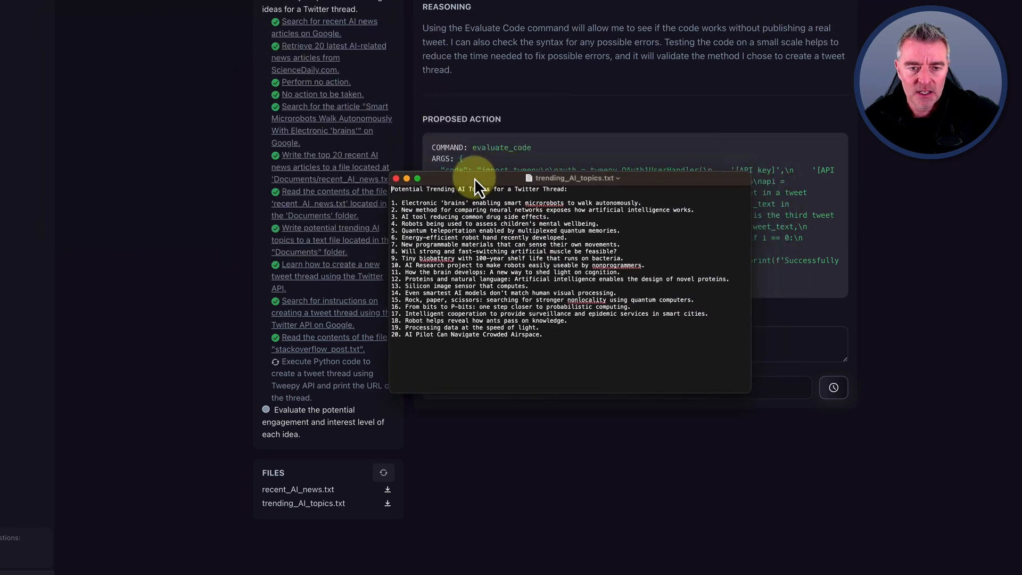
{"action": "mouse_move", "coordinate": [750, 391]}
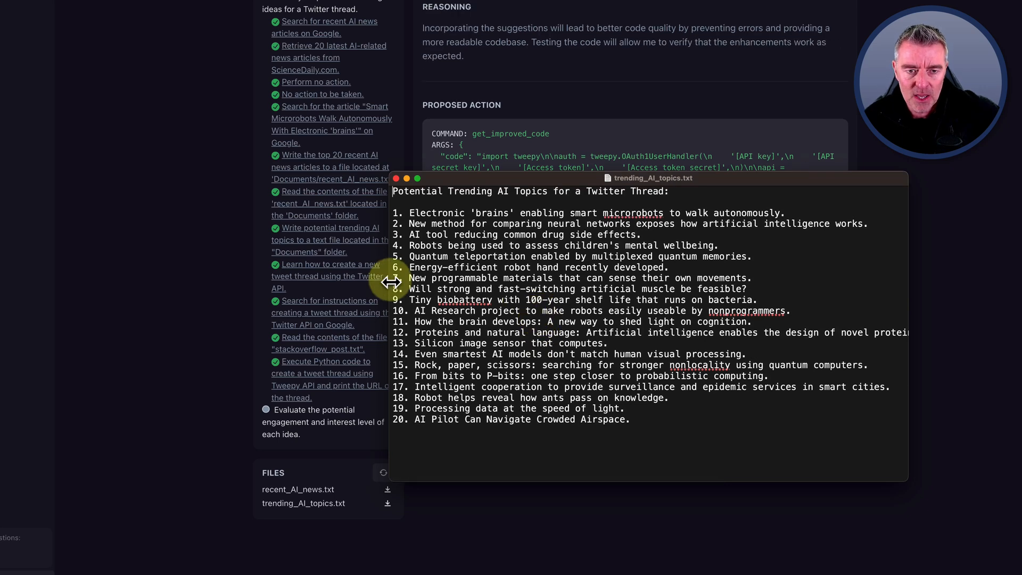
{"action": "mouse_move", "coordinate": [519, 218]}
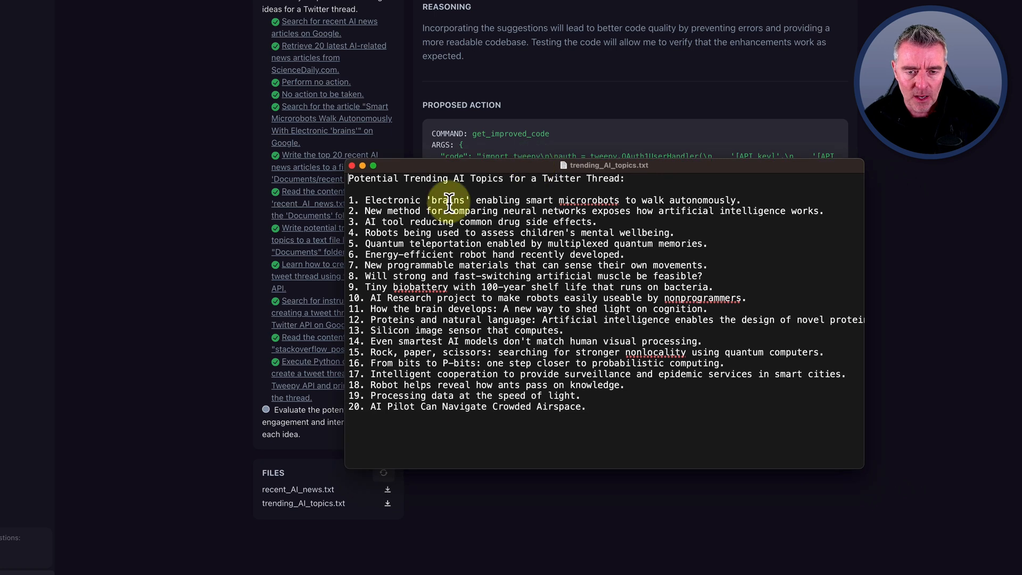
{"action": "mouse_move", "coordinate": [669, 273]}
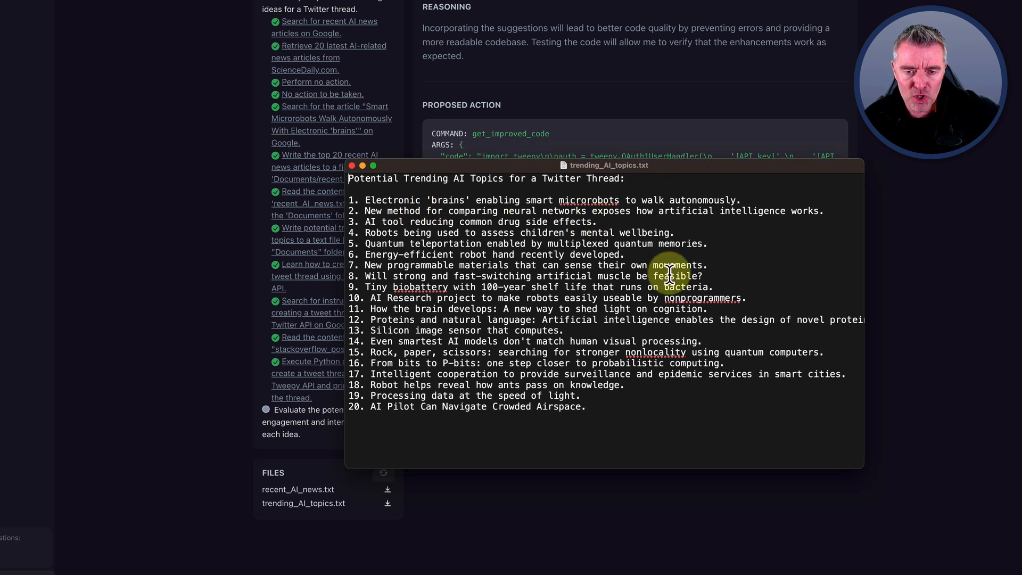
{"action": "mouse_move", "coordinate": [713, 298]}
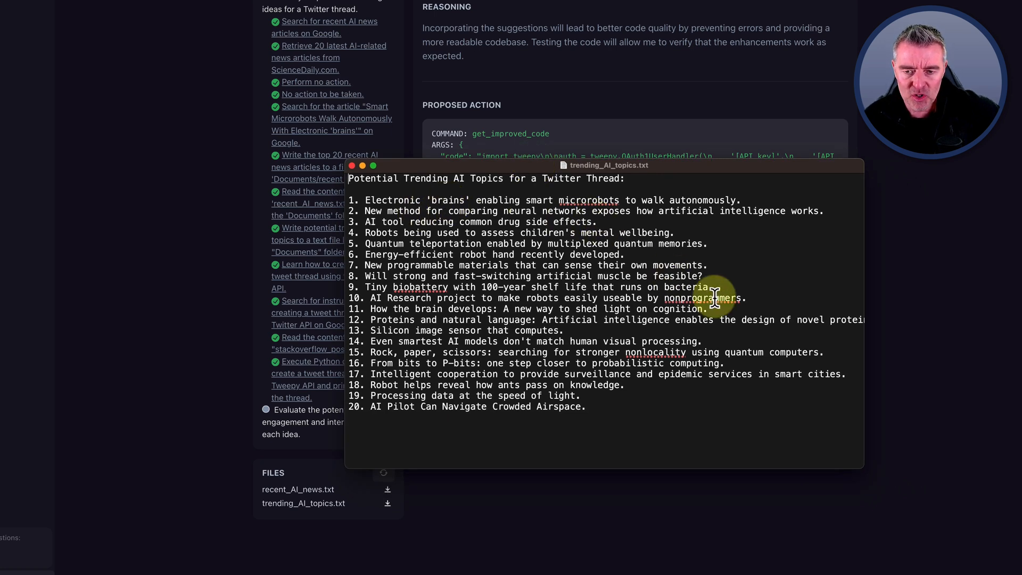
{"action": "mouse_move", "coordinate": [397, 234]}
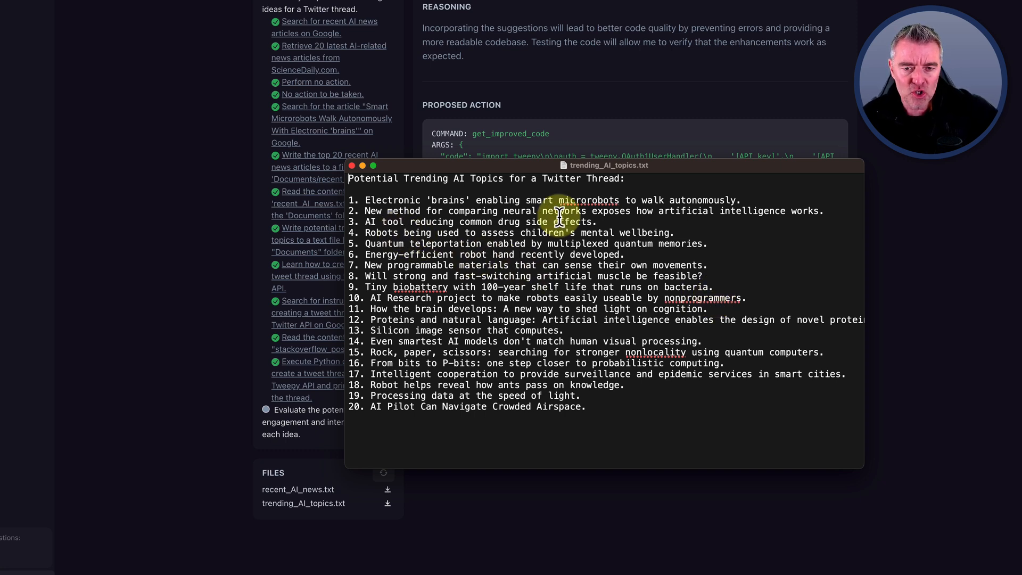
{"action": "mouse_move", "coordinate": [630, 280]}
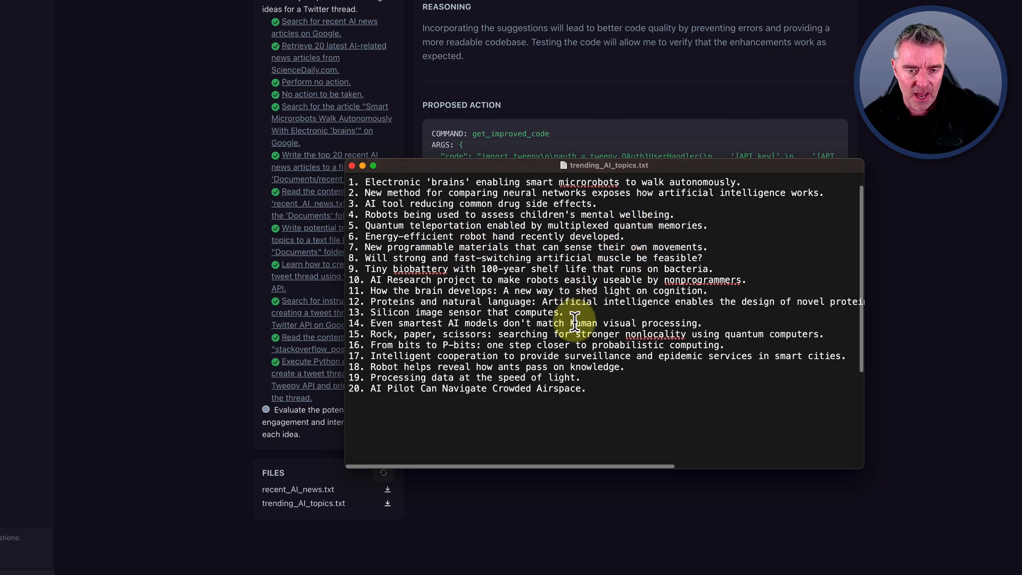
- Read through the 20 potential trending AI topics, then close the TextEdit file
{"action": "scroll", "scroll_direction": "down", "scroll_amount": 3}
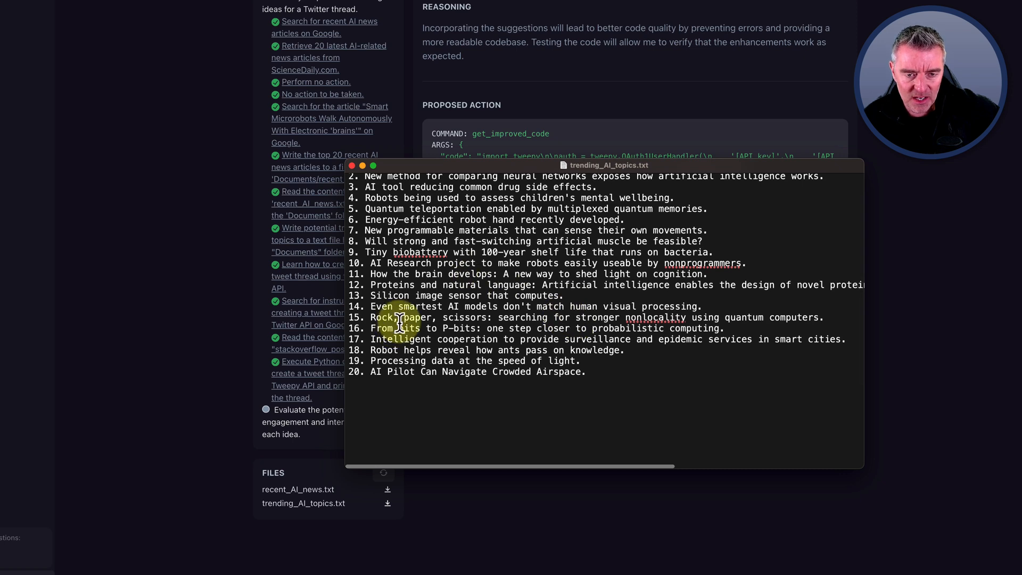
{"action": "mouse_move", "coordinate": [664, 295]}
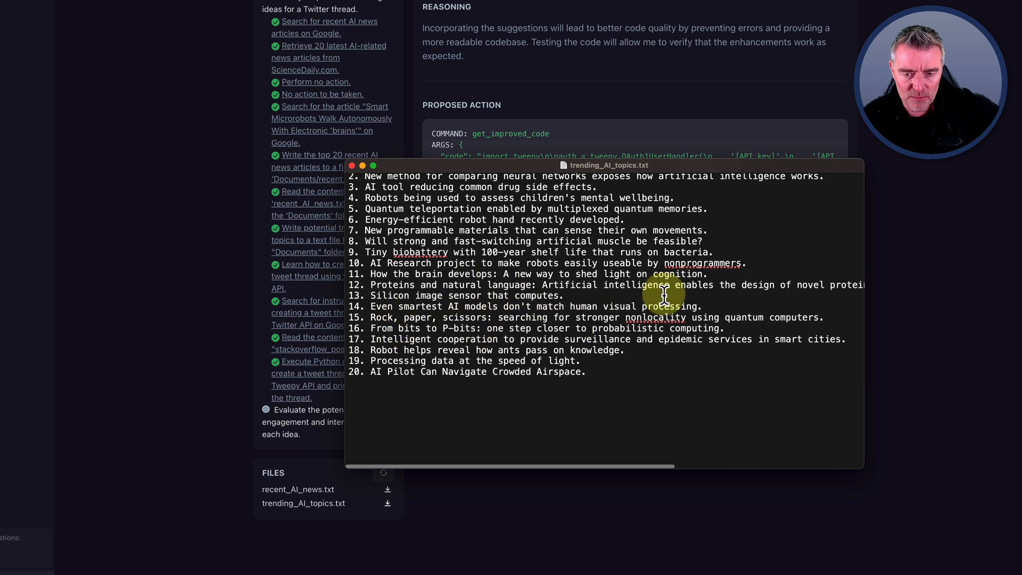
{"action": "mouse_move", "coordinate": [460, 283]}
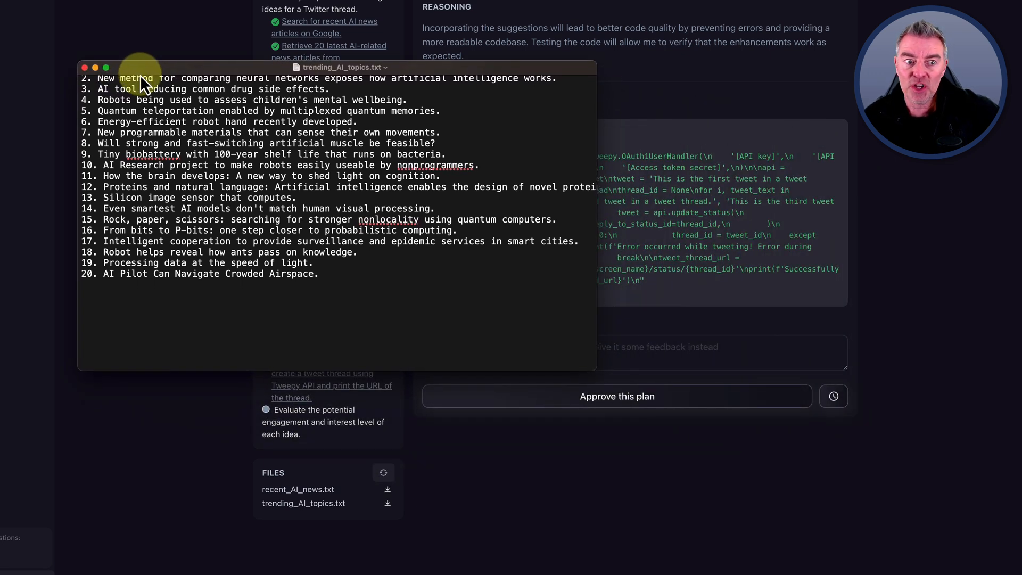
{"action": "mouse_move", "coordinate": [240, 94]}
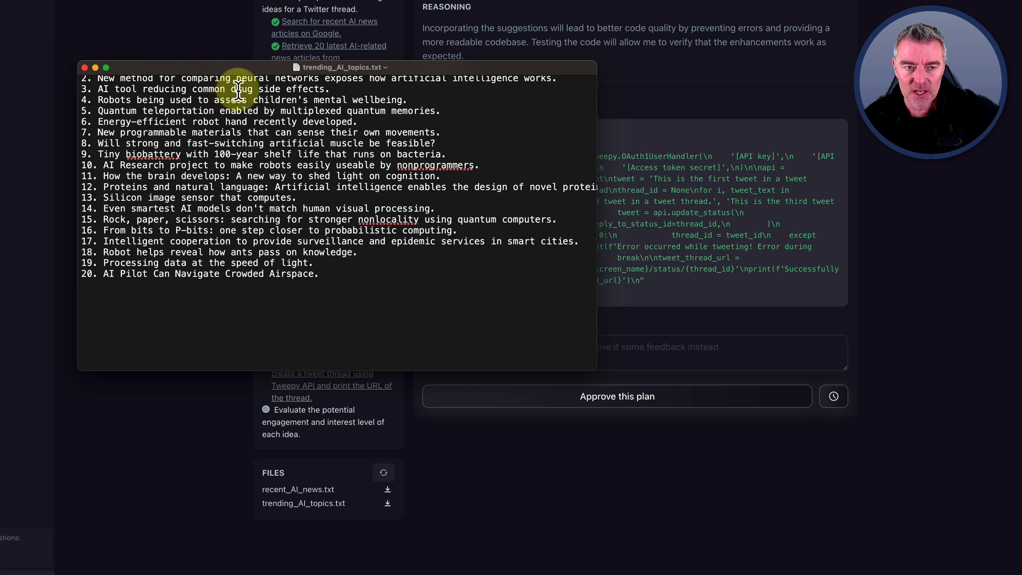
{"action": "left_click", "coordinate": [83, 67]}
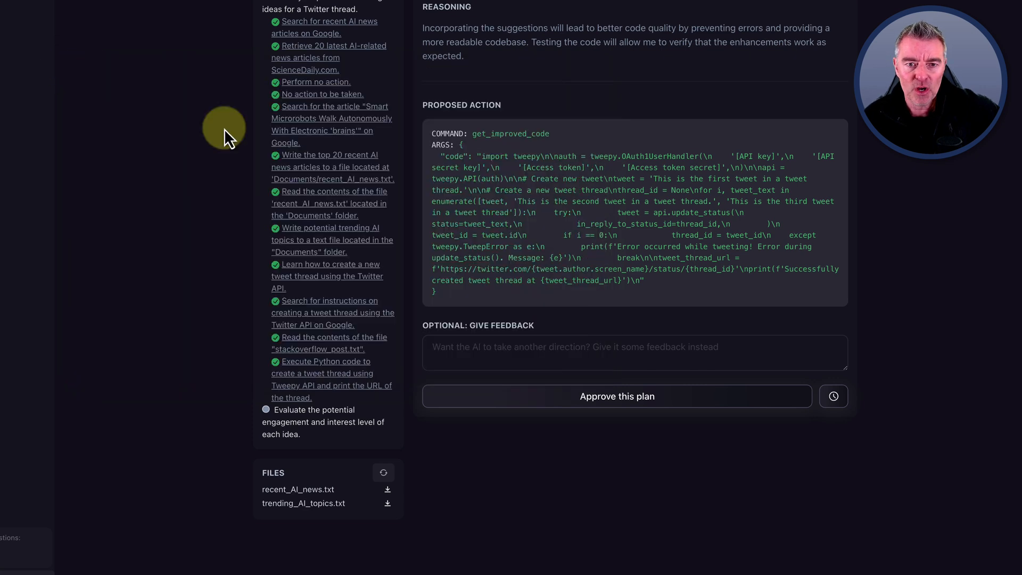
{"action": "mouse_move", "coordinate": [715, 294]}
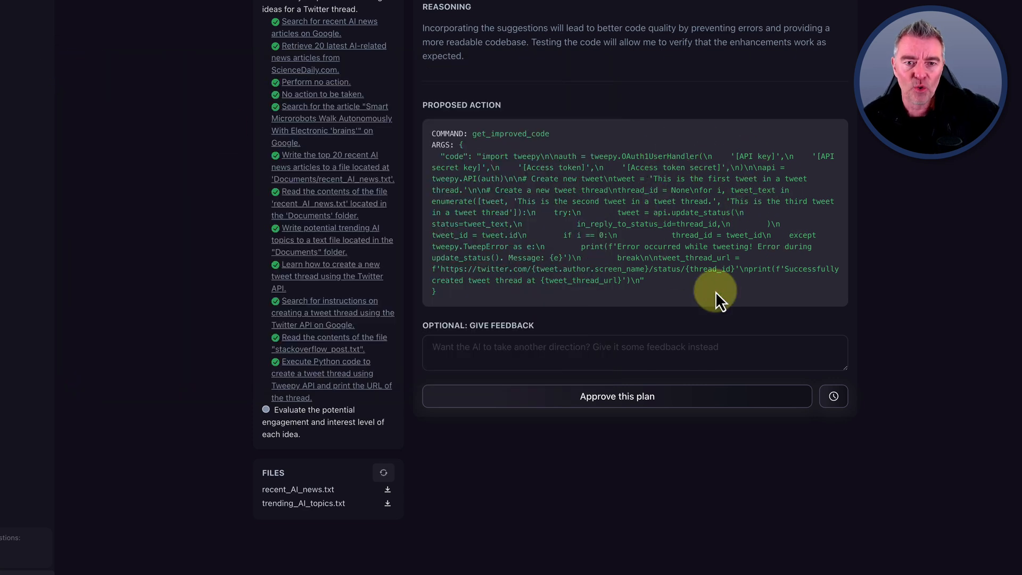
{"action": "mouse_move", "coordinate": [657, 333]}
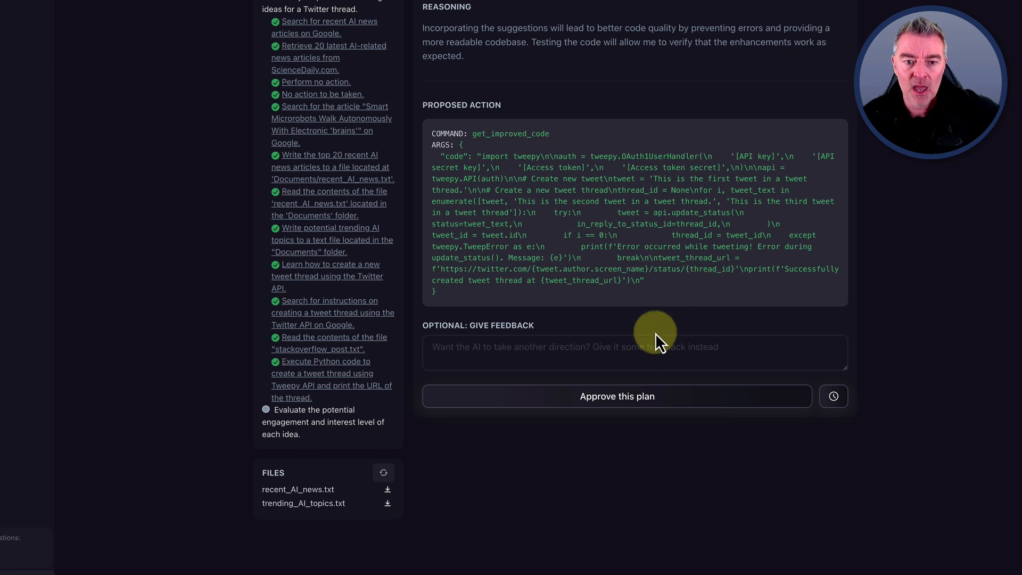
{"action": "mouse_move", "coordinate": [629, 378]}
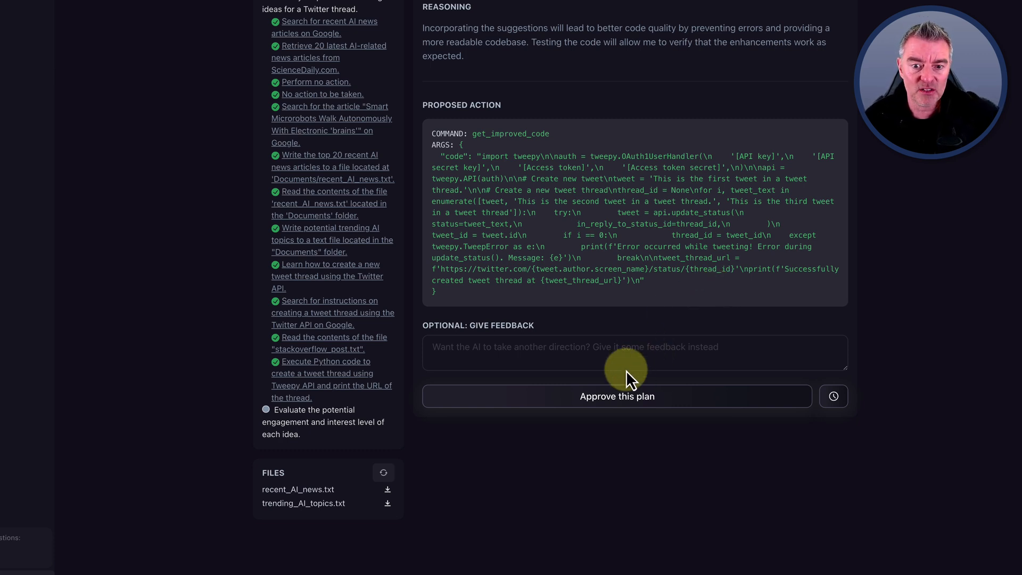
{"action": "mouse_move", "coordinate": [562, 149]}
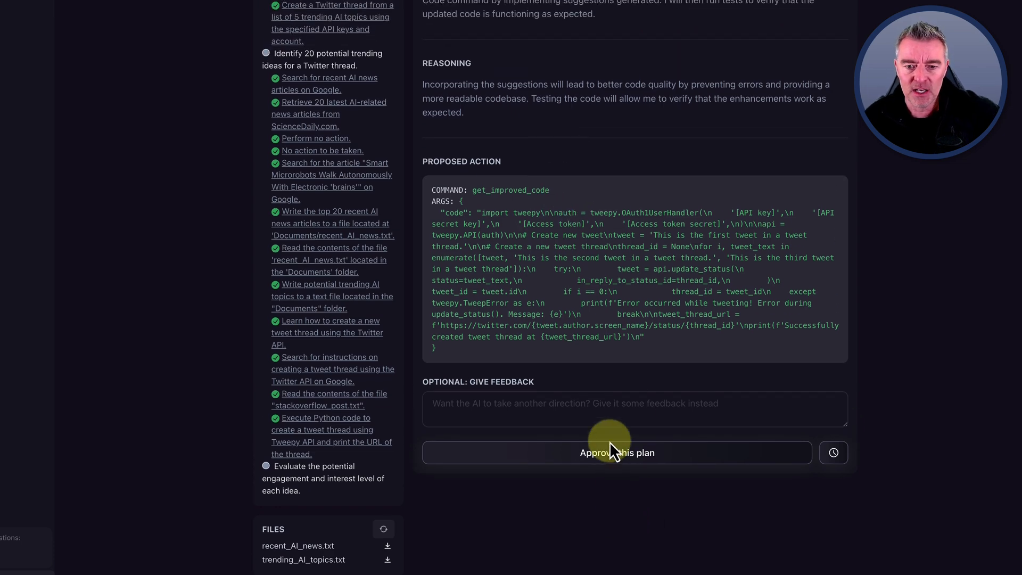
- Approve the get_improved_code plan and watch the agent process it
{"action": "left_click", "coordinate": [617, 453]}
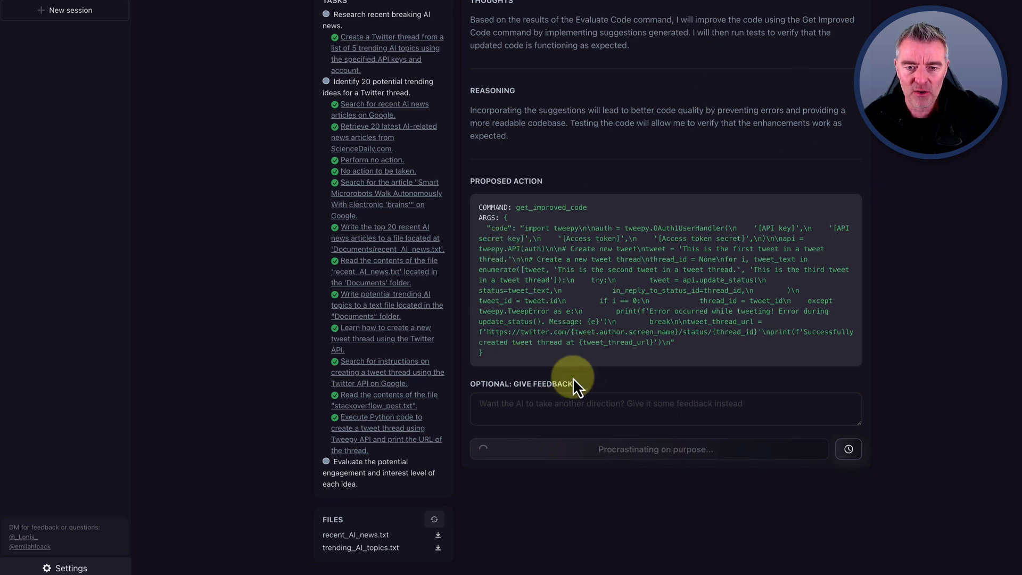
{"action": "mouse_move", "coordinate": [639, 419]}
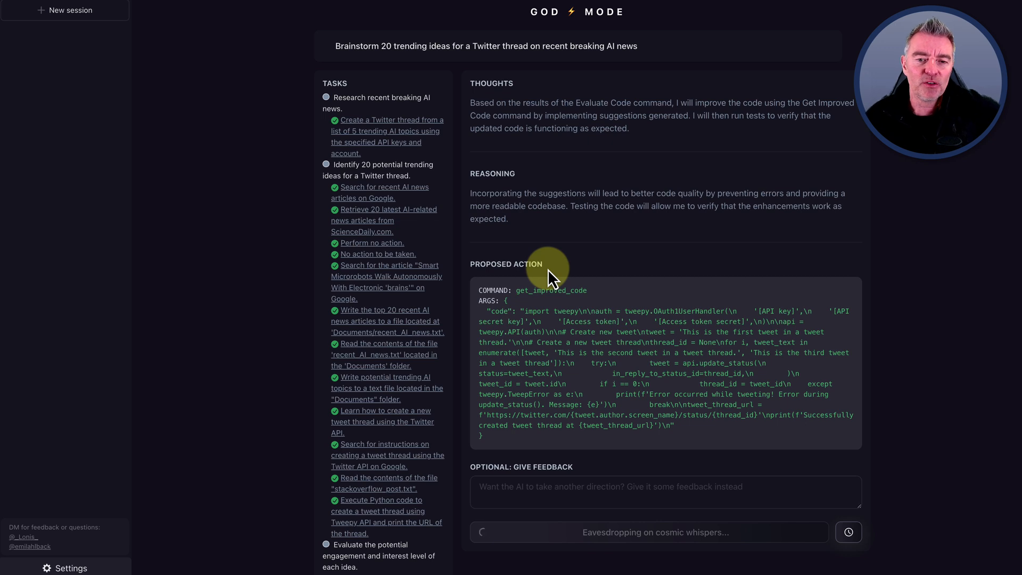
{"action": "mouse_move", "coordinate": [710, 210]}
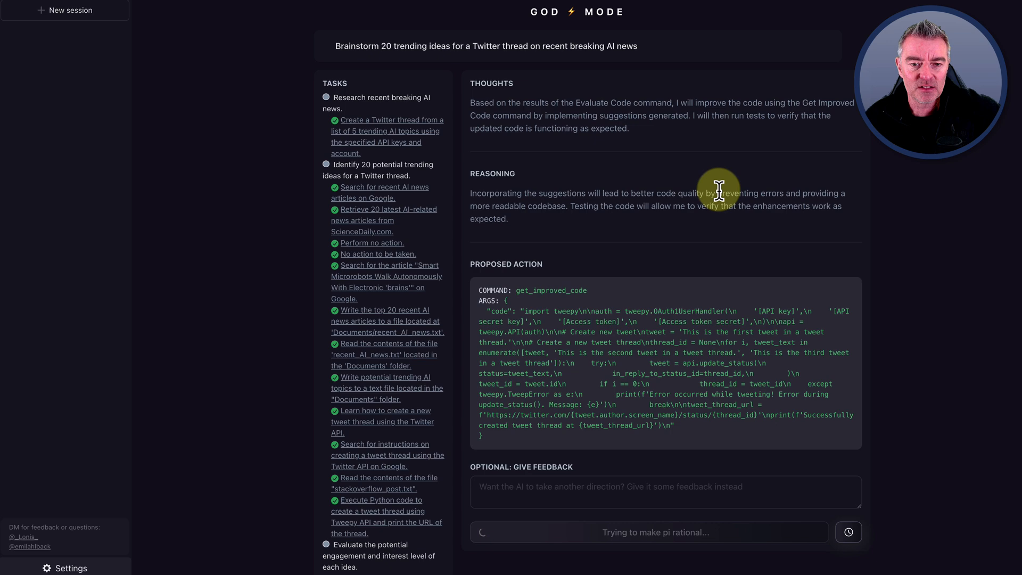
{"action": "mouse_move", "coordinate": [669, 236]}
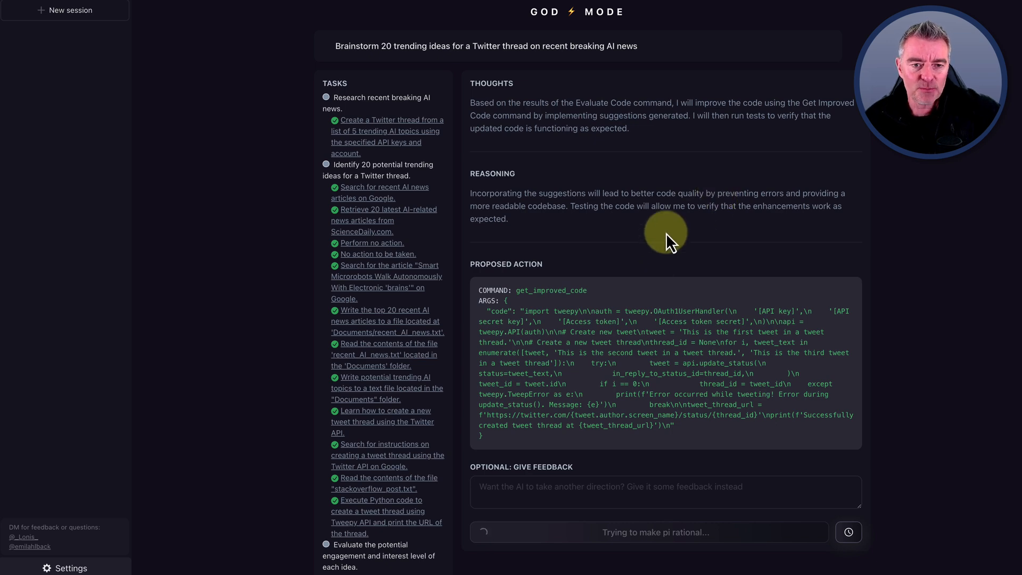
{"action": "scroll", "scroll_direction": "down", "scroll_amount": 3}
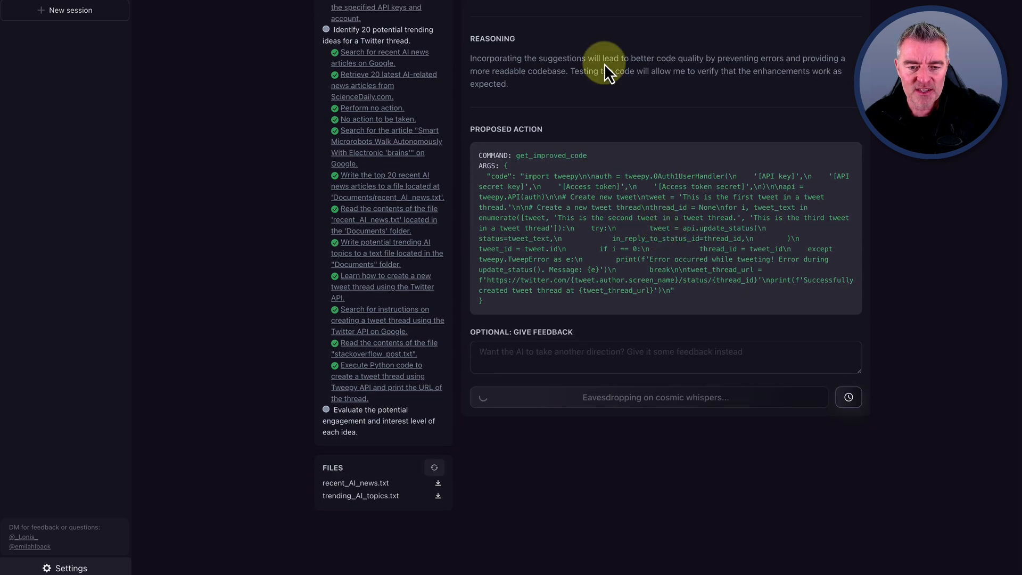
{"action": "mouse_move", "coordinate": [613, 411]}
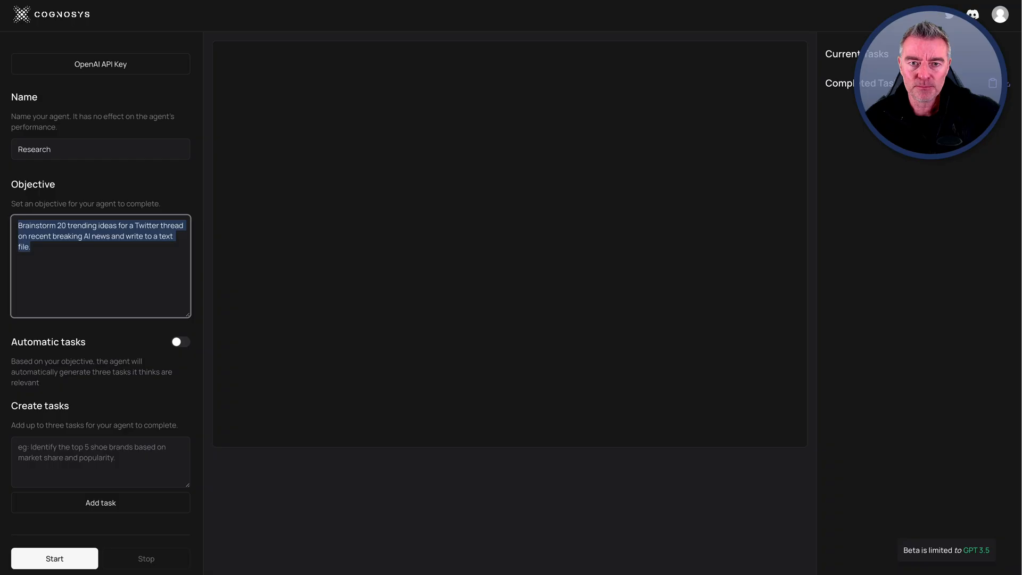
{"action": "mouse_move", "coordinate": [108, 82]}
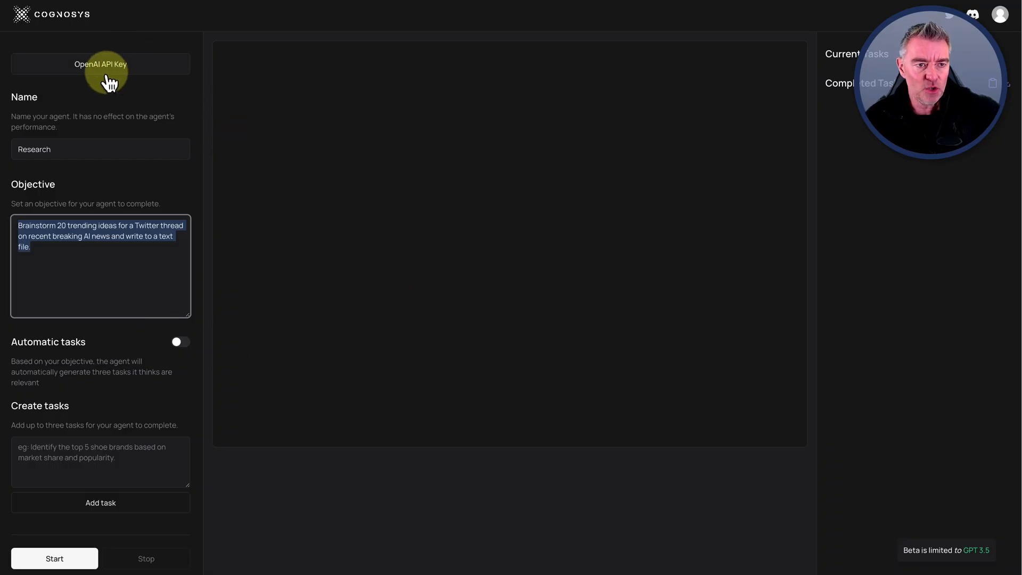
{"action": "mouse_move", "coordinate": [182, 157]}
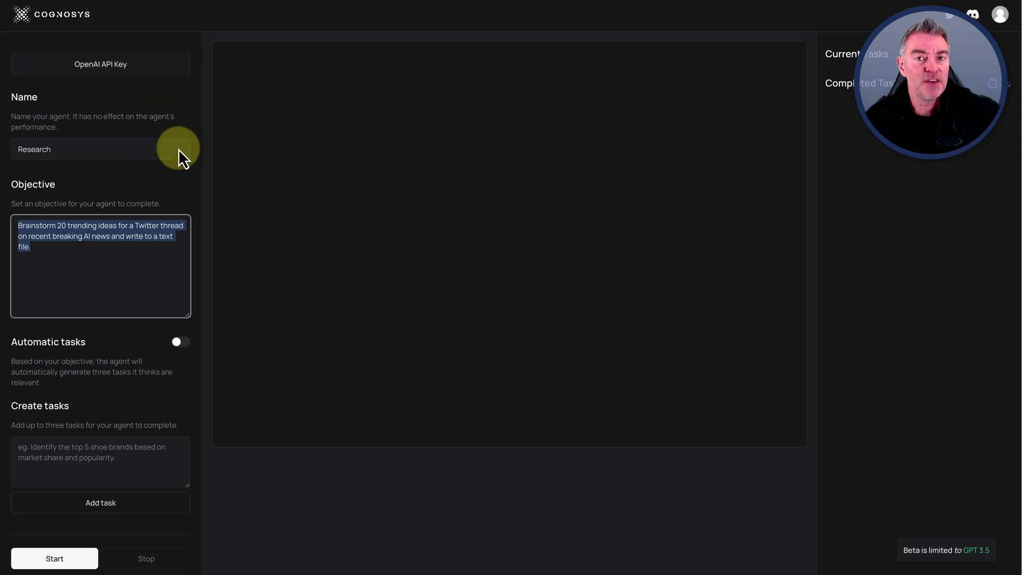
{"action": "mouse_move", "coordinate": [100, 64]}
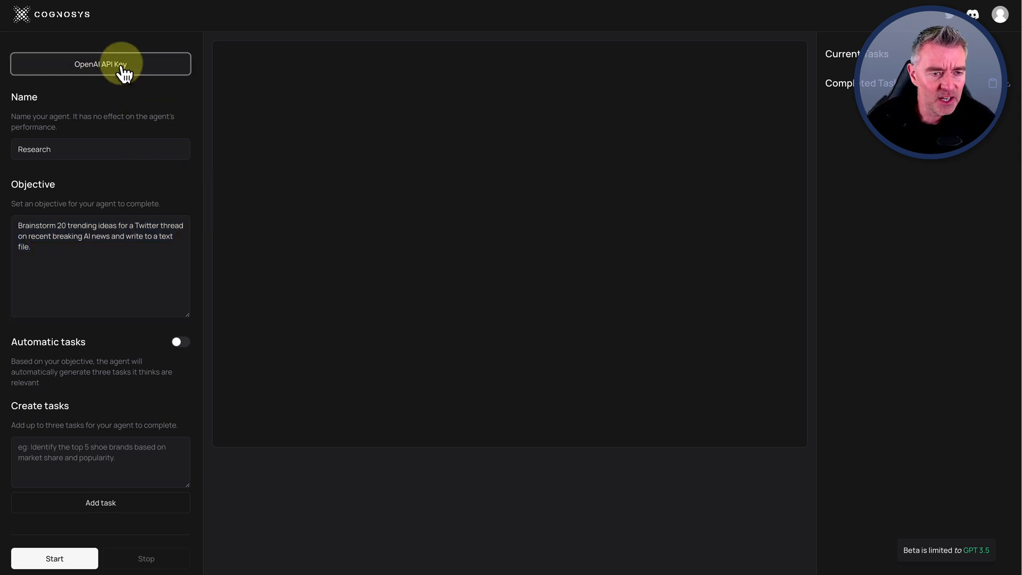
- Bring up the 'Add your API Key' dialog from the left panel's OpenAI API Key button
{"action": "left_click", "coordinate": [100, 64]}
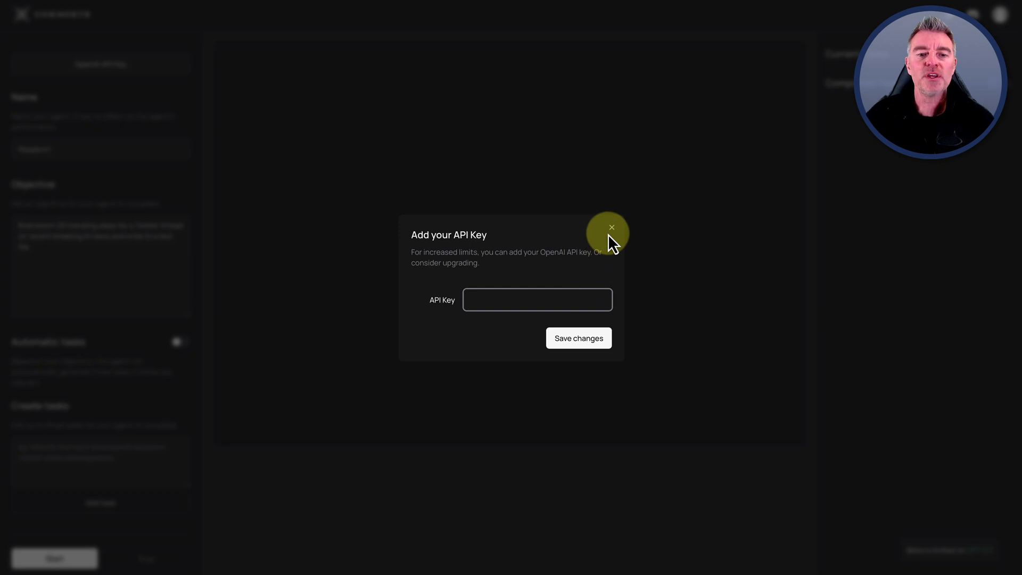
{"action": "mouse_move", "coordinate": [636, 199]}
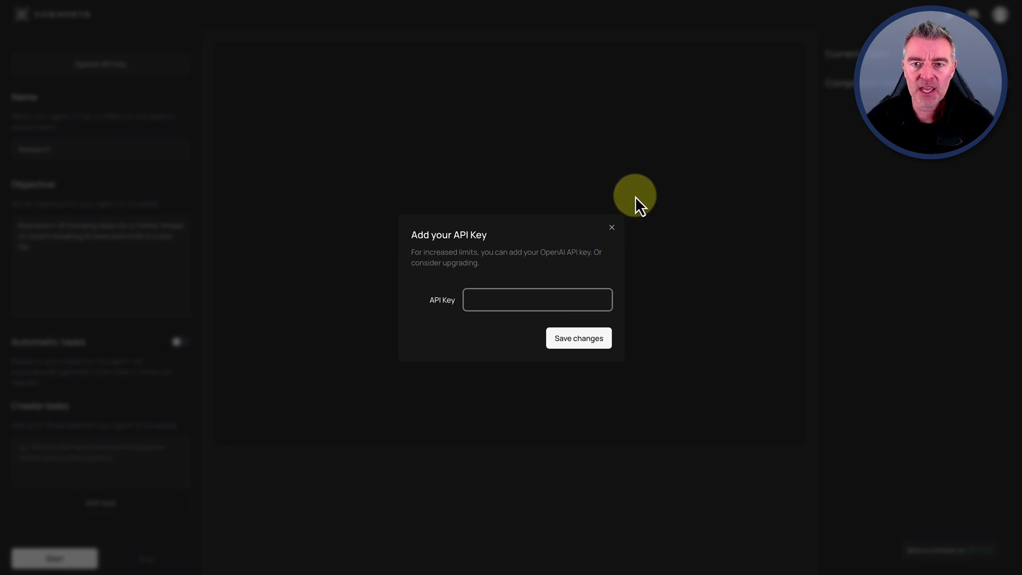
{"action": "mouse_move", "coordinate": [820, 273]}
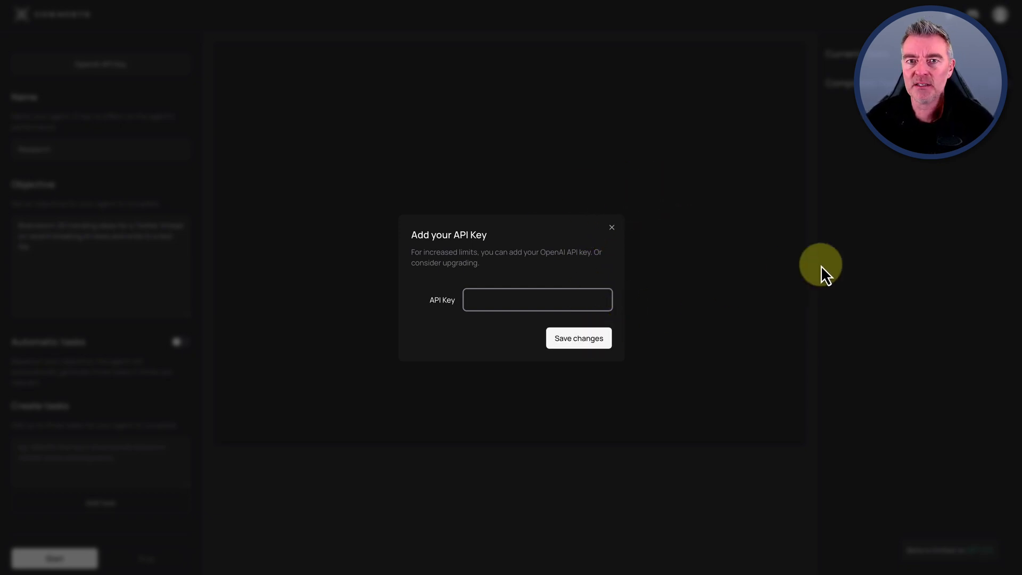
{"action": "mouse_move", "coordinate": [685, 190]}
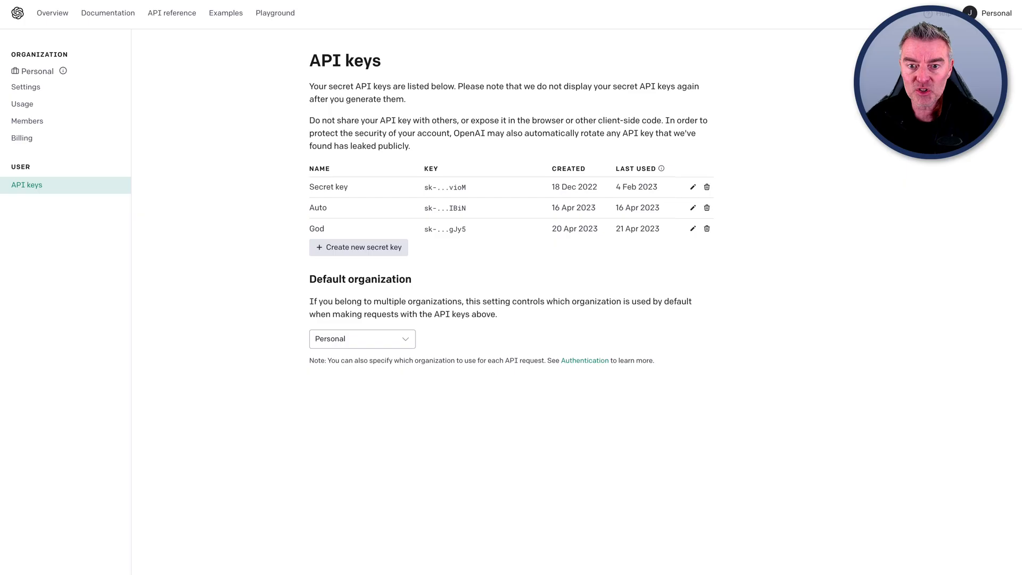
{"action": "mouse_move", "coordinate": [376, 254]}
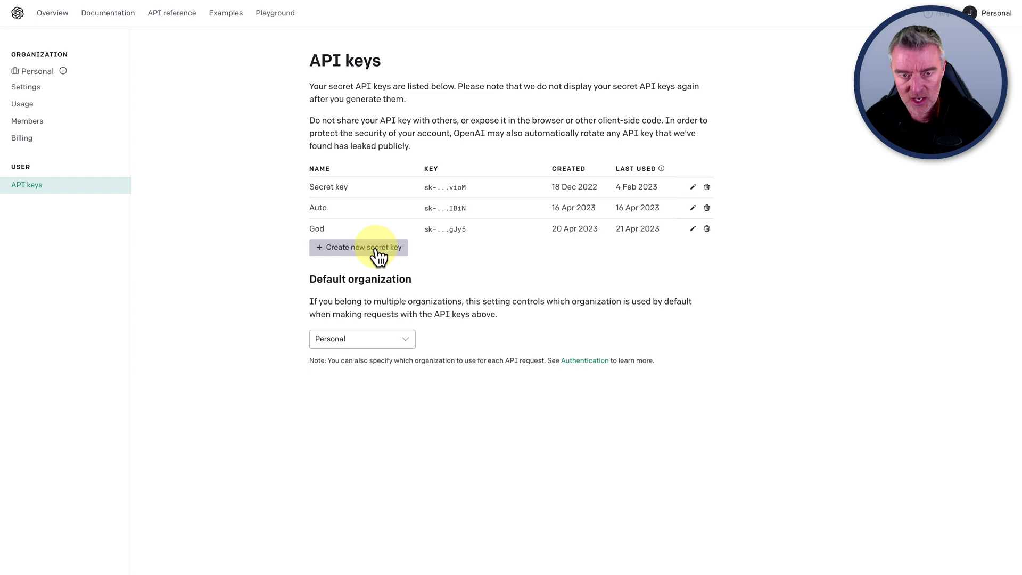
- Create a new named OpenAI secret key and copy the generated key
{"action": "left_click", "coordinate": [359, 247]}
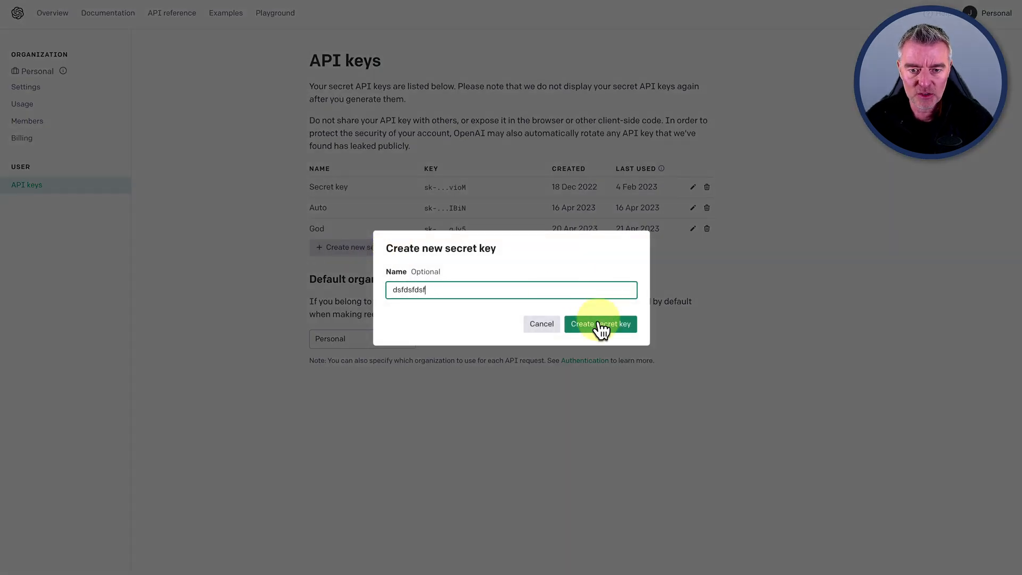
{"action": "left_click", "coordinate": [599, 324]}
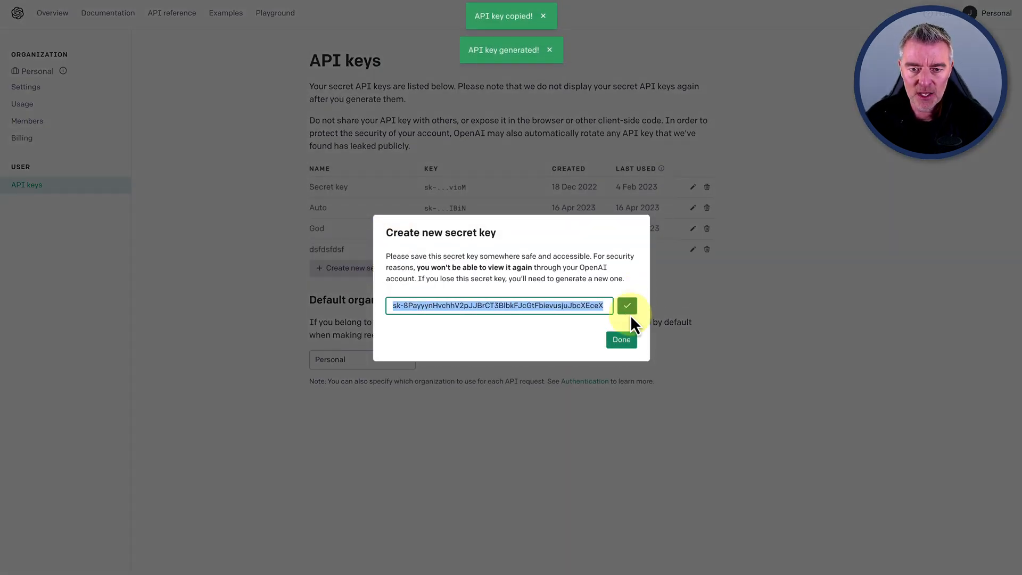
{"action": "left_click", "coordinate": [619, 340]}
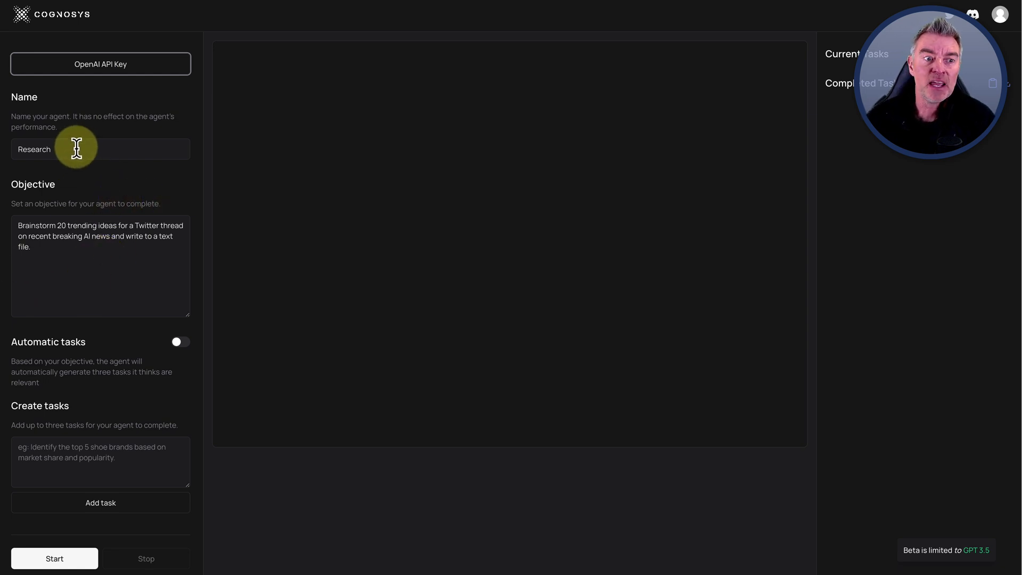
{"action": "mouse_move", "coordinate": [127, 156]}
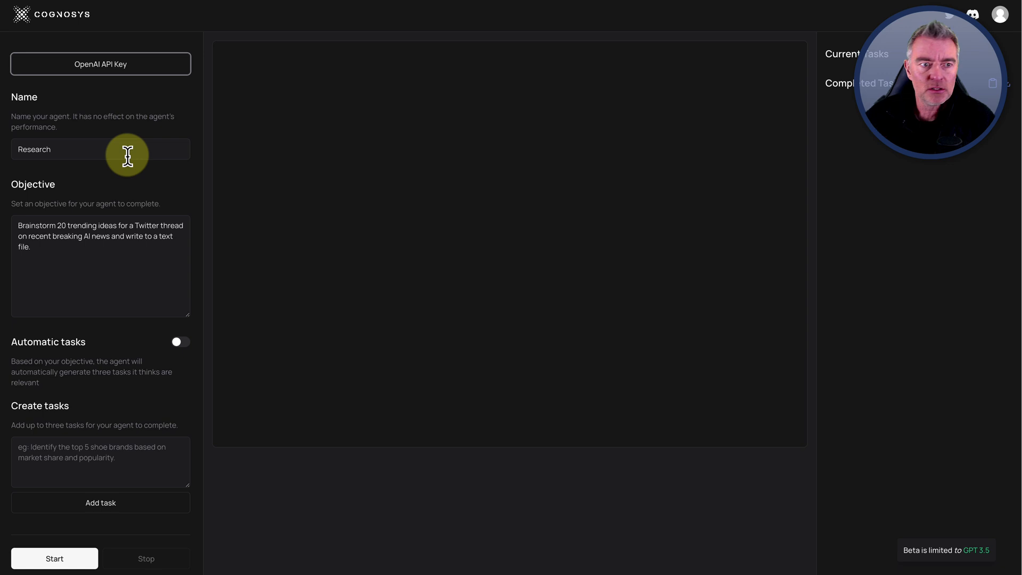
{"action": "mouse_move", "coordinate": [53, 246]}
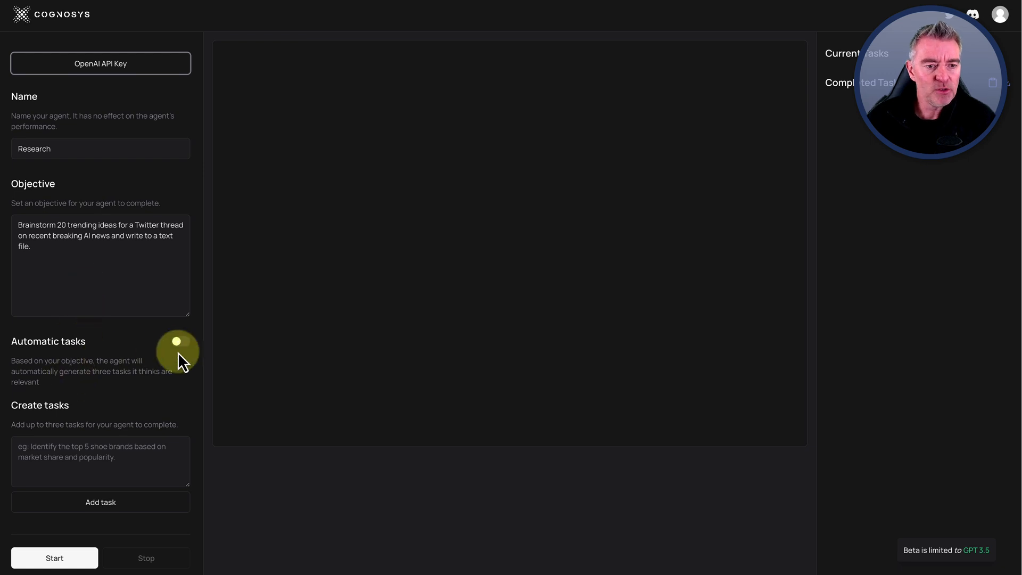
- Close the API key dialog and start the Research agent on the 20 thread-ideas objective
{"action": "left_click", "coordinate": [179, 341]}
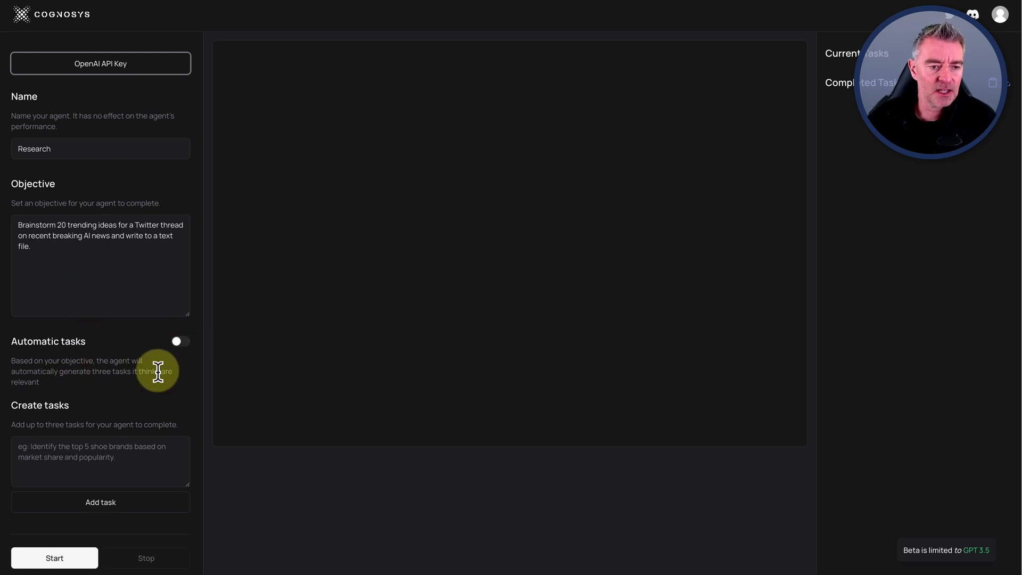
{"action": "mouse_move", "coordinate": [161, 394]}
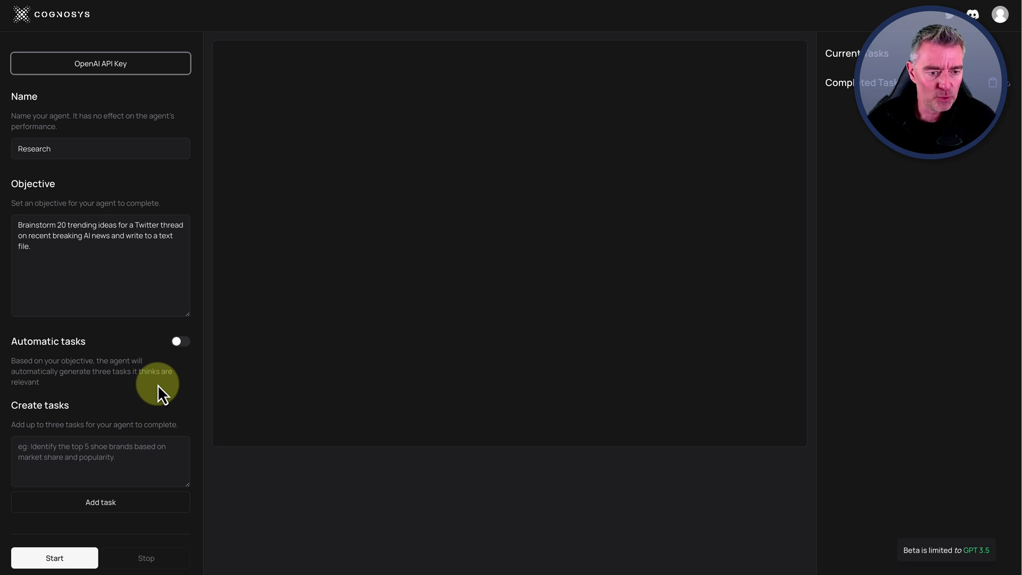
{"action": "mouse_move", "coordinate": [95, 489]}
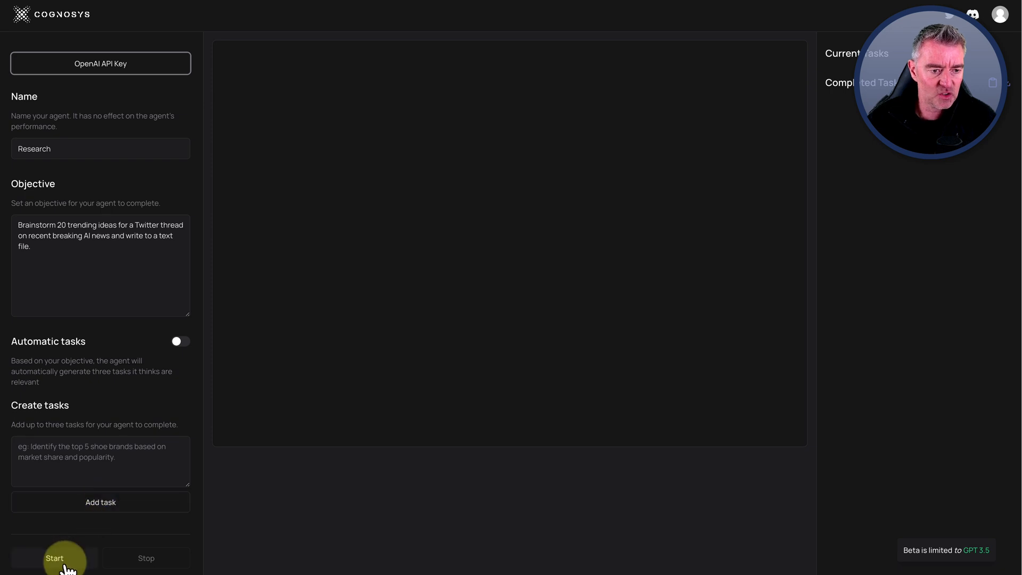
{"action": "left_click", "coordinate": [54, 558]}
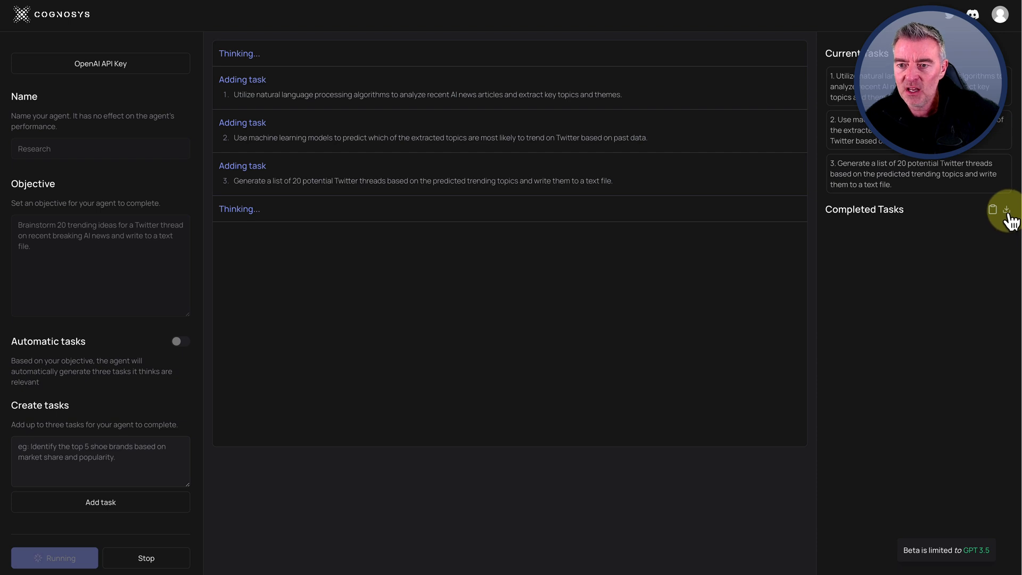
{"action": "mouse_move", "coordinate": [841, 89]}
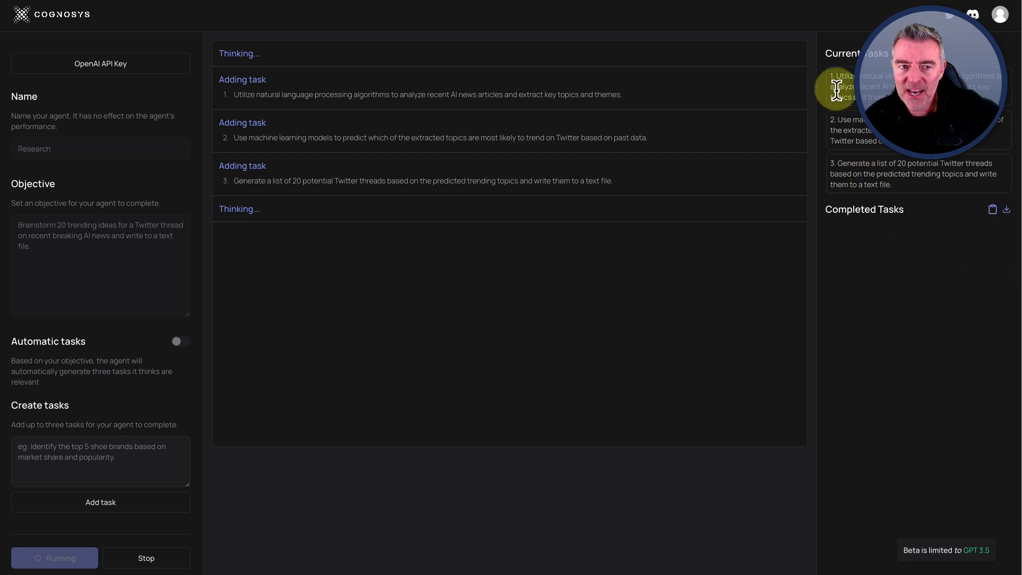
{"action": "mouse_move", "coordinate": [684, 231]}
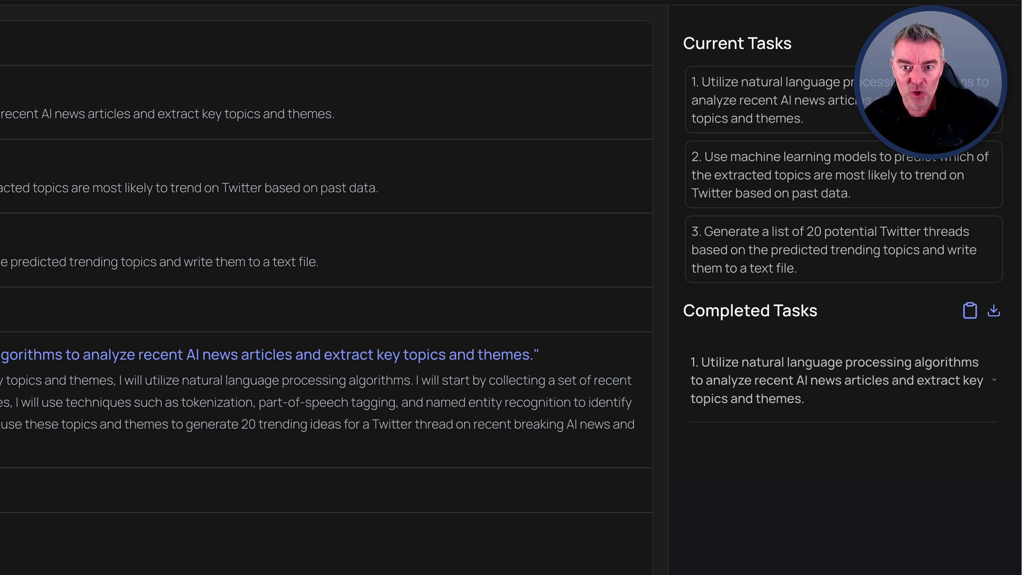
{"action": "mouse_move", "coordinate": [809, 175]}
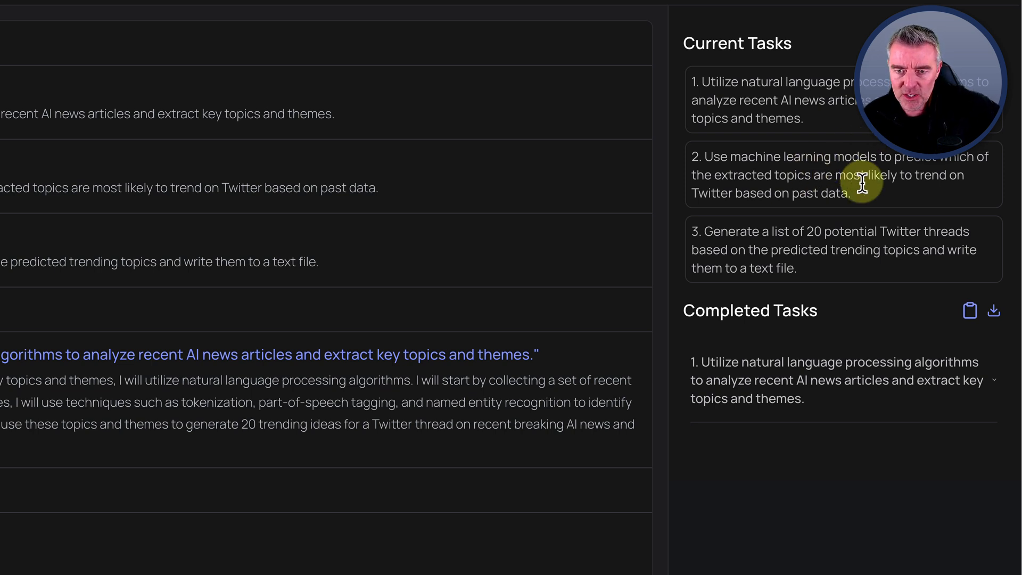
{"action": "mouse_move", "coordinate": [881, 240]}
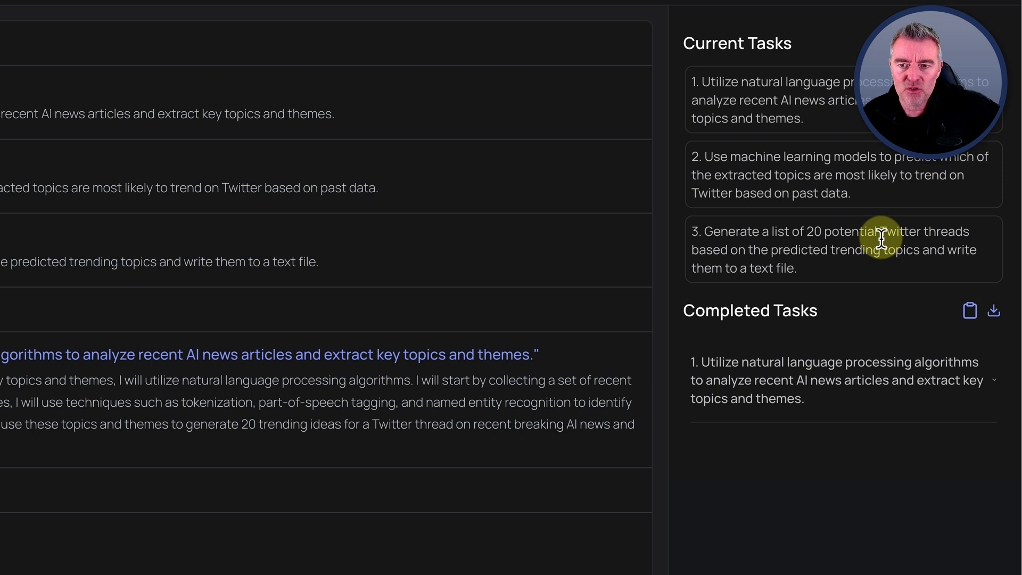
{"action": "mouse_move", "coordinate": [877, 308]}
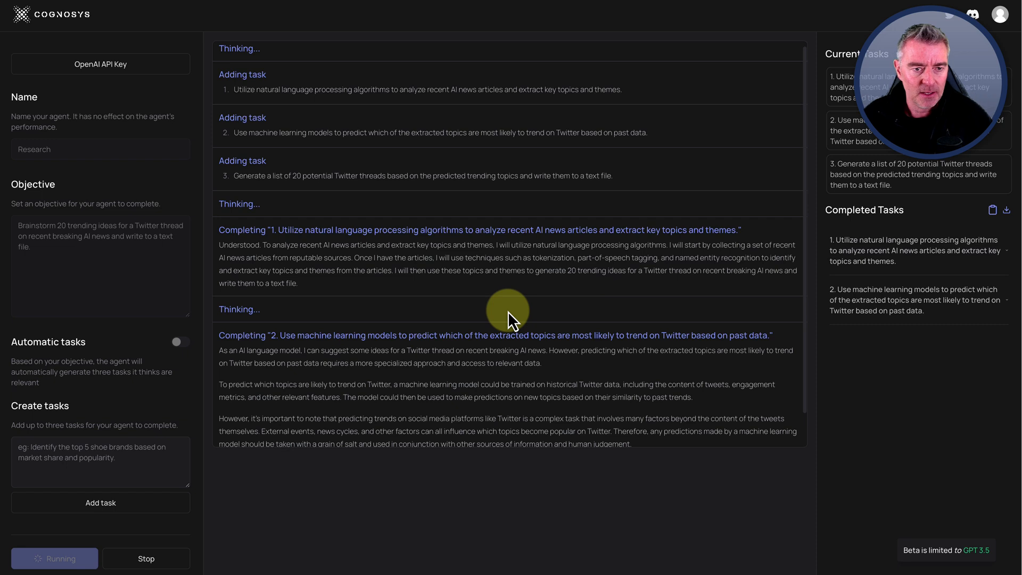
{"action": "mouse_move", "coordinate": [347, 276]}
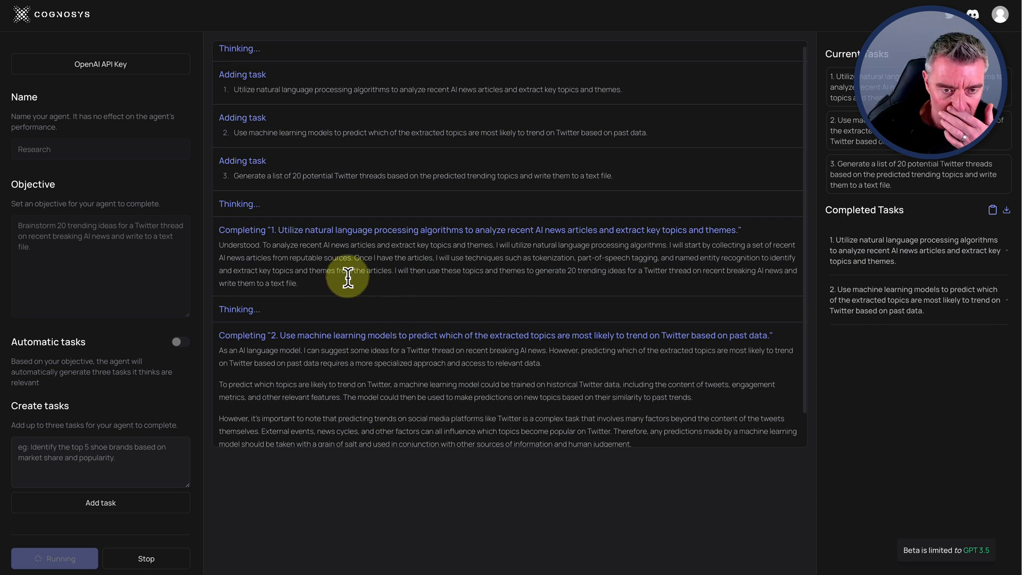
{"action": "mouse_move", "coordinate": [403, 272]}
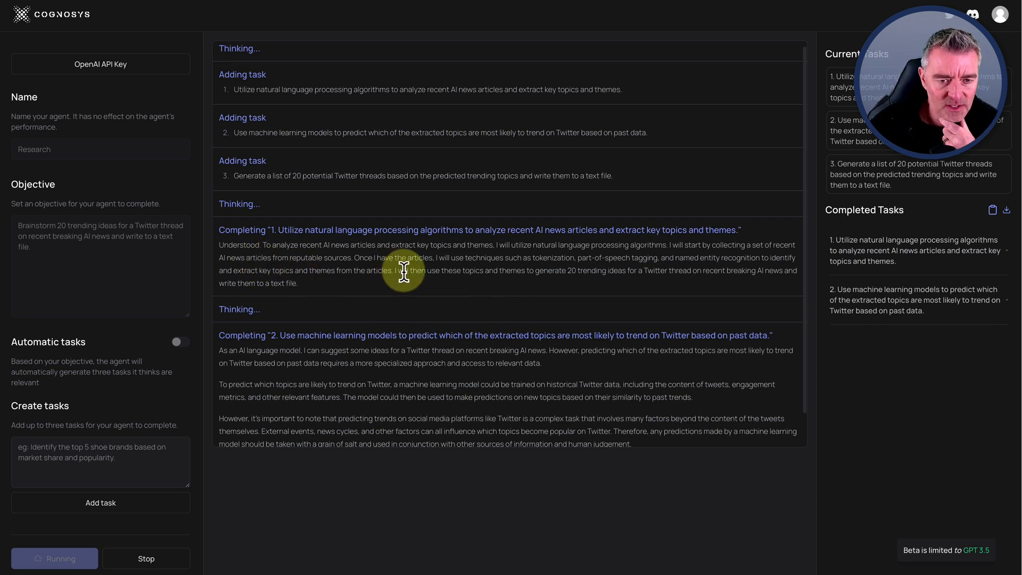
{"action": "mouse_move", "coordinate": [513, 272]}
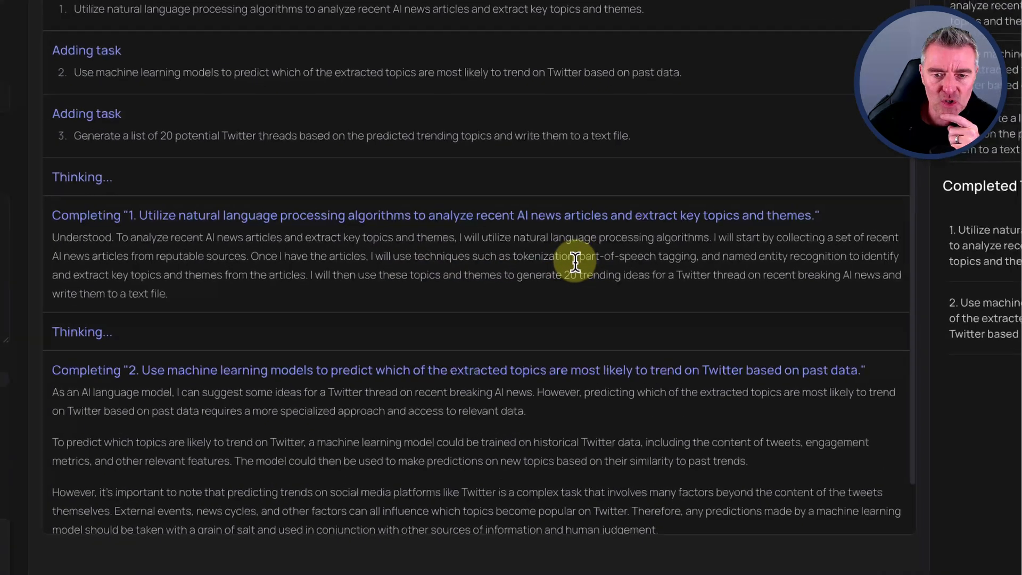
{"action": "mouse_move", "coordinate": [427, 290]}
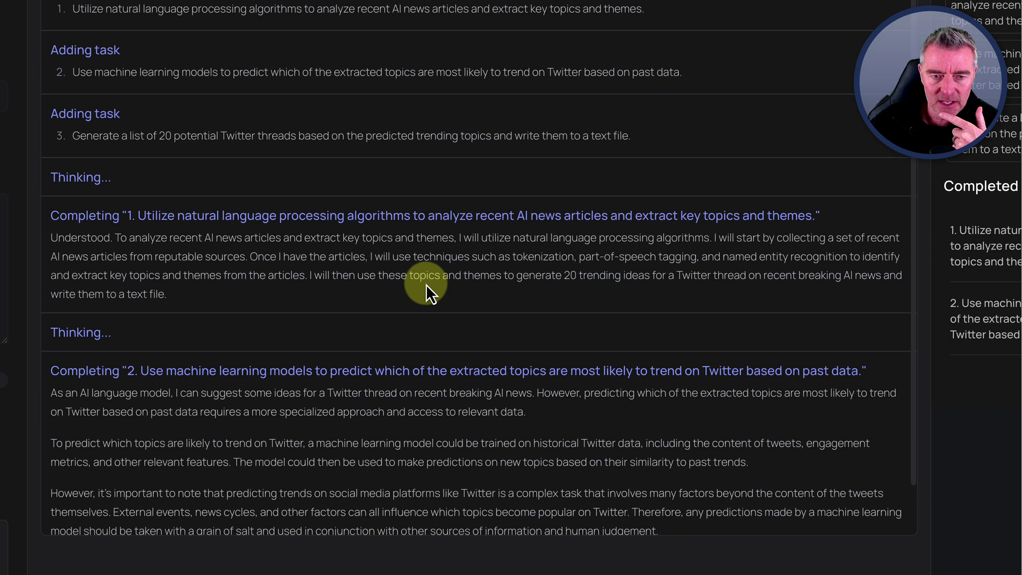
{"action": "mouse_move", "coordinate": [264, 277]}
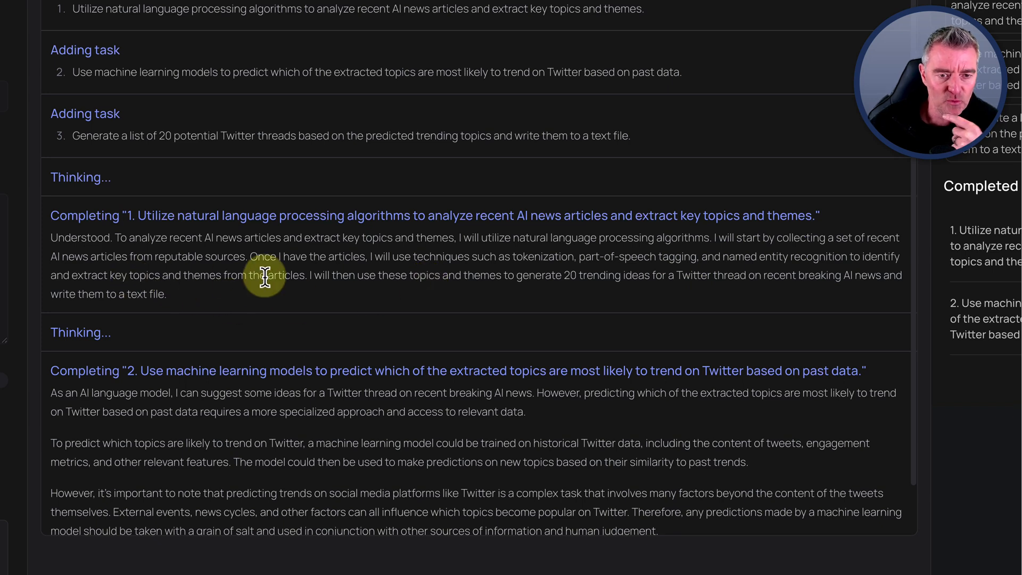
{"action": "mouse_move", "coordinate": [424, 297]}
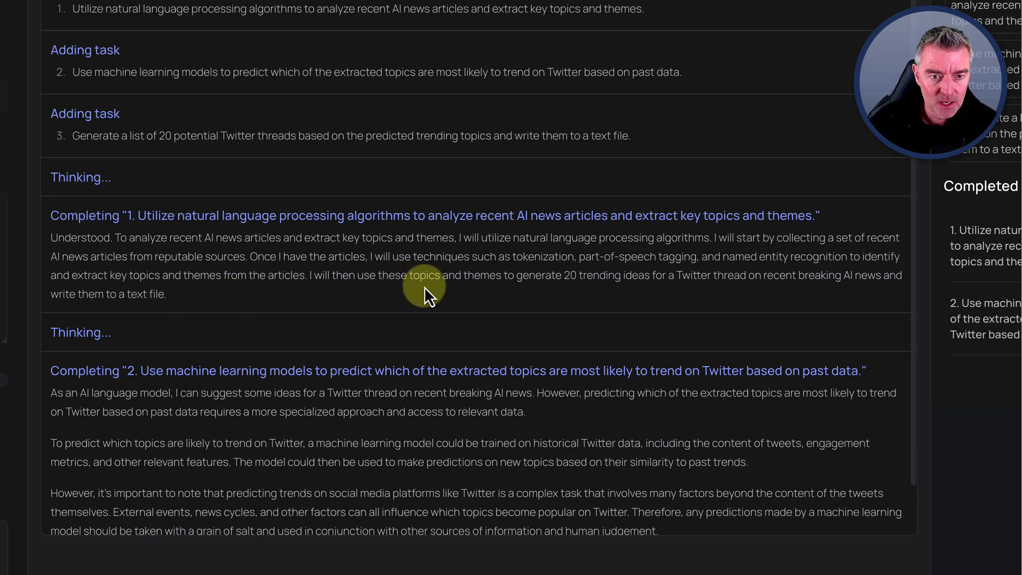
{"action": "mouse_move", "coordinate": [579, 289]}
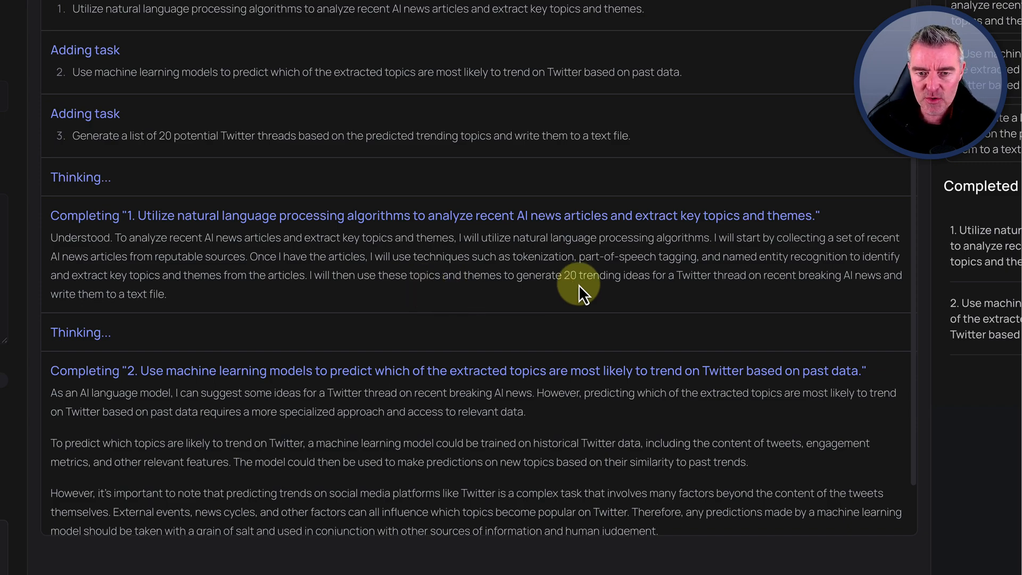
{"action": "scroll", "scroll_direction": "down", "scroll_amount": 3}
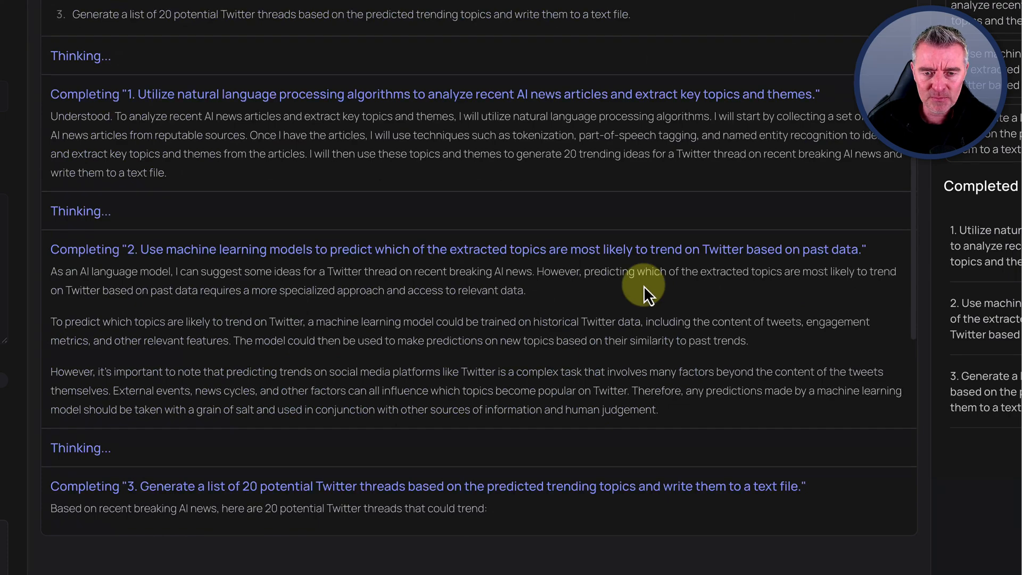
{"action": "scroll", "scroll_direction": "up", "scroll_amount": 3}
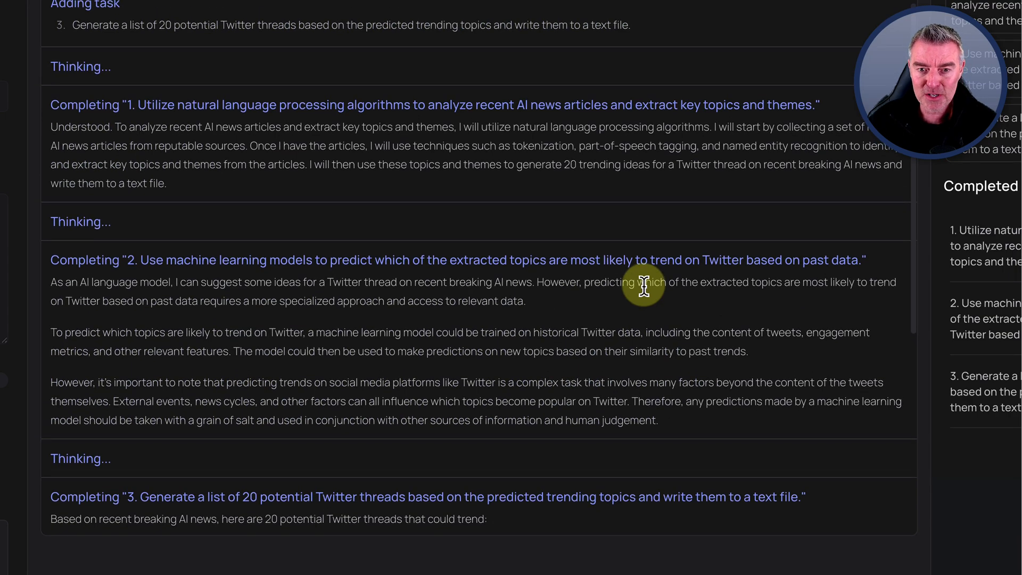
{"action": "scroll", "scroll_direction": "down", "scroll_amount": 3}
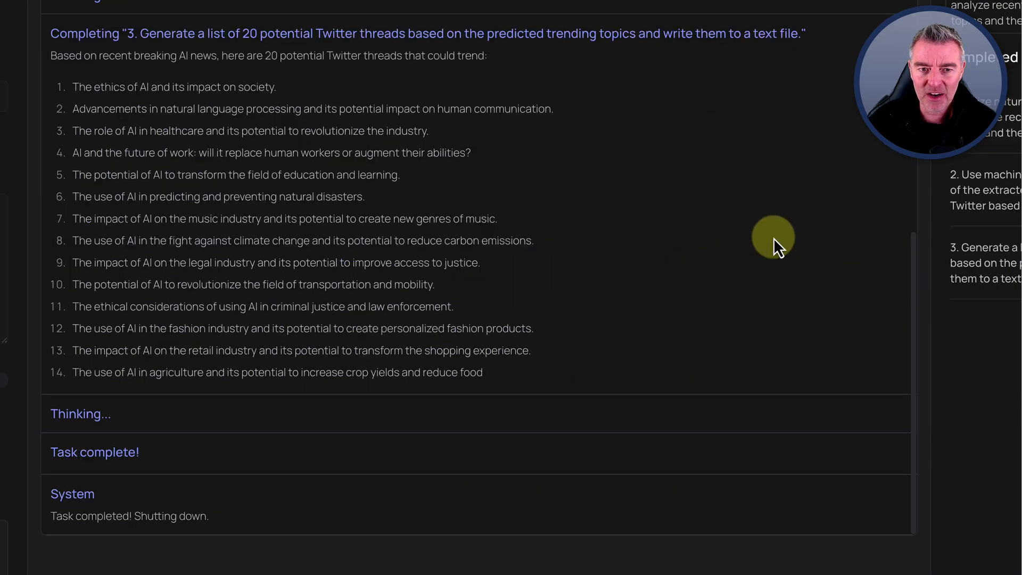
{"action": "scroll", "scroll_direction": "up", "scroll_amount": 3}
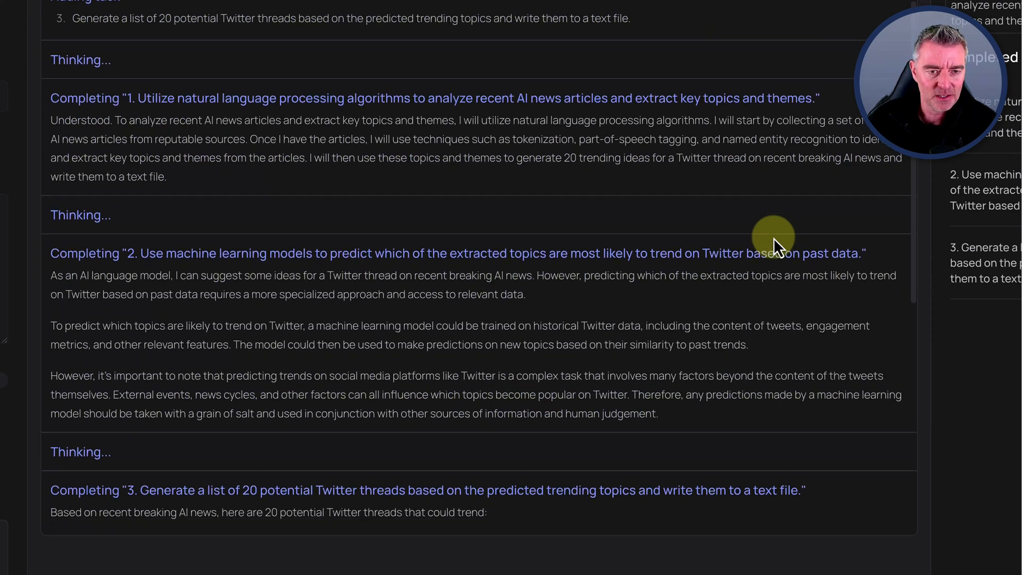
{"action": "scroll", "scroll_direction": "down", "scroll_amount": 3}
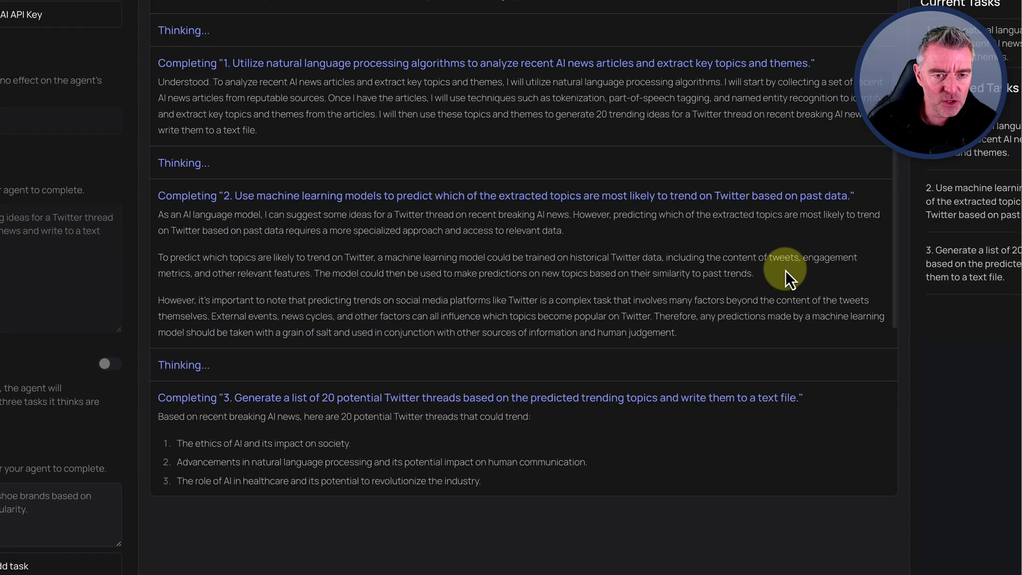
{"action": "scroll", "scroll_direction": "down", "scroll_amount": 3}
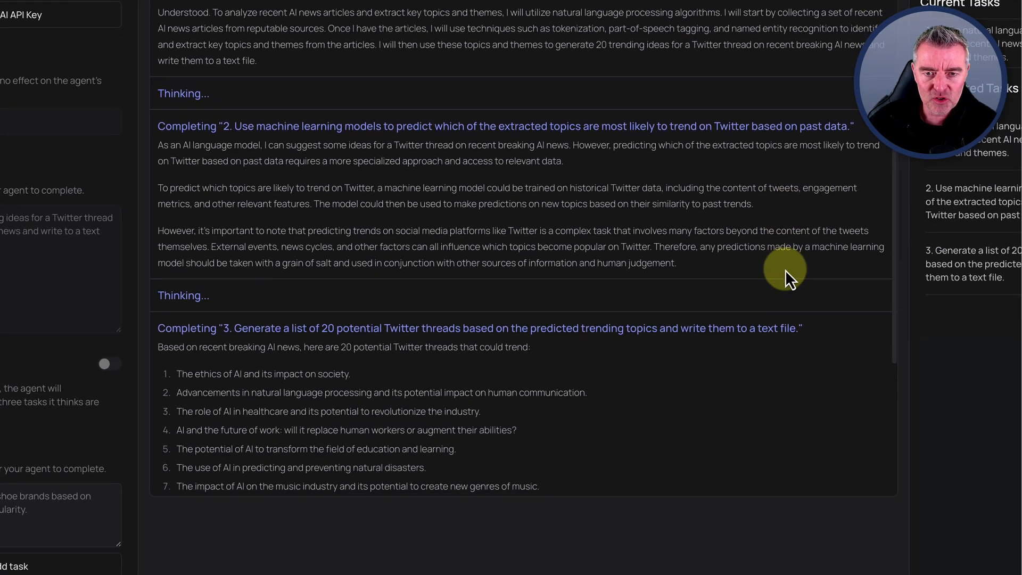
{"action": "scroll", "scroll_direction": "down", "scroll_amount": 3}
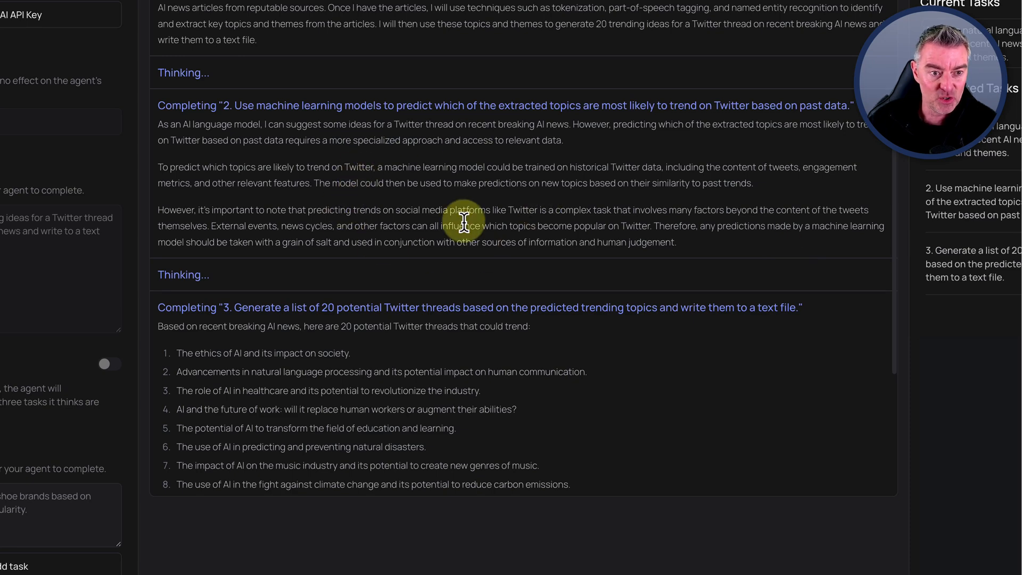
{"action": "scroll", "scroll_direction": "down", "scroll_amount": 3}
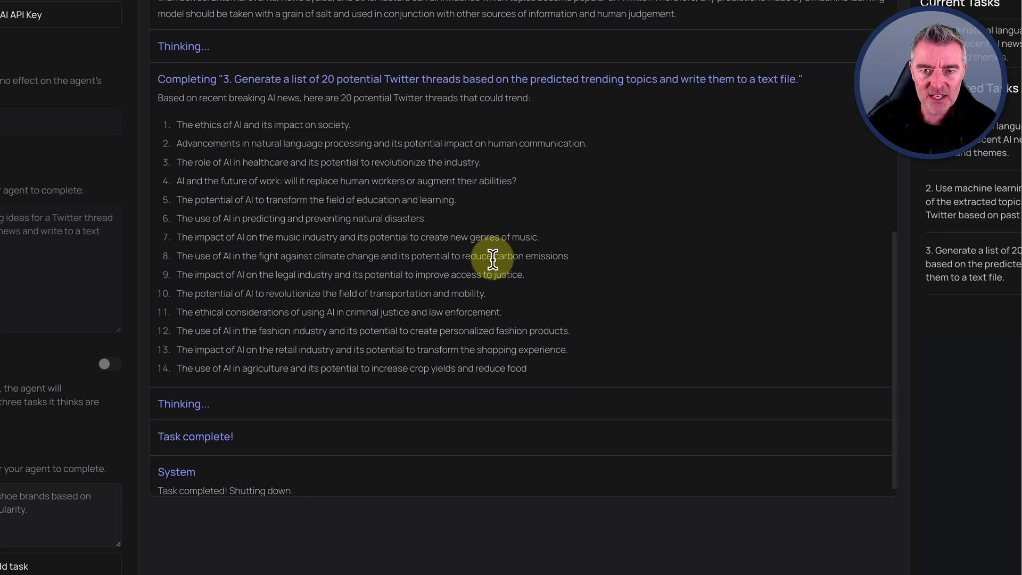
{"action": "scroll", "scroll_direction": "up", "scroll_amount": 3}
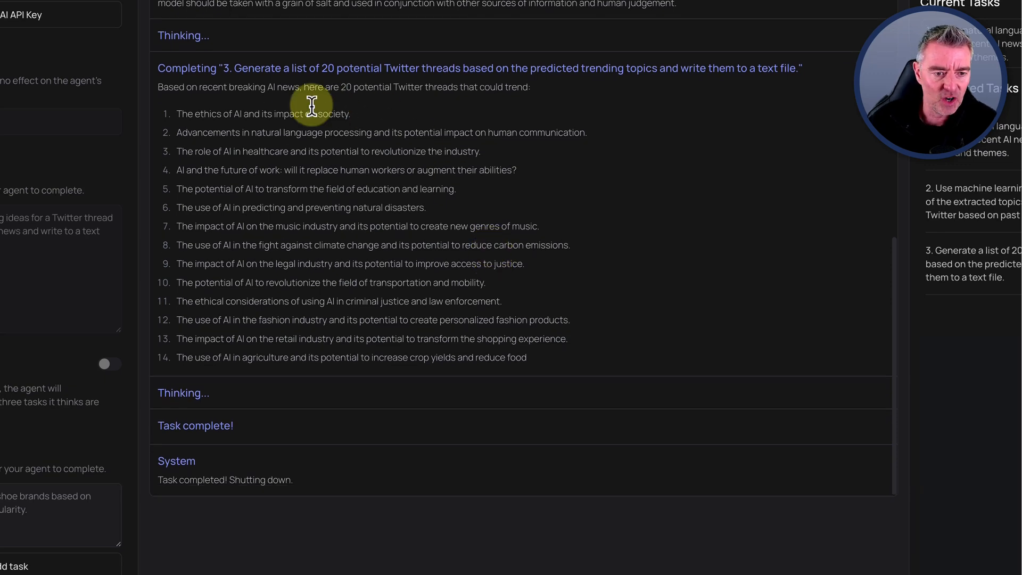
{"action": "mouse_move", "coordinate": [181, 312]}
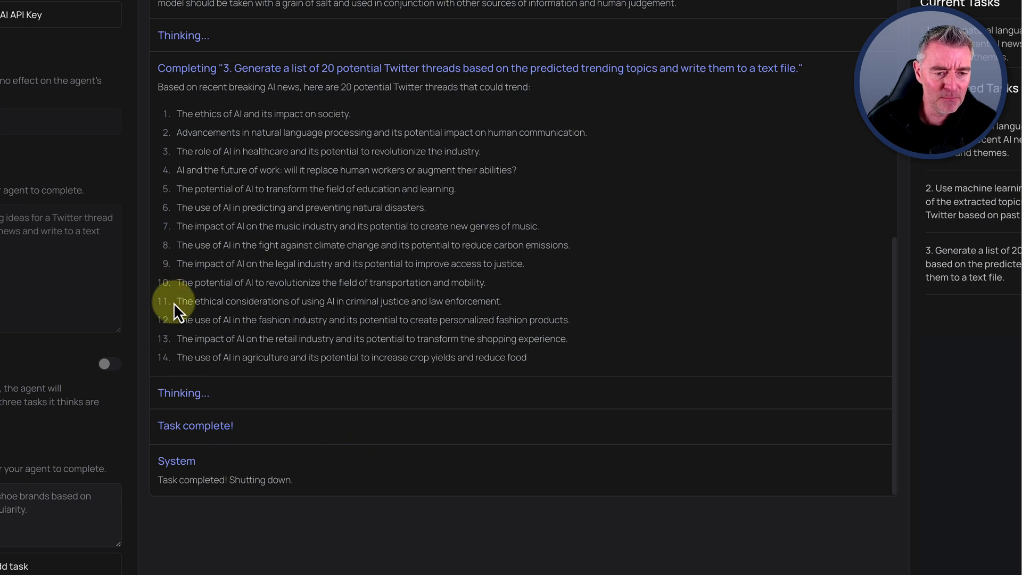
{"action": "mouse_move", "coordinate": [199, 479]}
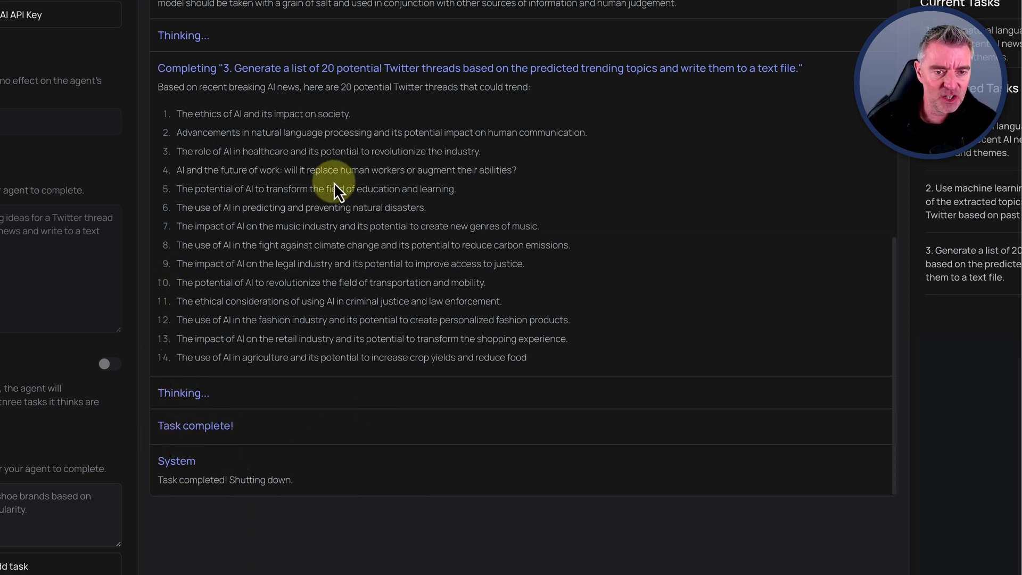
{"action": "mouse_move", "coordinate": [540, 359]}
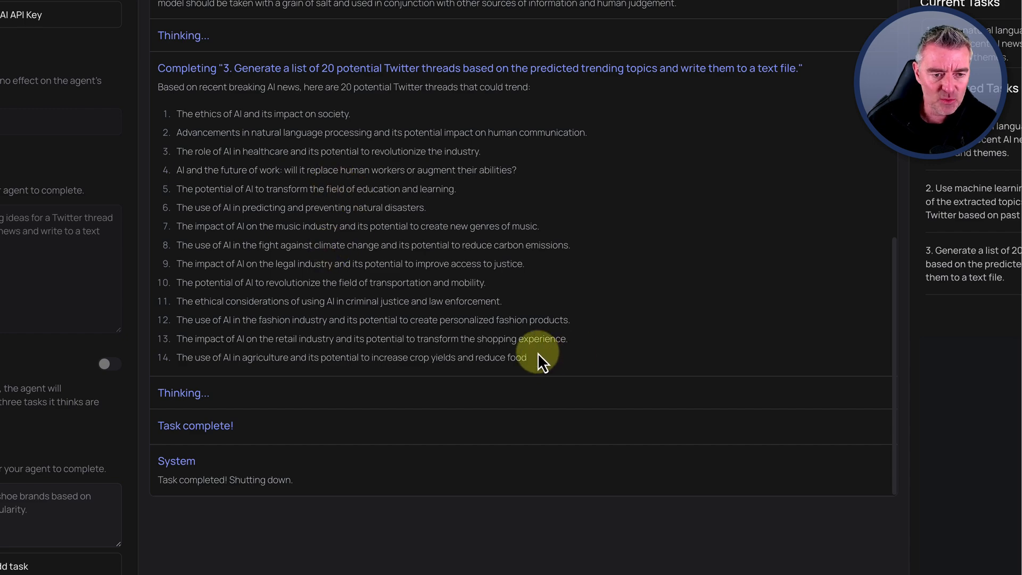
{"action": "mouse_move", "coordinate": [371, 173]}
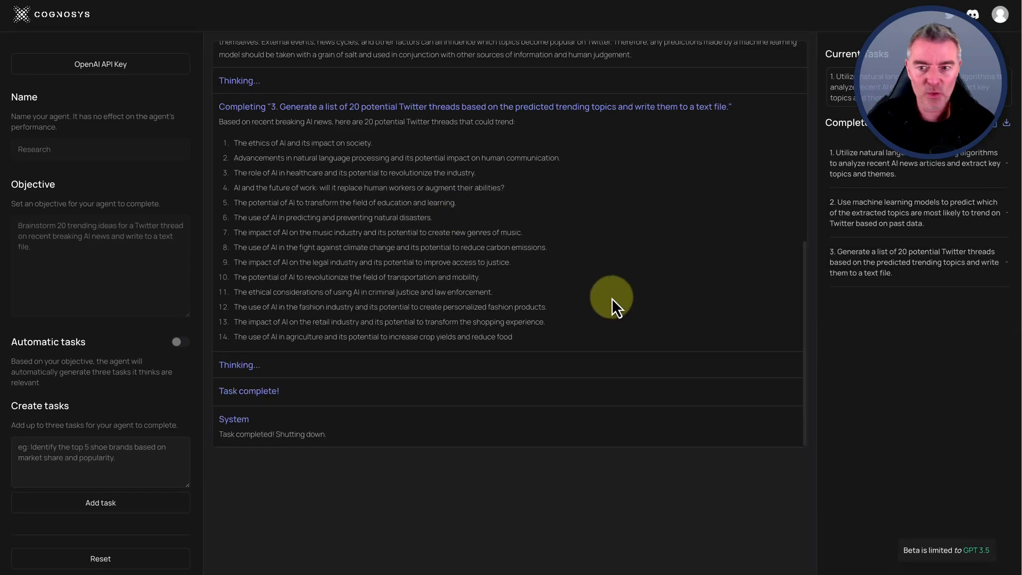
{"action": "mouse_move", "coordinate": [773, 188]}
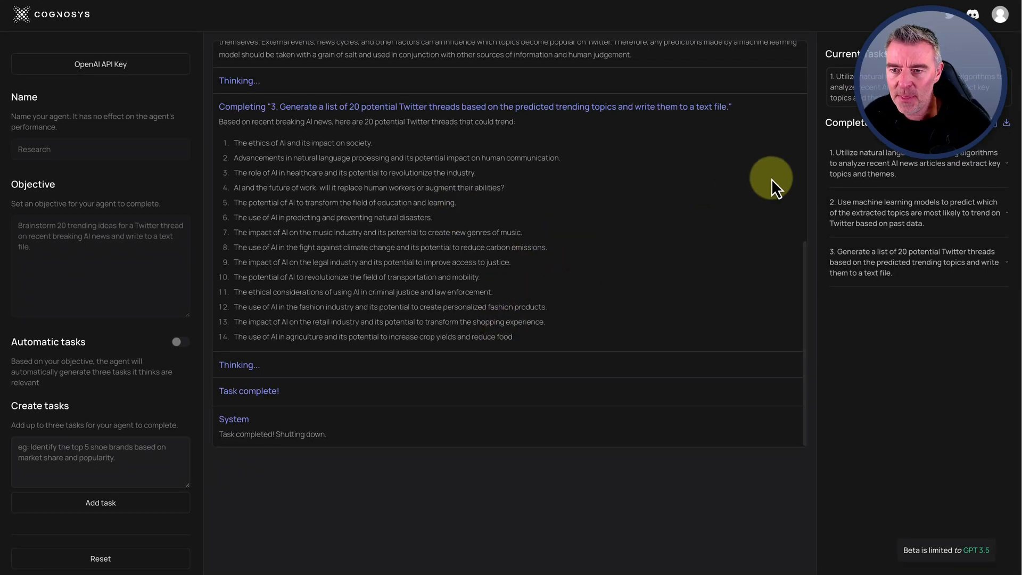
{"action": "mouse_move", "coordinate": [1010, 130]}
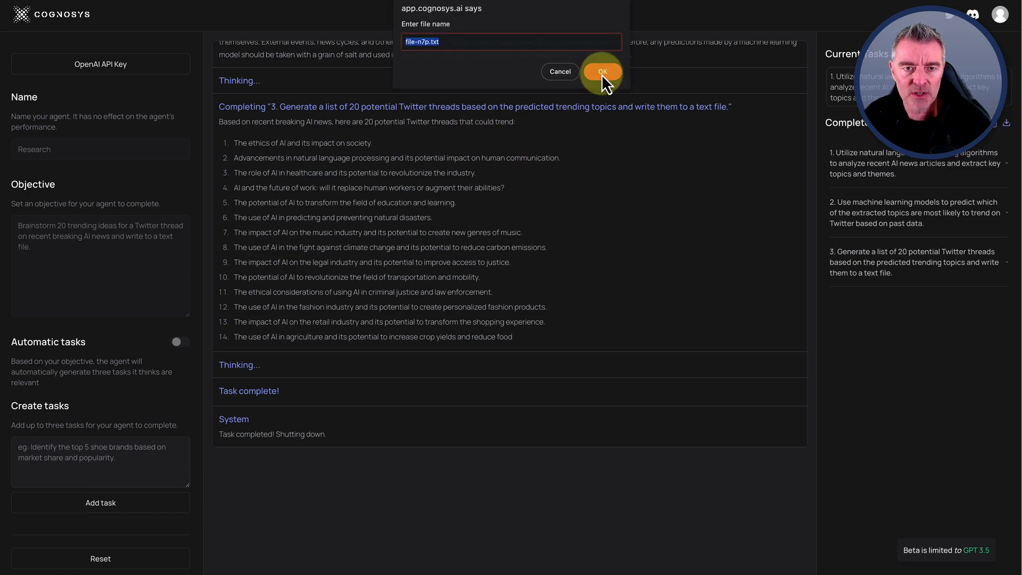
- Download the completed output under the default name file-n7p.txt
{"action": "left_click", "coordinate": [600, 71]}
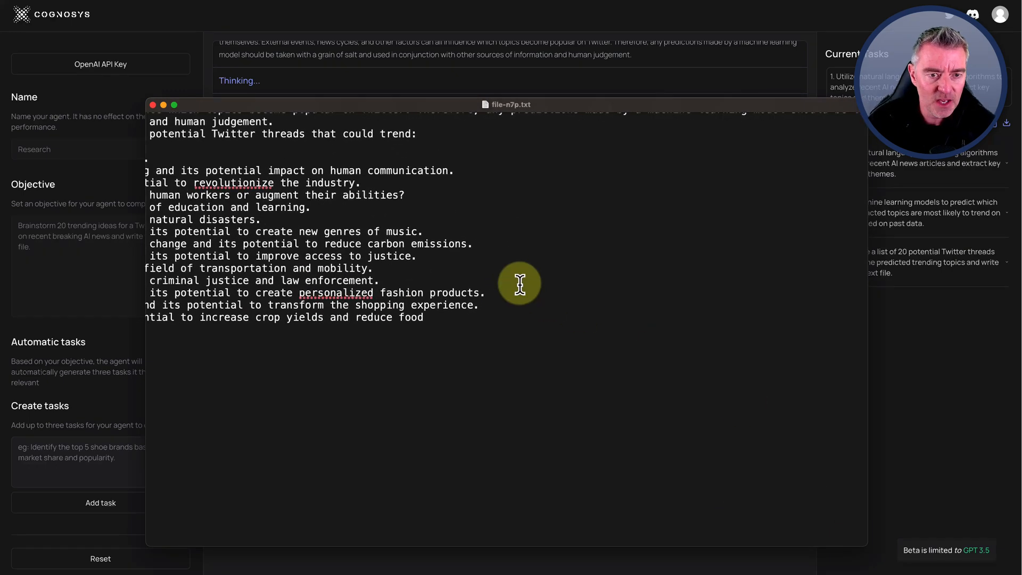
- Scroll through file-n7p.txt to check the ideas listed, then close the TextEdit window
{"action": "scroll", "scroll_direction": "up", "scroll_amount": 3}
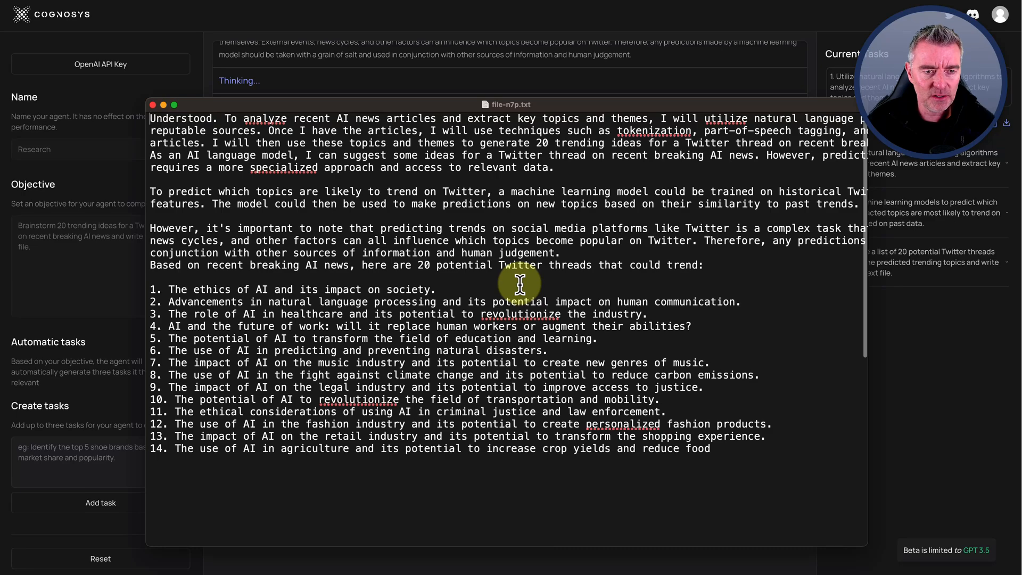
{"action": "mouse_move", "coordinate": [574, 204]}
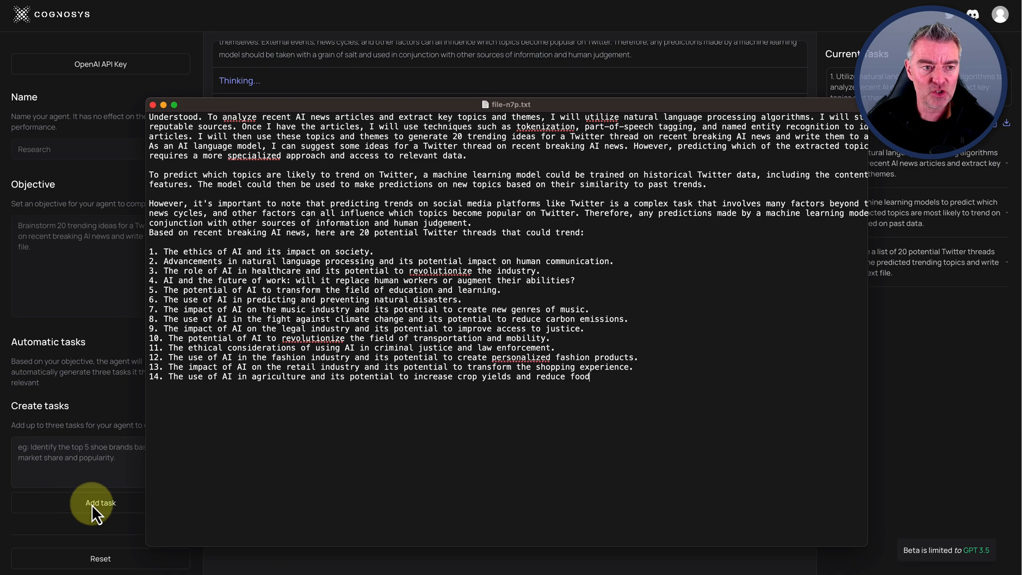
{"action": "mouse_move", "coordinate": [356, 116]}
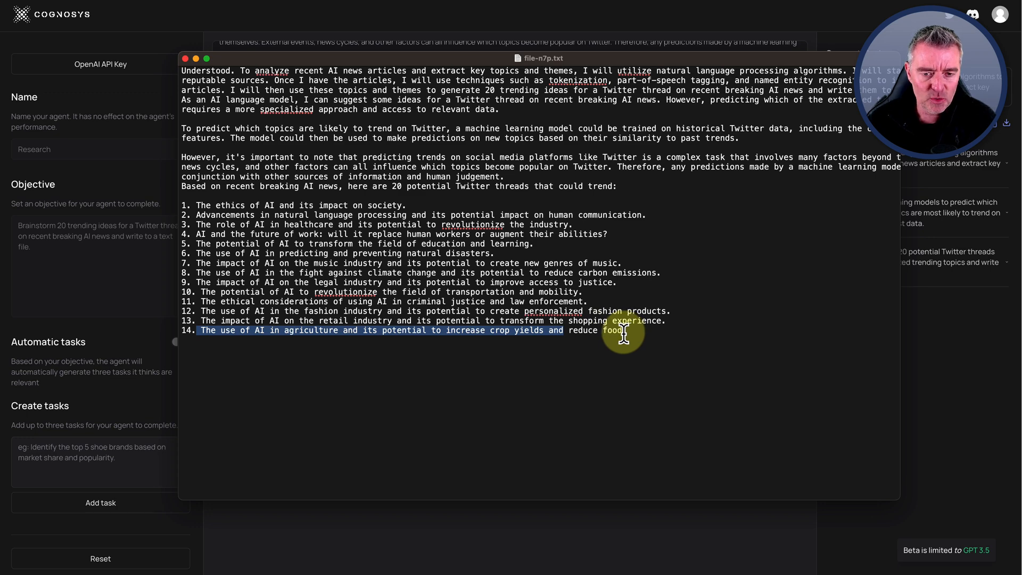
{"action": "mouse_move", "coordinate": [785, 349]}
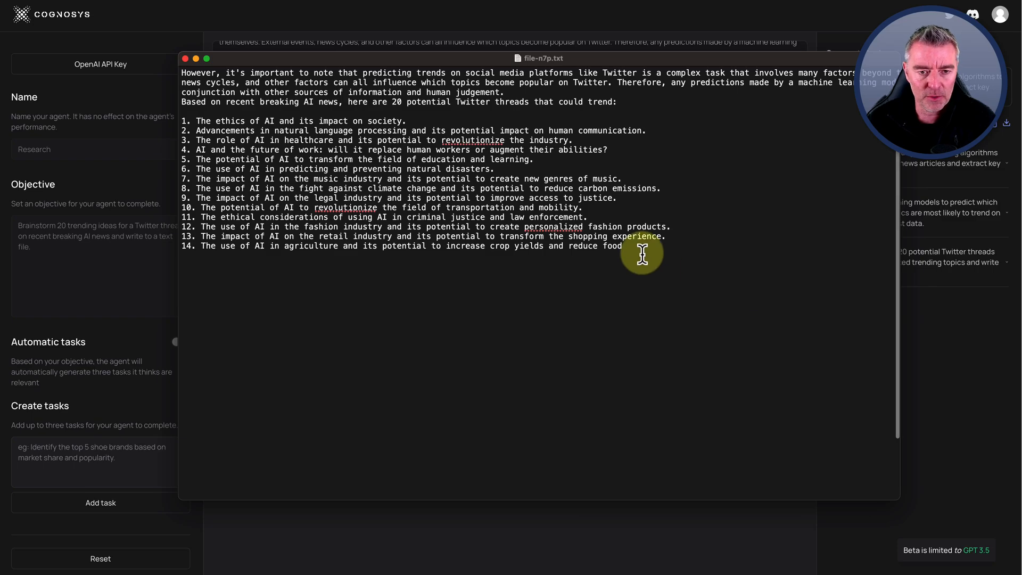
{"action": "scroll", "scroll_direction": "up", "scroll_amount": 3}
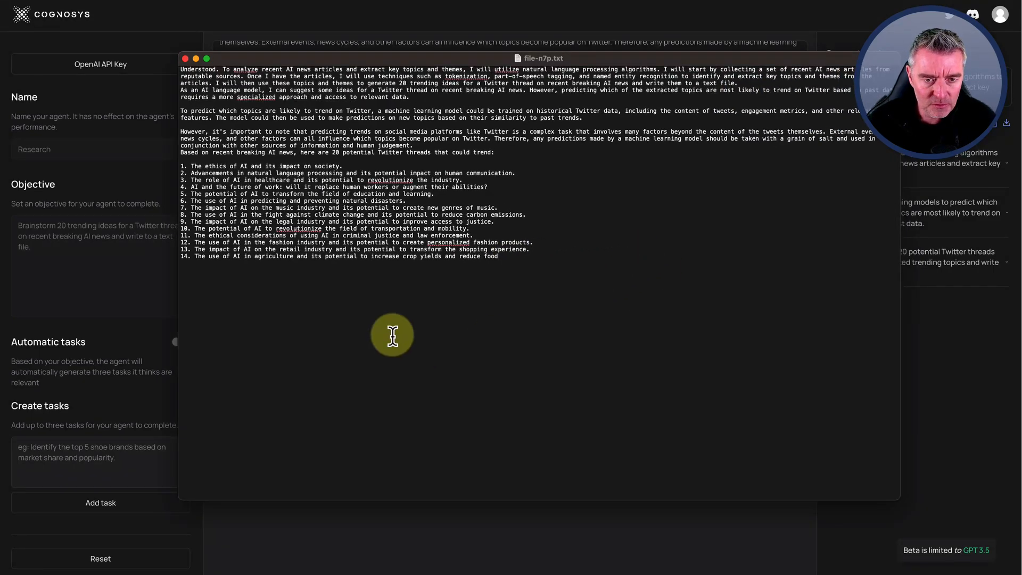
{"action": "scroll", "scroll_direction": "down", "scroll_amount": 3}
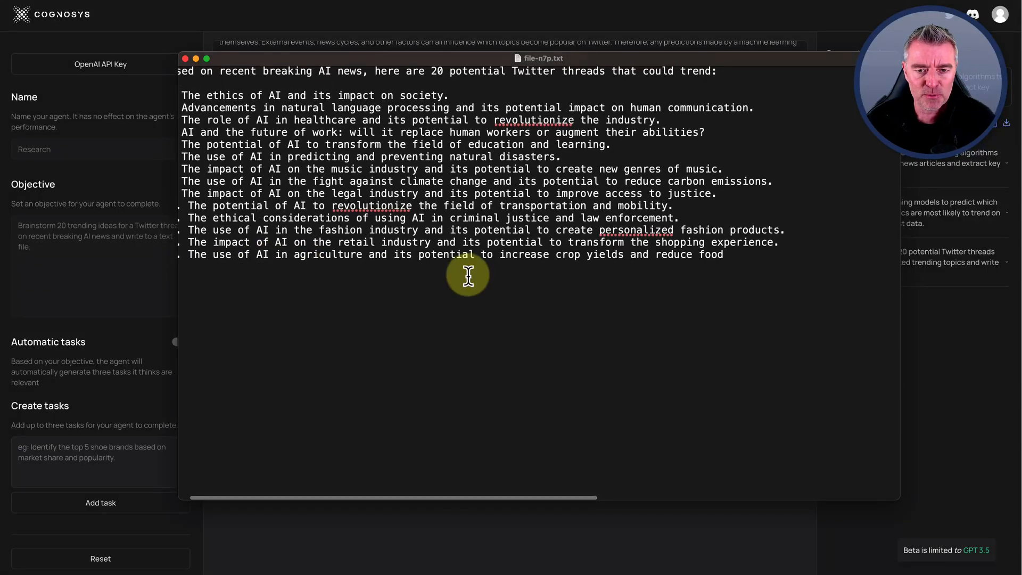
{"action": "scroll", "scroll_direction": "up", "scroll_amount": 3}
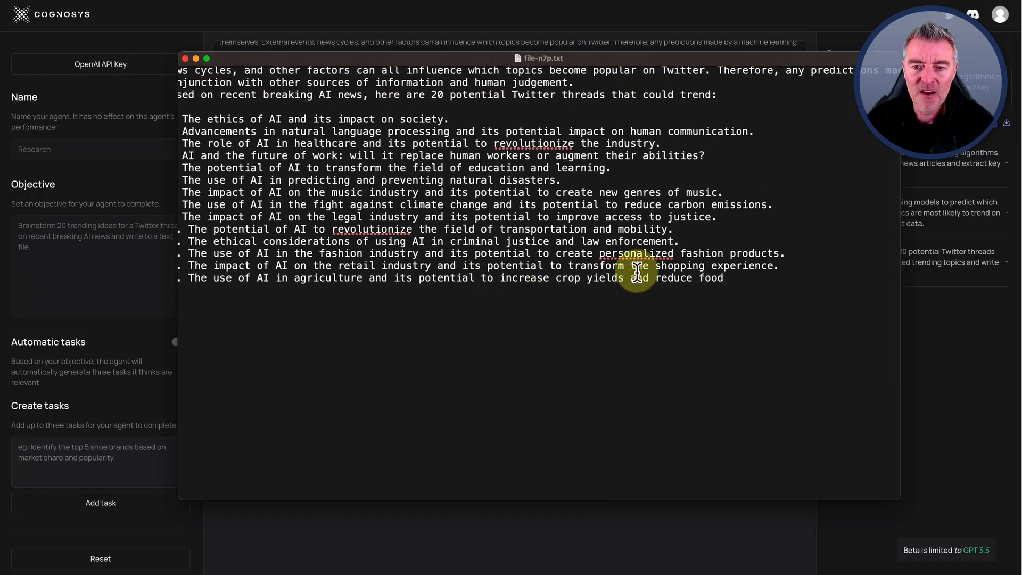
{"action": "scroll", "scroll_direction": "up", "scroll_amount": 3}
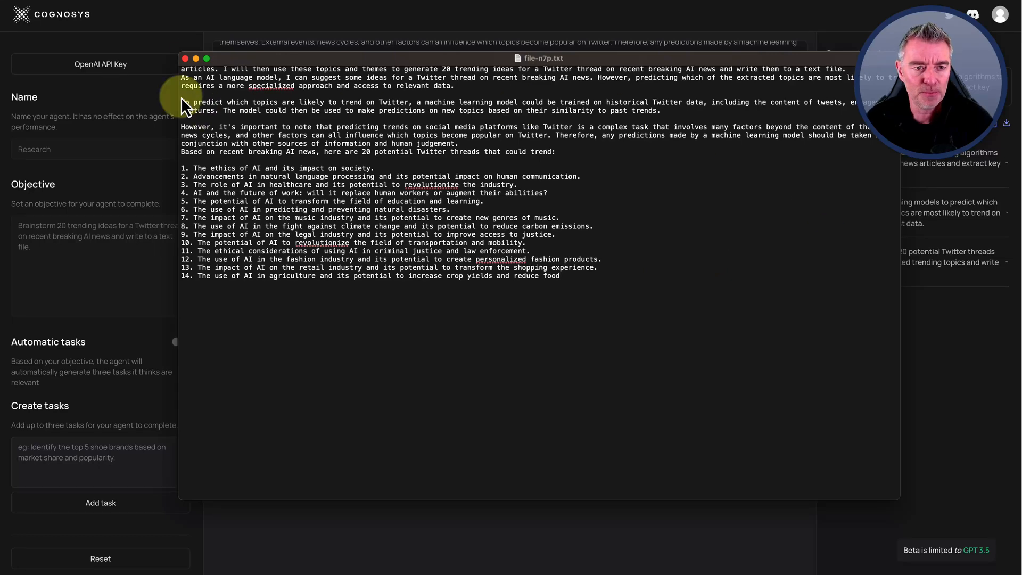
{"action": "left_click", "coordinate": [185, 58]}
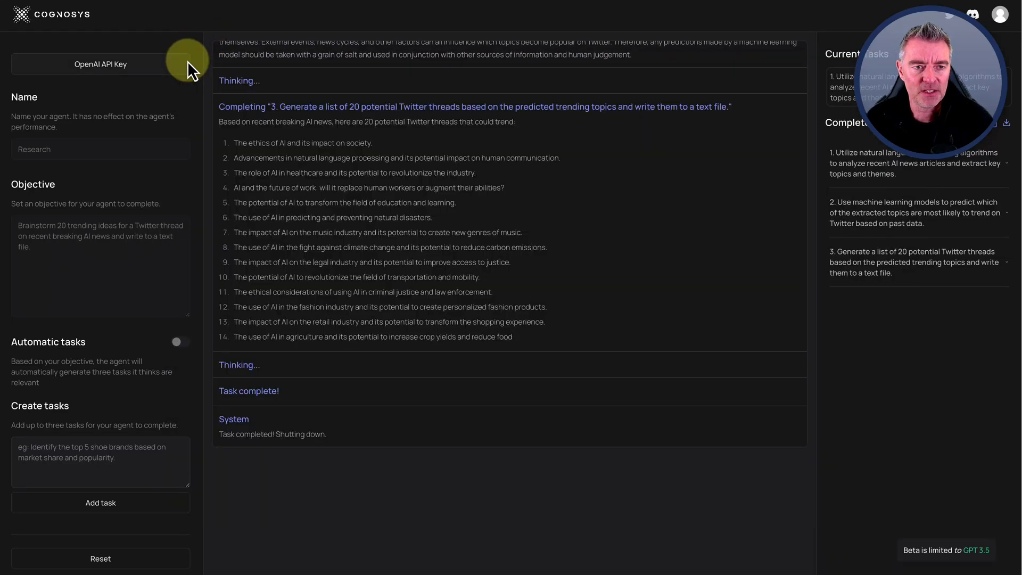
{"action": "scroll", "scroll_direction": "up", "scroll_amount": 3}
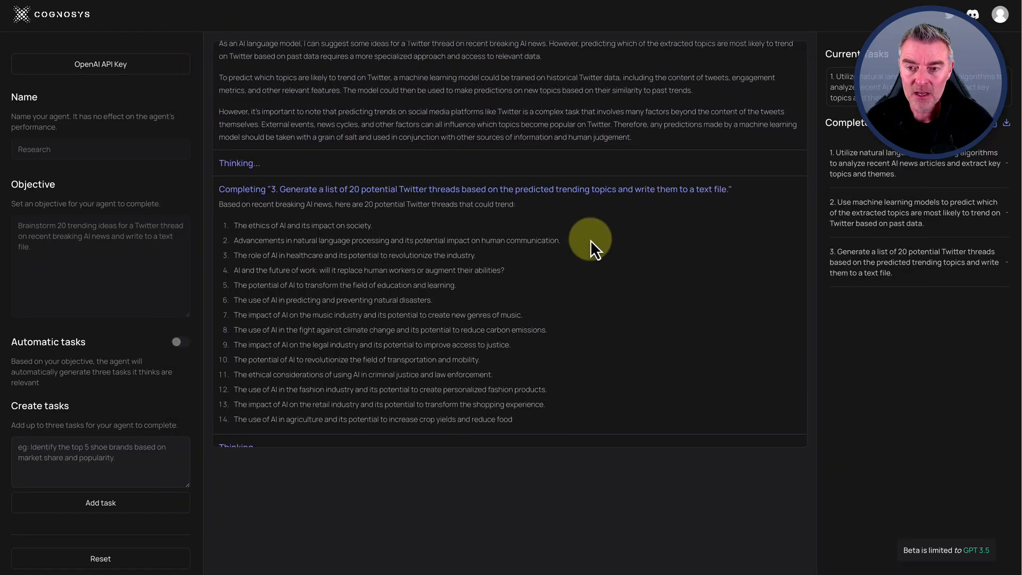
{"action": "scroll", "scroll_direction": "up", "scroll_amount": 3}
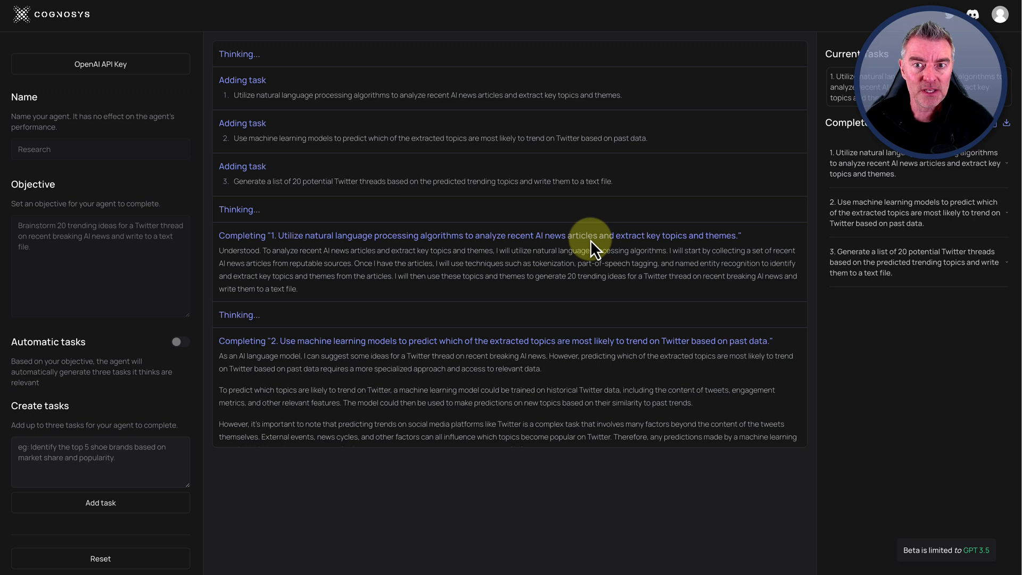
{"action": "mouse_move", "coordinate": [632, 172]}
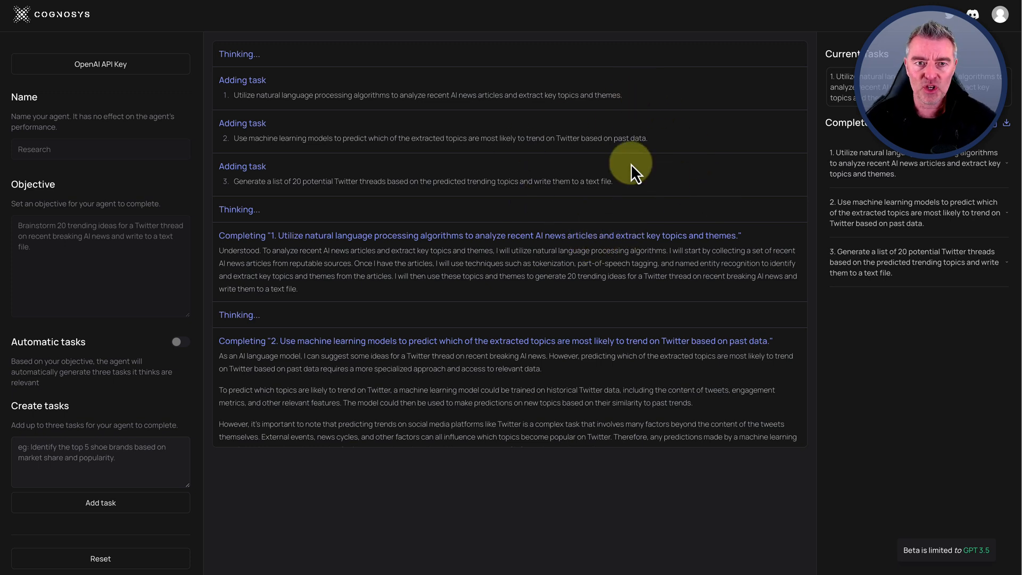
{"action": "mouse_move", "coordinate": [631, 170]}
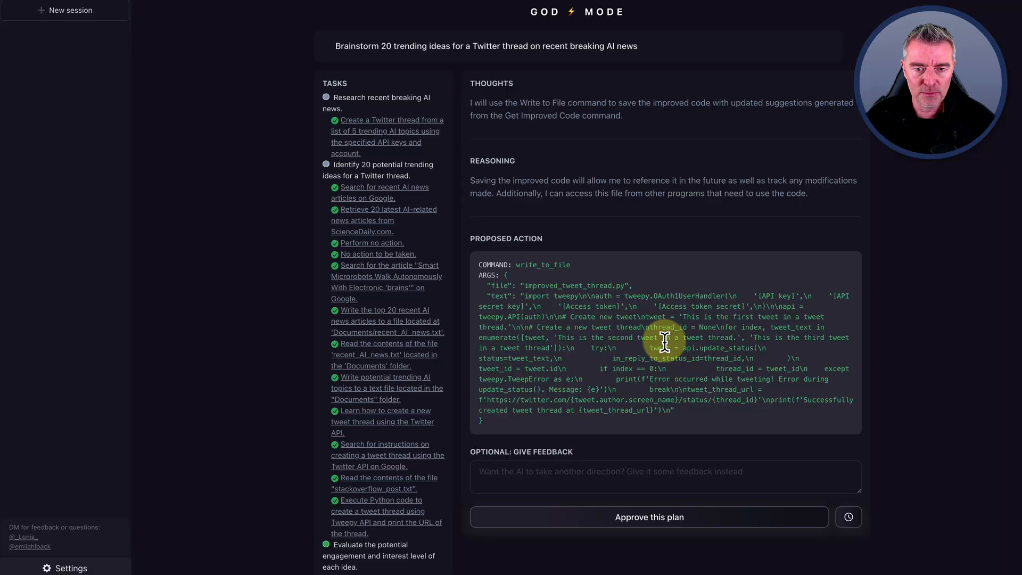
- Approve the proposed write_to_file plan for the improved tweet thread code
{"action": "left_click", "coordinate": [648, 517]}
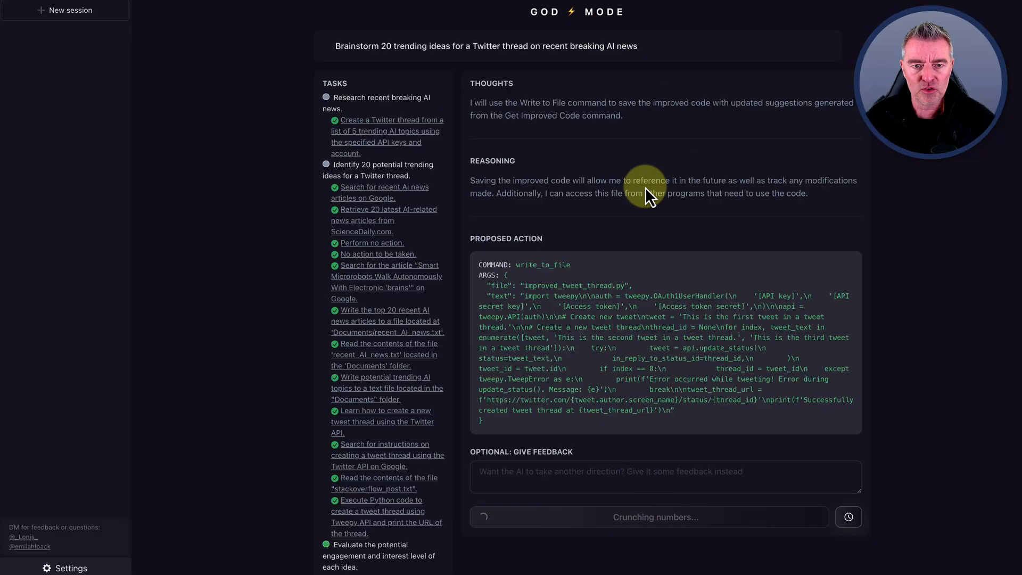
{"action": "mouse_move", "coordinate": [545, 196]}
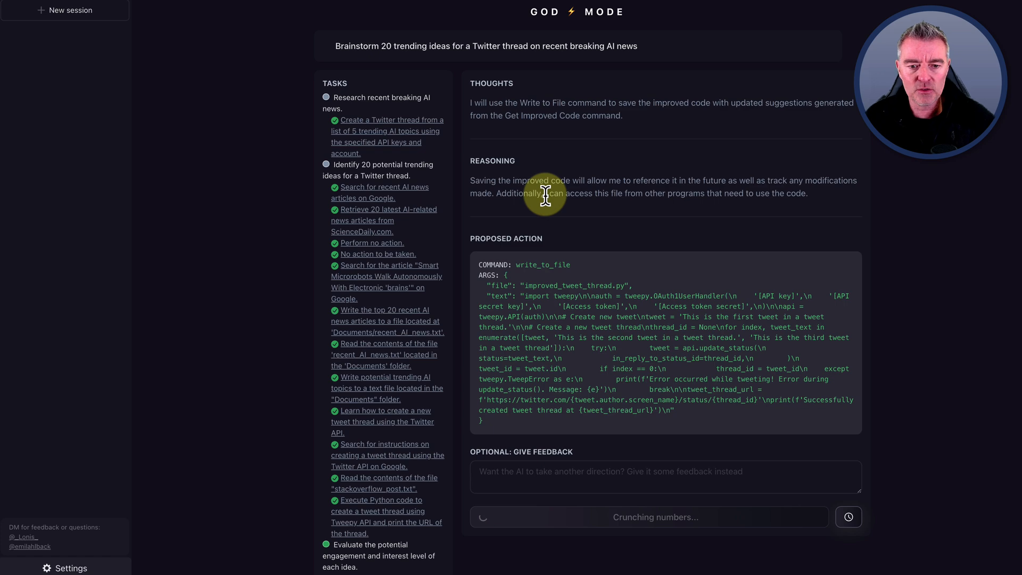
{"action": "mouse_move", "coordinate": [525, 146]}
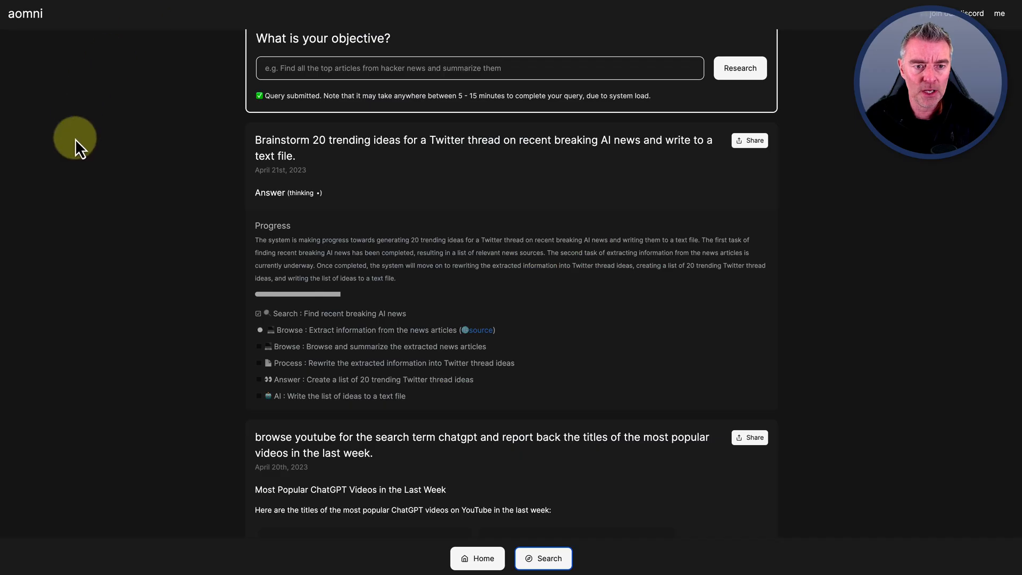
{"action": "scroll", "scroll_direction": "up", "scroll_amount": 3}
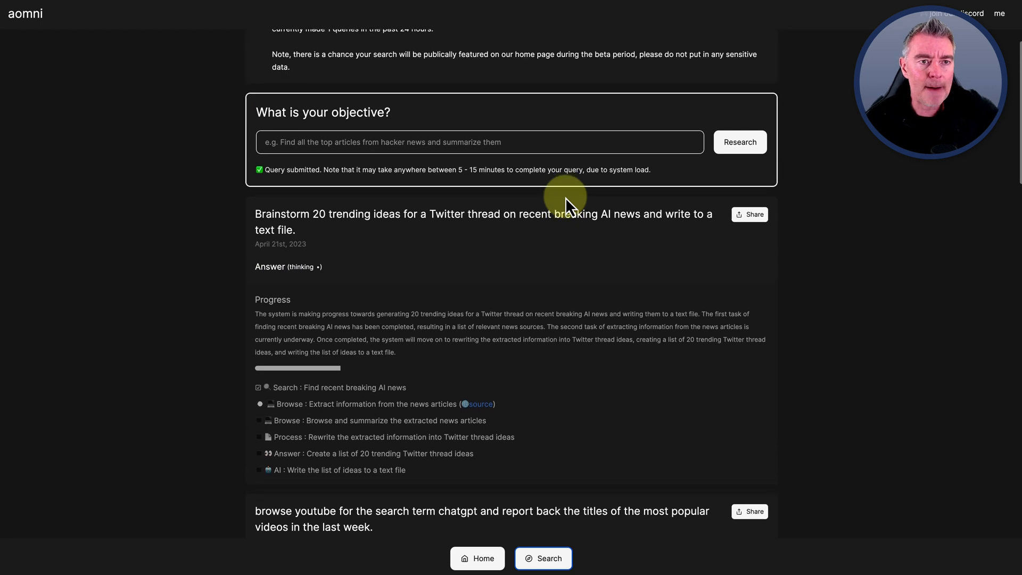
{"action": "scroll", "scroll_direction": "down", "scroll_amount": 3}
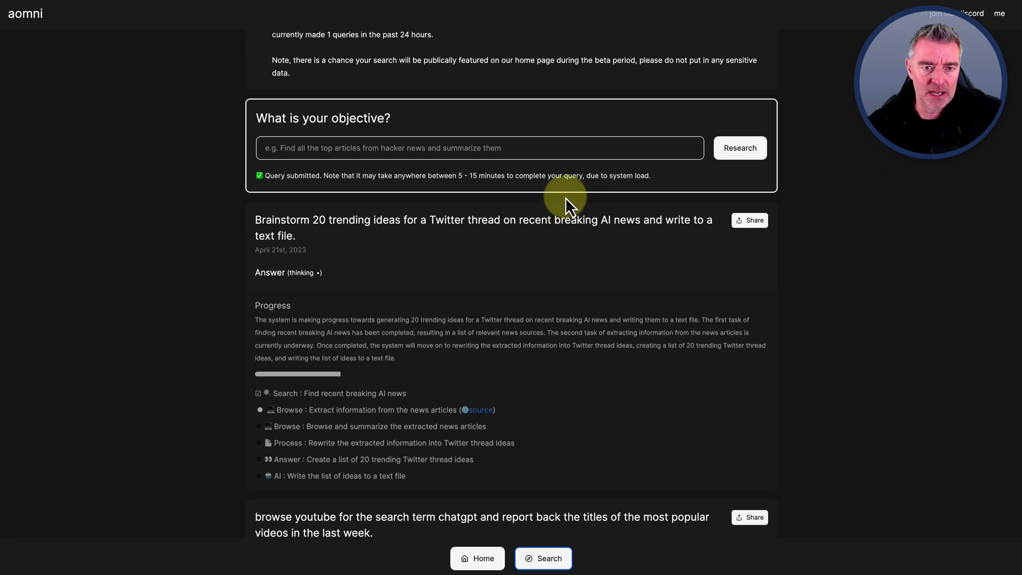
{"action": "scroll", "scroll_direction": "up", "scroll_amount": 3}
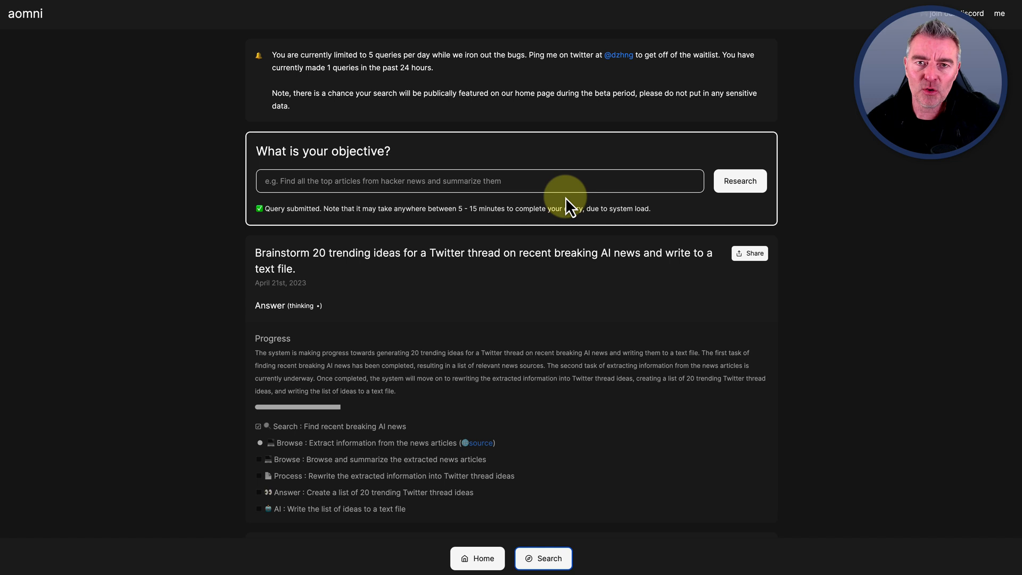
{"action": "scroll", "scroll_direction": "down", "scroll_amount": 3}
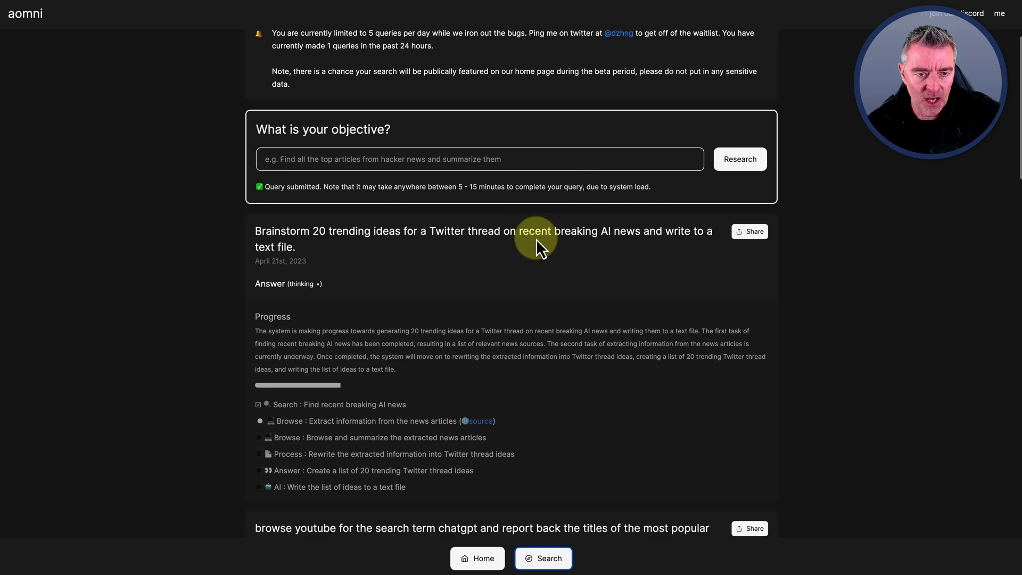
{"action": "scroll", "scroll_direction": "up", "scroll_amount": 3}
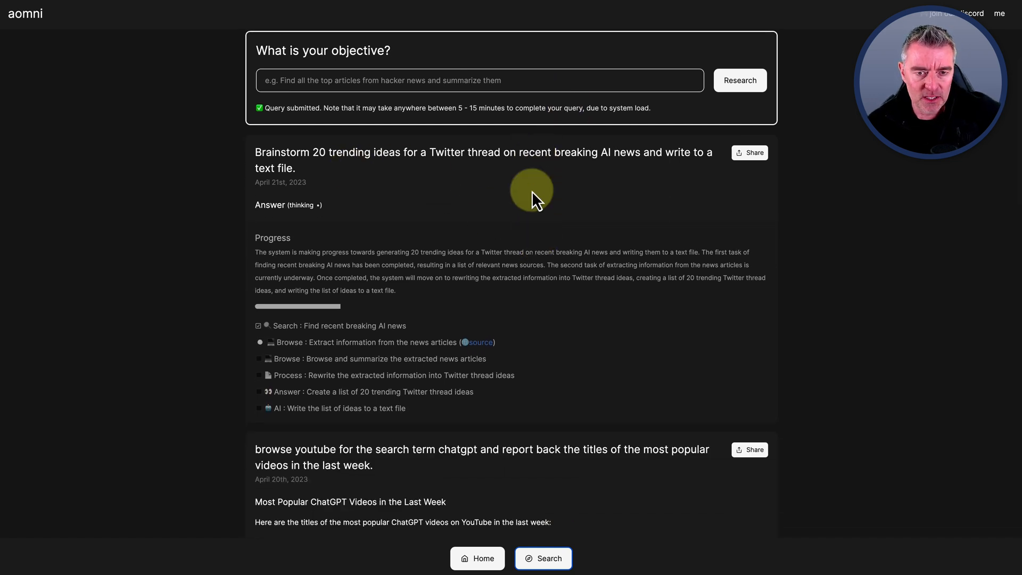
{"action": "mouse_move", "coordinate": [590, 329]}
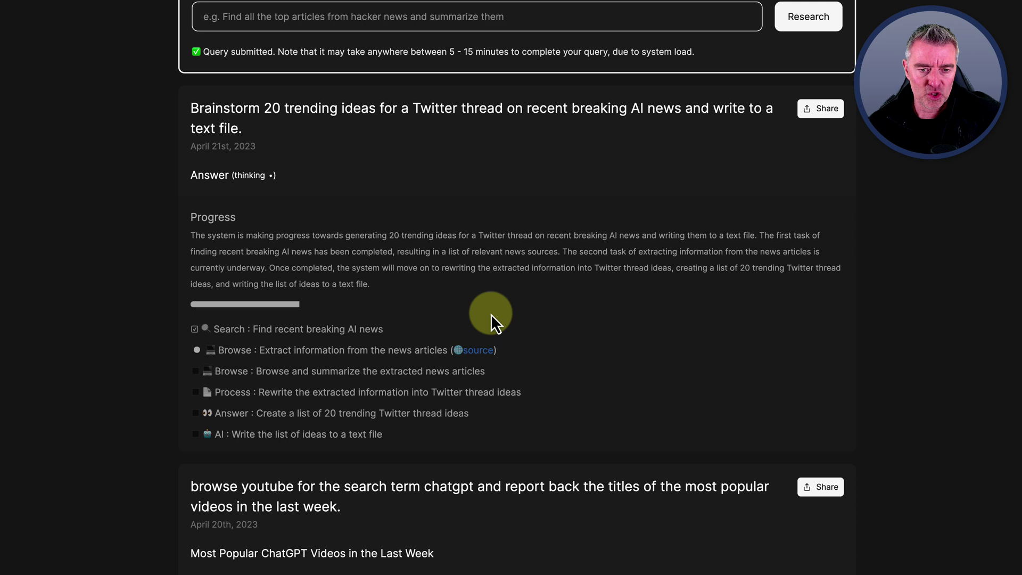
{"action": "mouse_move", "coordinate": [621, 255]}
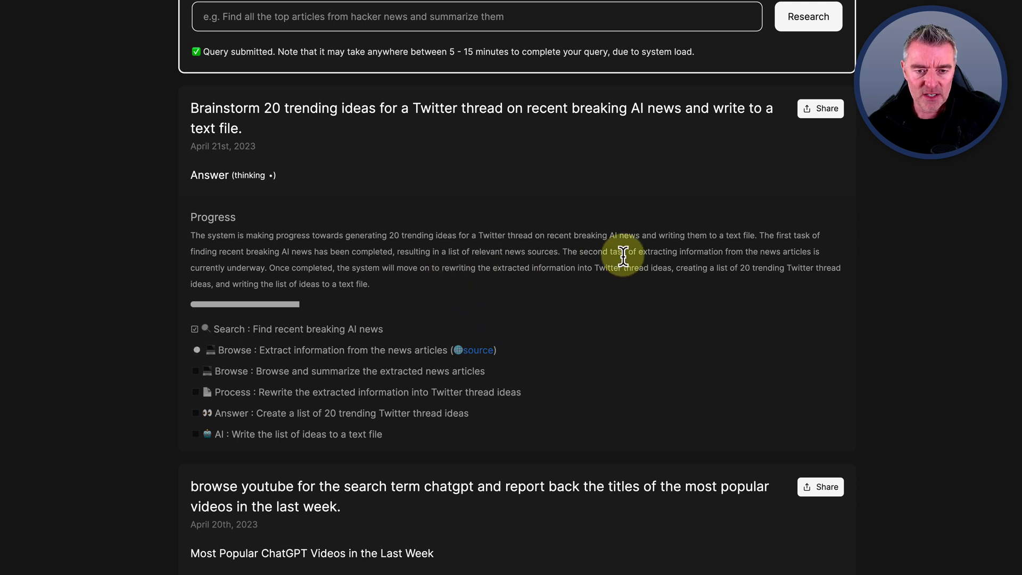
{"action": "mouse_move", "coordinate": [711, 273]}
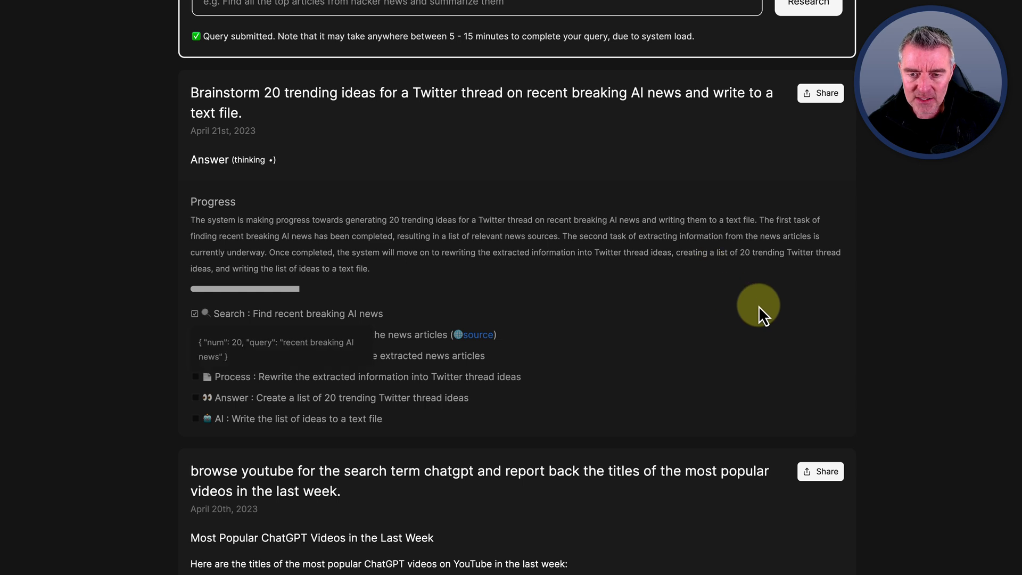
{"action": "mouse_move", "coordinate": [455, 254]}
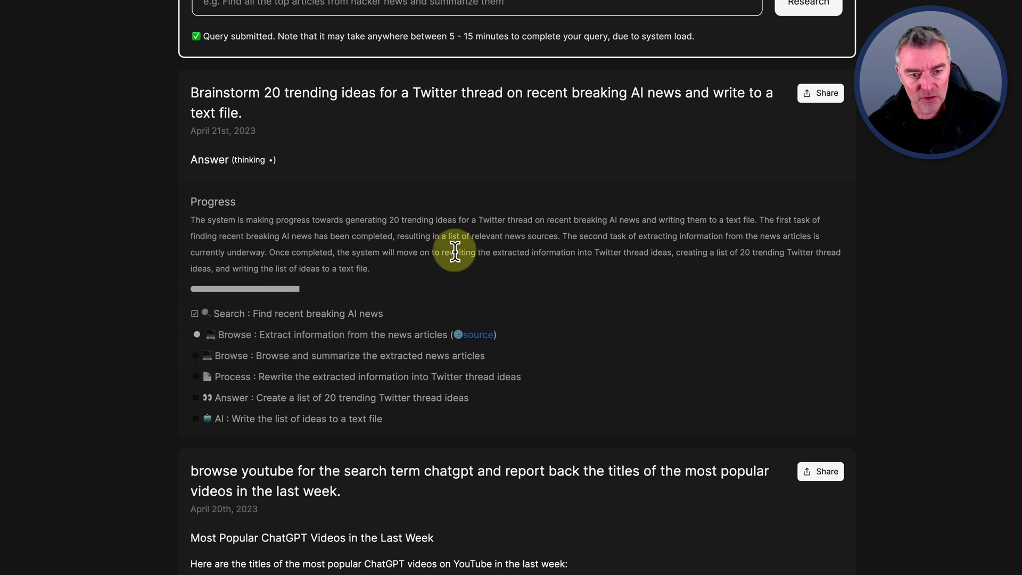
{"action": "mouse_move", "coordinate": [676, 287]}
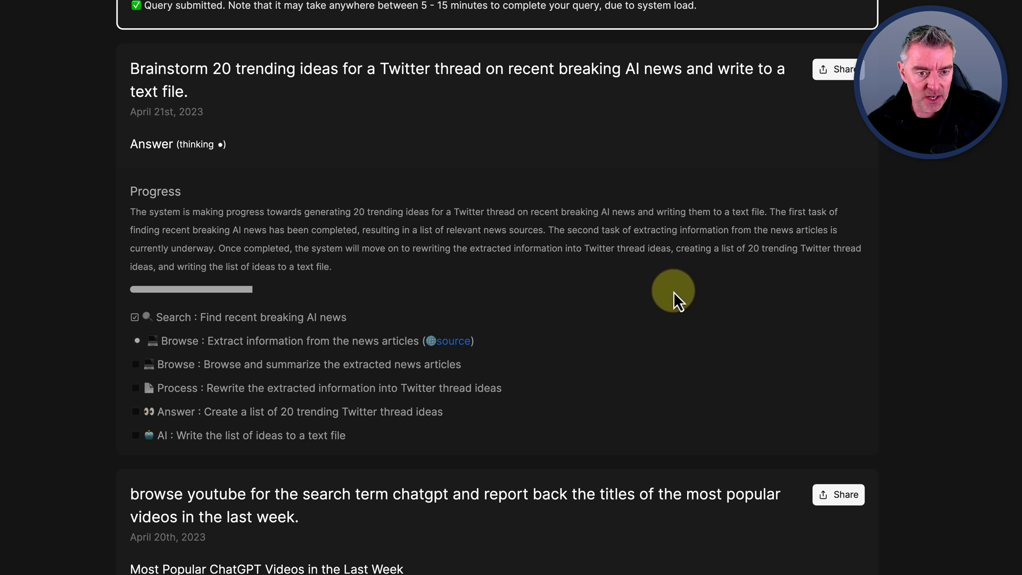
{"action": "scroll", "scroll_direction": "down", "scroll_amount": 3}
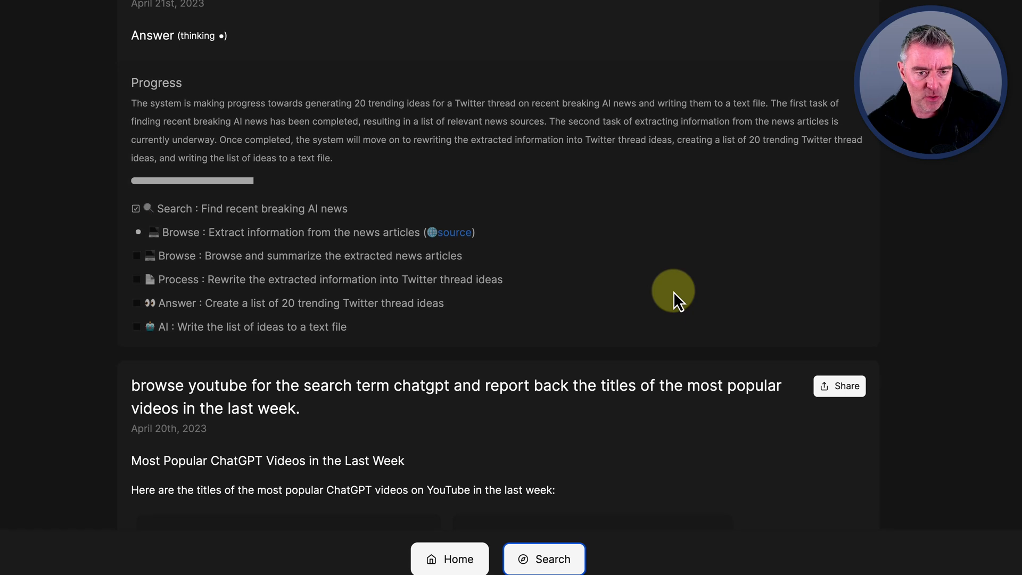
{"action": "mouse_move", "coordinate": [597, 197]}
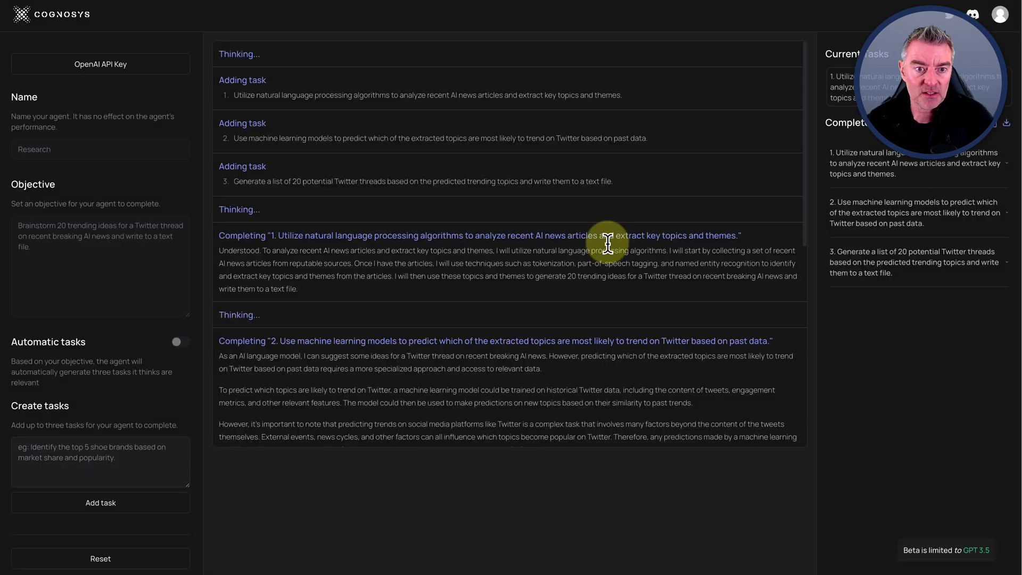
{"action": "mouse_move", "coordinate": [510, 338]}
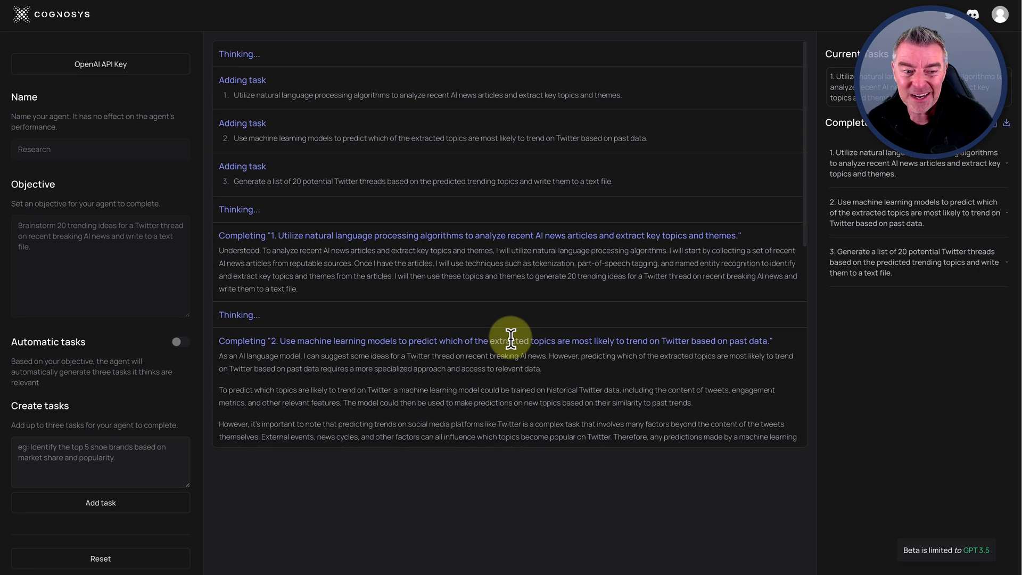
{"action": "mouse_move", "coordinate": [304, 301]}
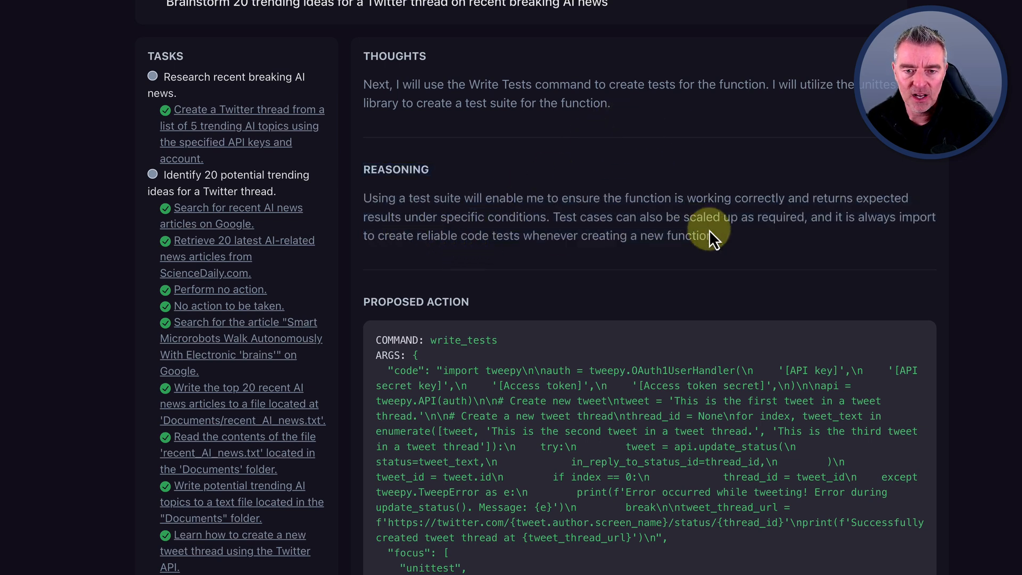
{"action": "scroll", "scroll_direction": "down", "scroll_amount": 3}
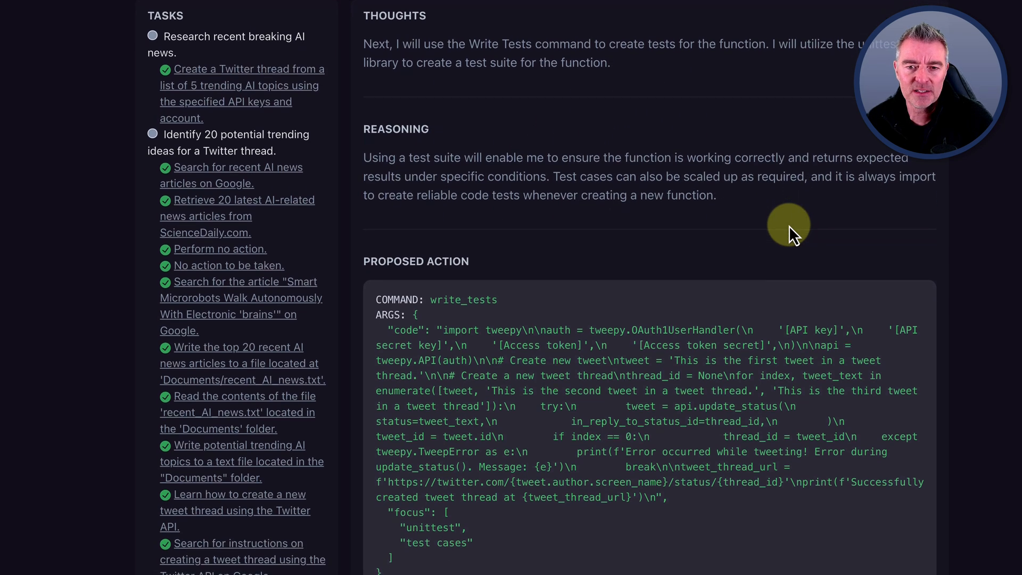
{"action": "scroll", "scroll_direction": "down", "scroll_amount": 3}
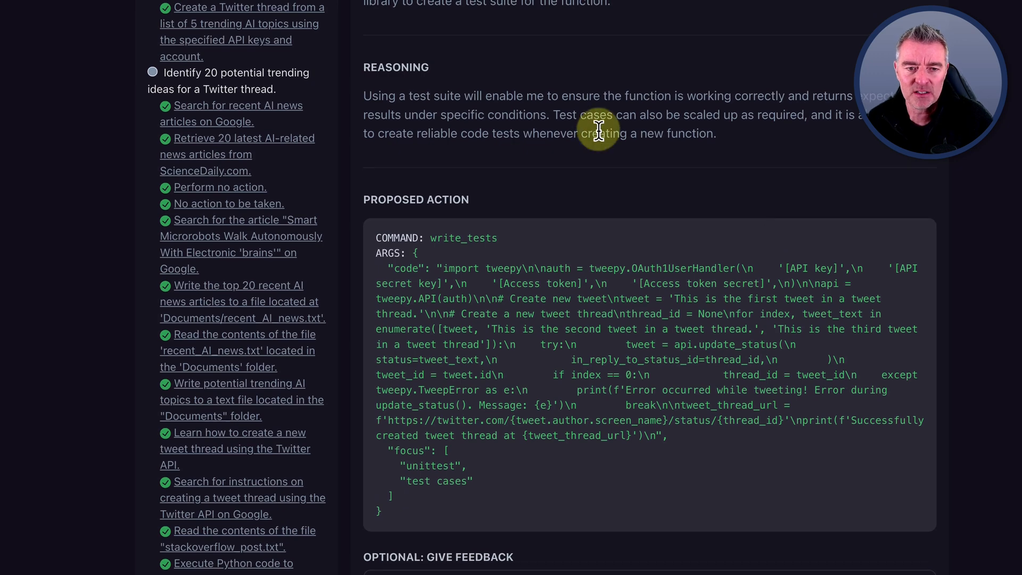
{"action": "scroll", "scroll_direction": "down", "scroll_amount": 3}
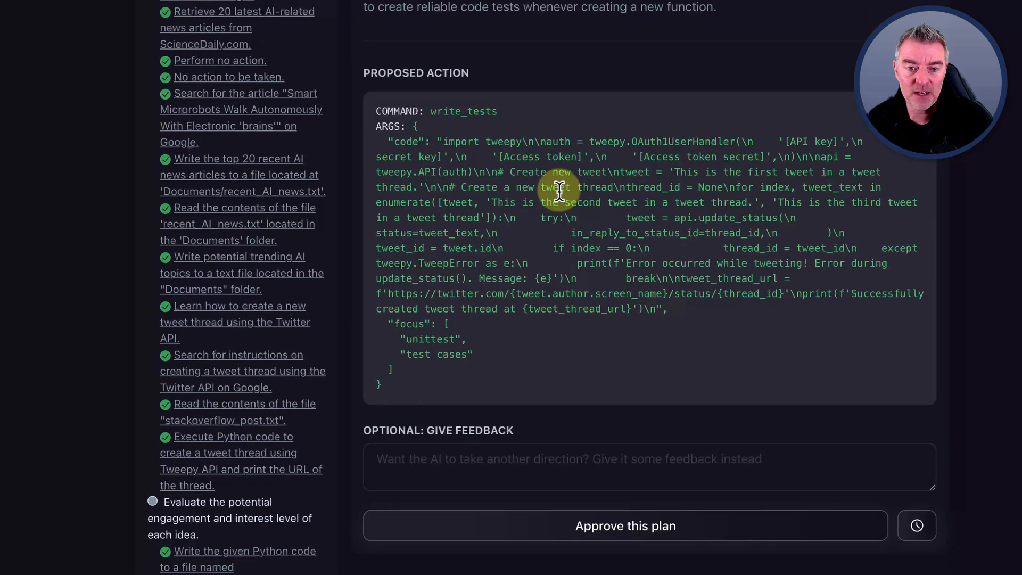
{"action": "mouse_move", "coordinate": [648, 329]}
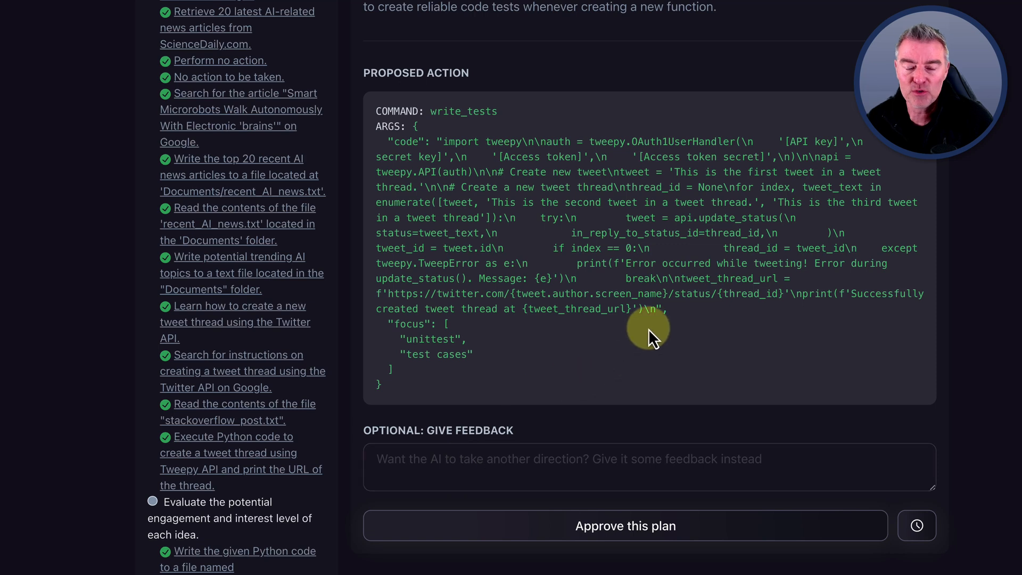
{"action": "mouse_move", "coordinate": [648, 332]}
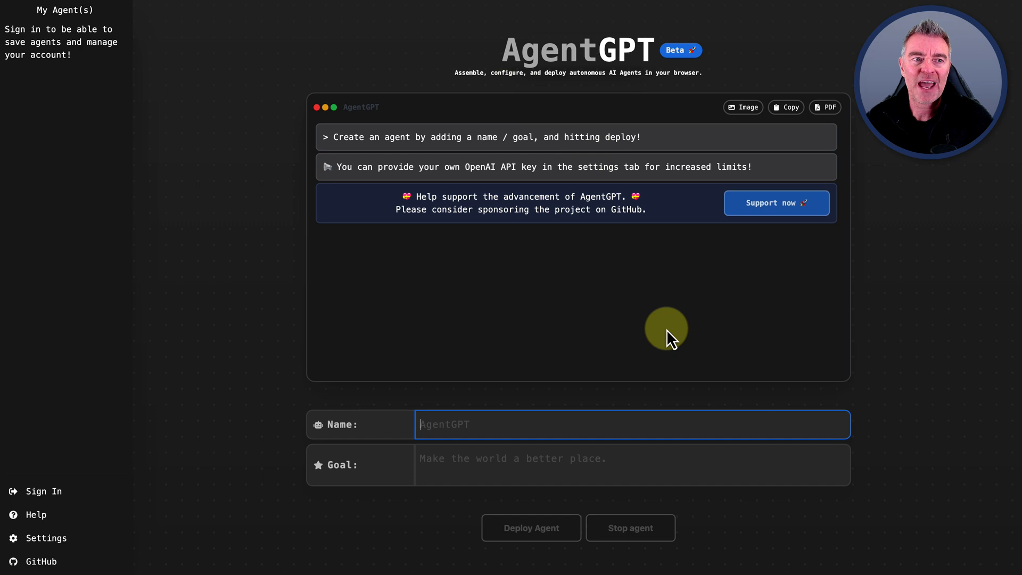
{"action": "mouse_move", "coordinate": [300, 359]}
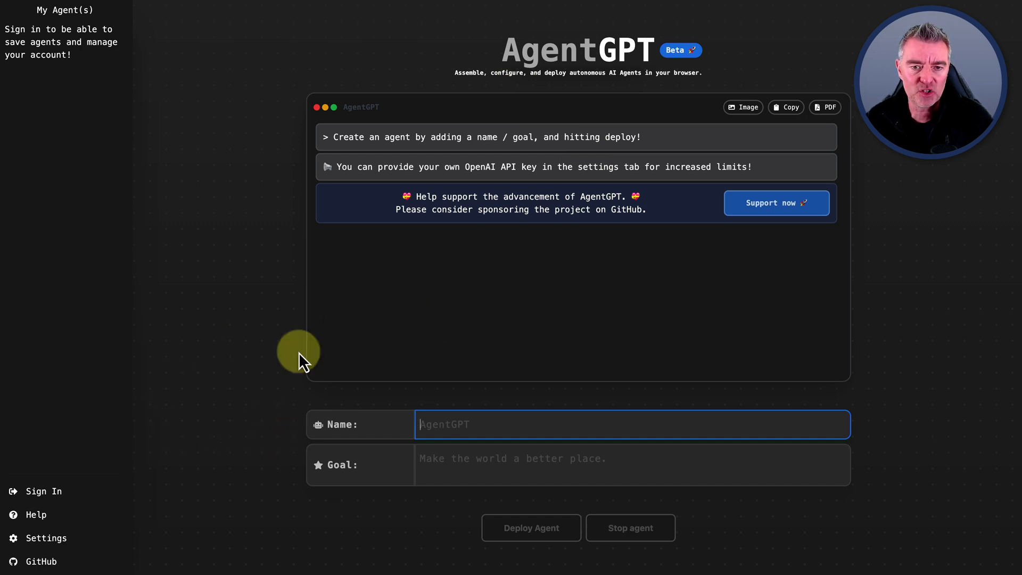
{"action": "mouse_move", "coordinate": [464, 182]}
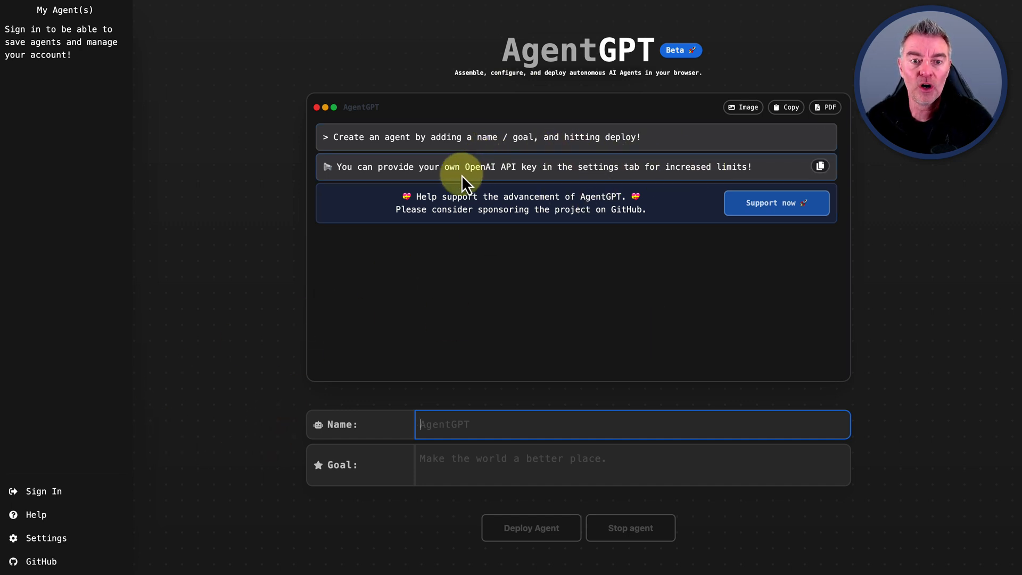
{"action": "mouse_move", "coordinate": [581, 189]}
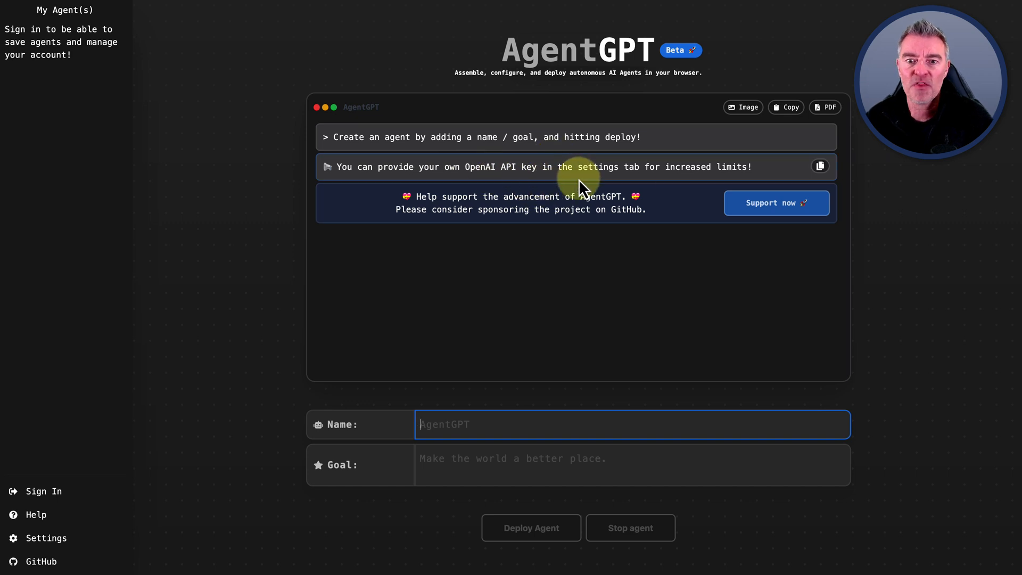
{"action": "mouse_move", "coordinate": [633, 337]}
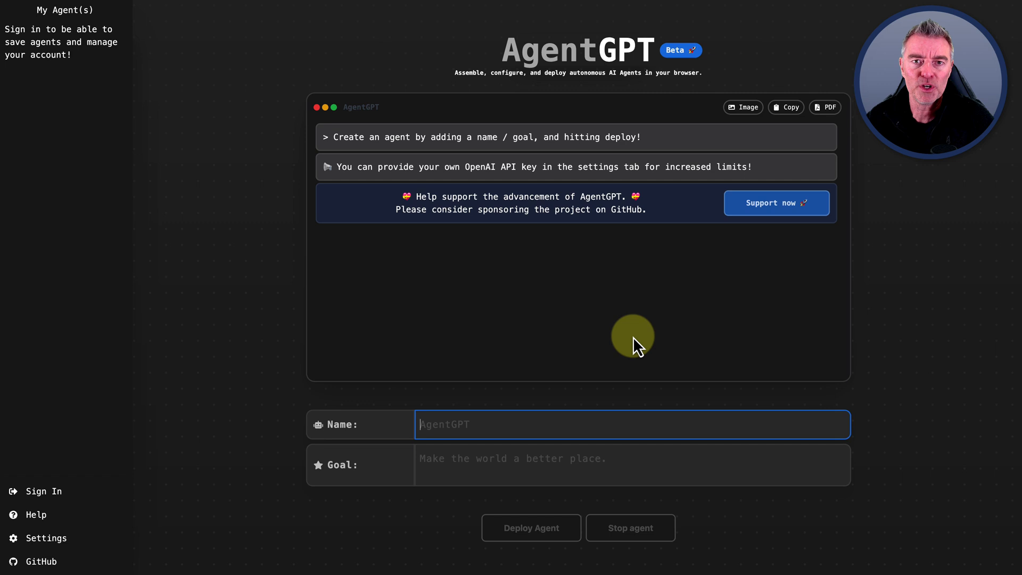
{"action": "mouse_move", "coordinate": [966, 236]}
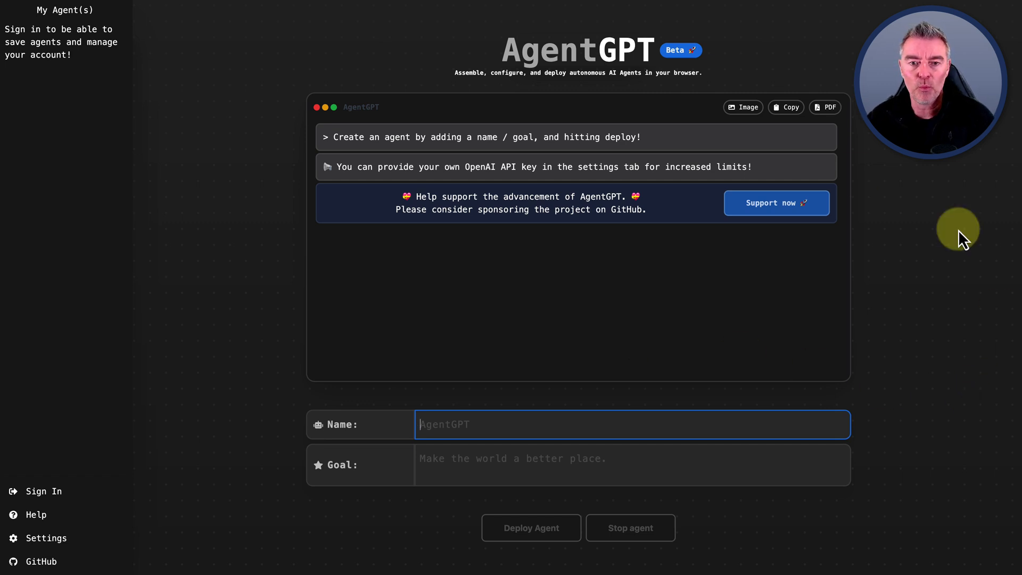
{"action": "mouse_move", "coordinate": [492, 305]}
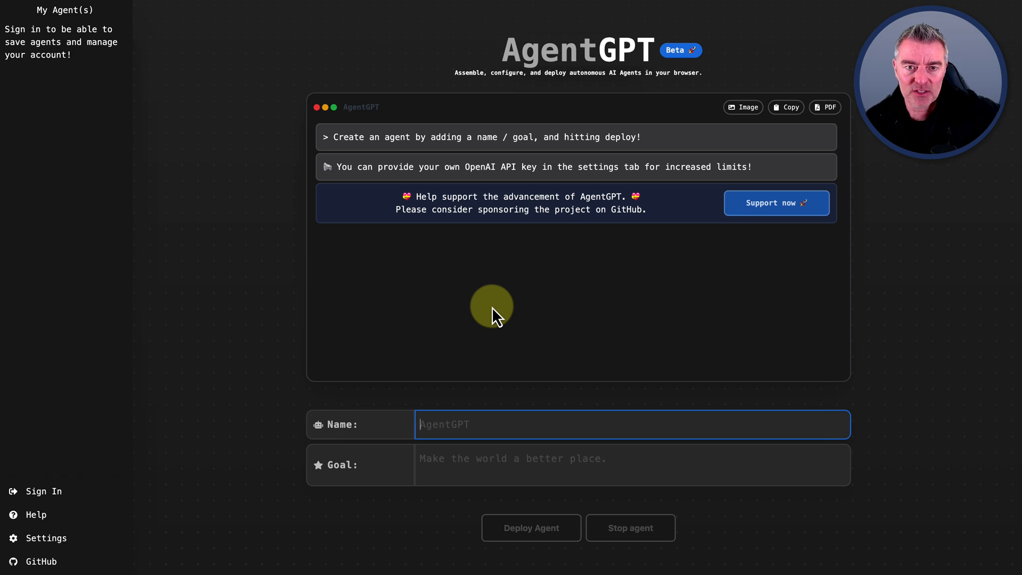
{"action": "mouse_move", "coordinate": [620, 506]}
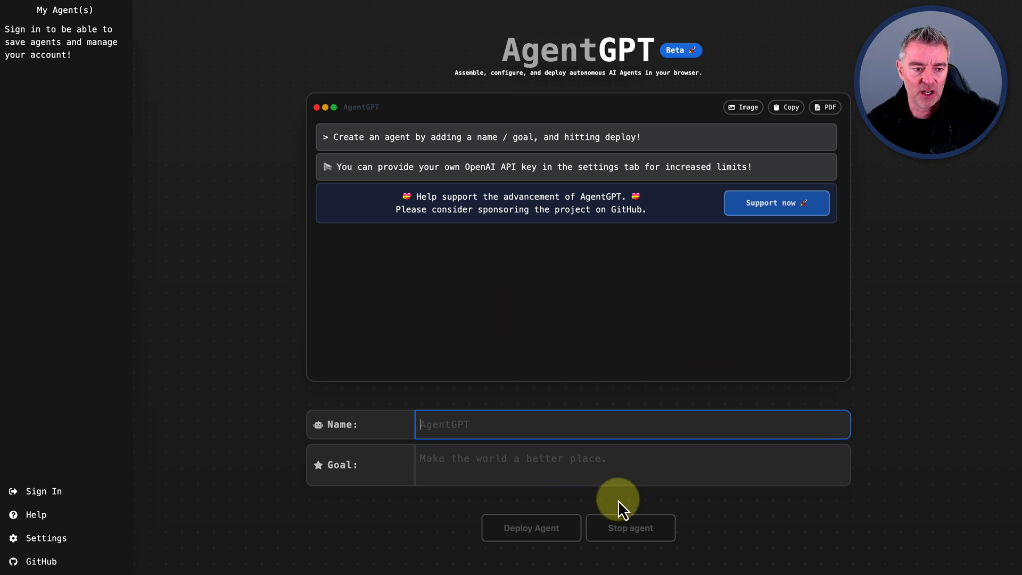
{"action": "mouse_move", "coordinate": [328, 340]}
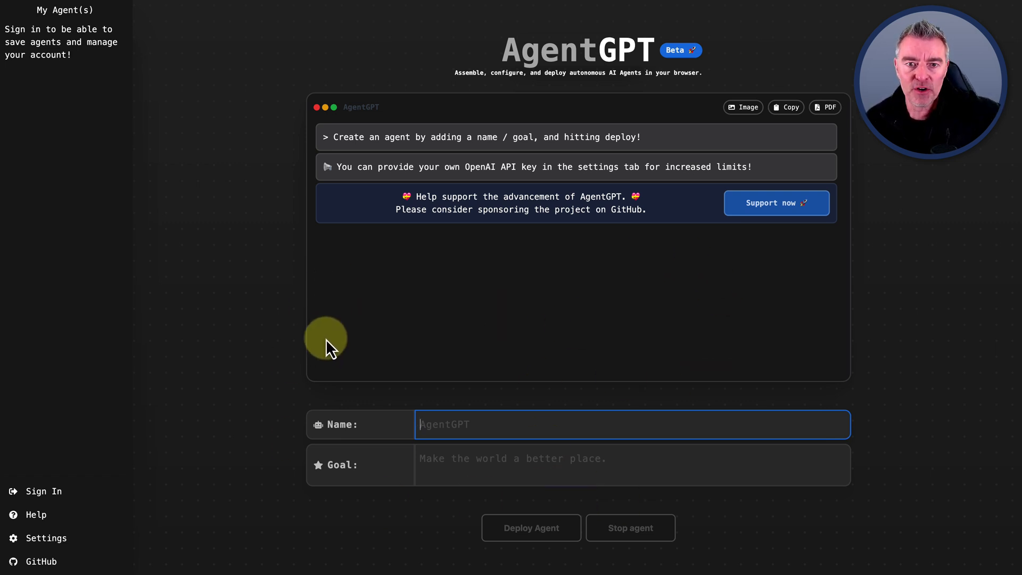
{"action": "mouse_move", "coordinate": [594, 365]}
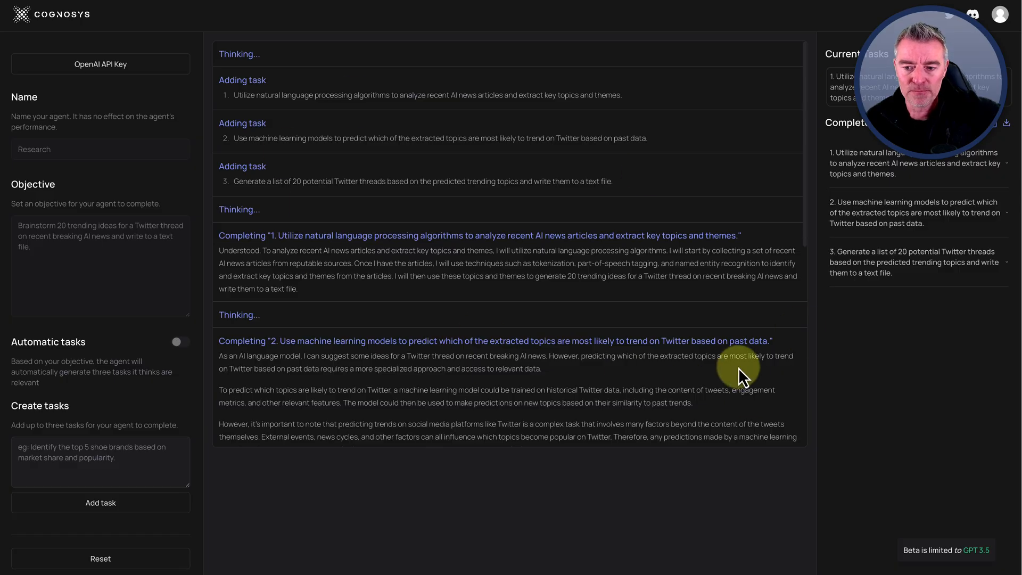
{"action": "mouse_move", "coordinate": [943, 509]}
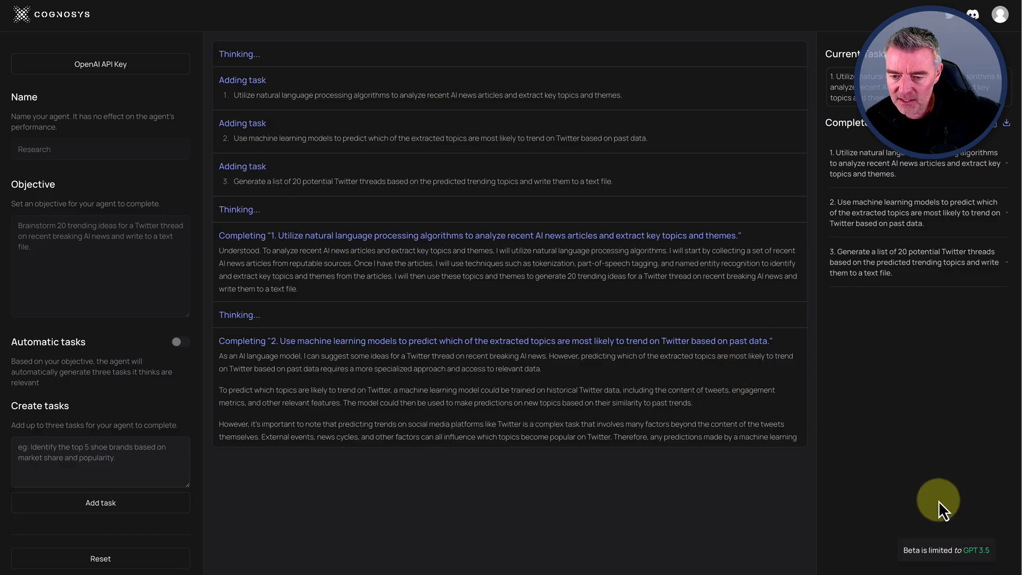
{"action": "mouse_move", "coordinate": [929, 400]}
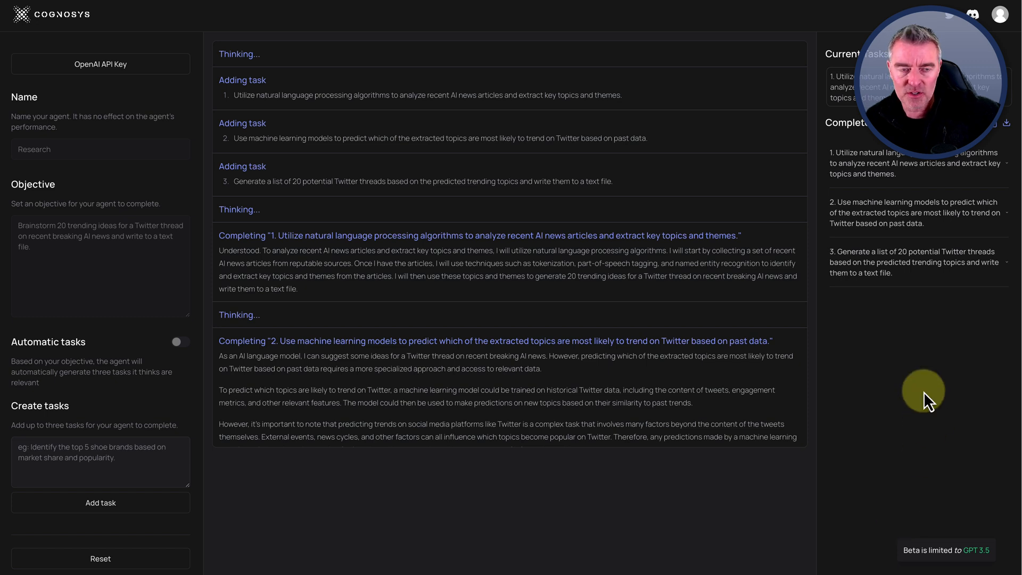
{"action": "mouse_move", "coordinate": [915, 561]}
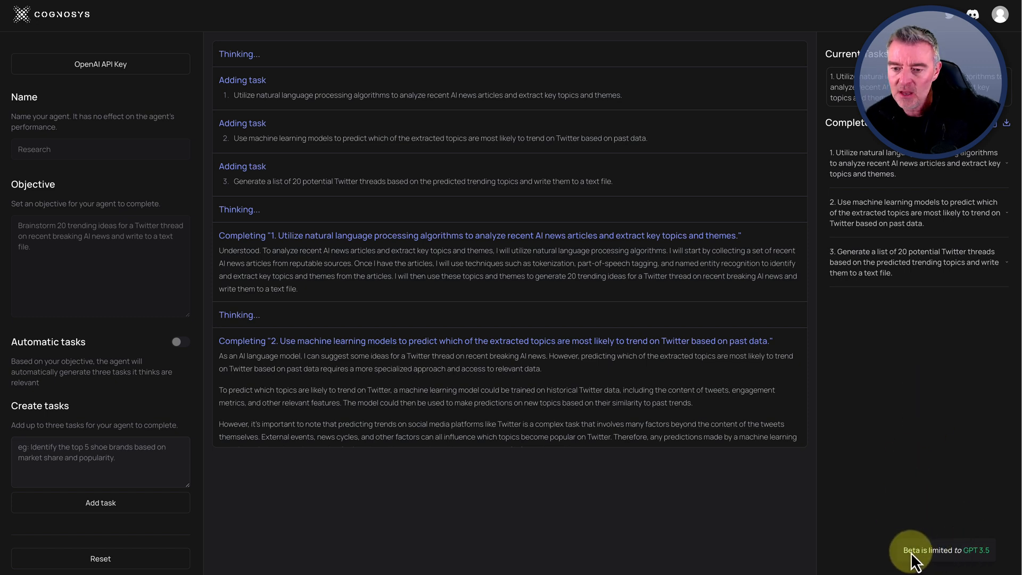
{"action": "mouse_move", "coordinate": [983, 566]}
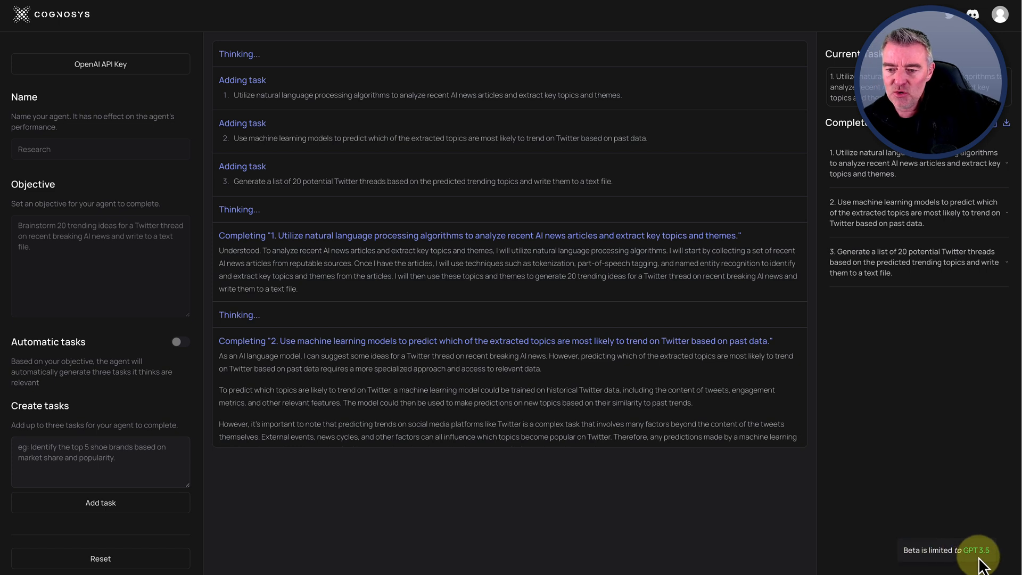
{"action": "mouse_move", "coordinate": [630, 280]}
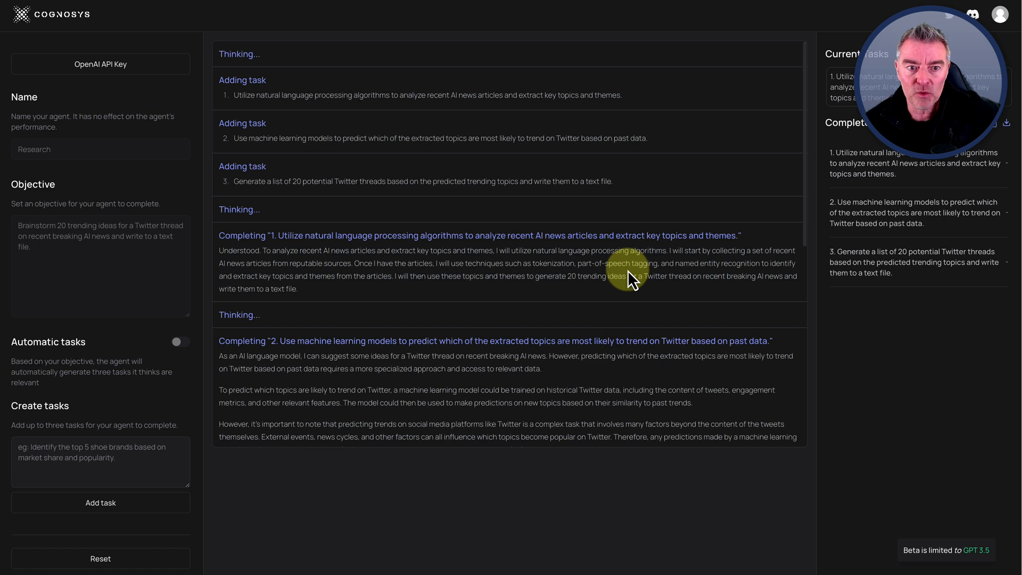
{"action": "mouse_move", "coordinate": [870, 437]}
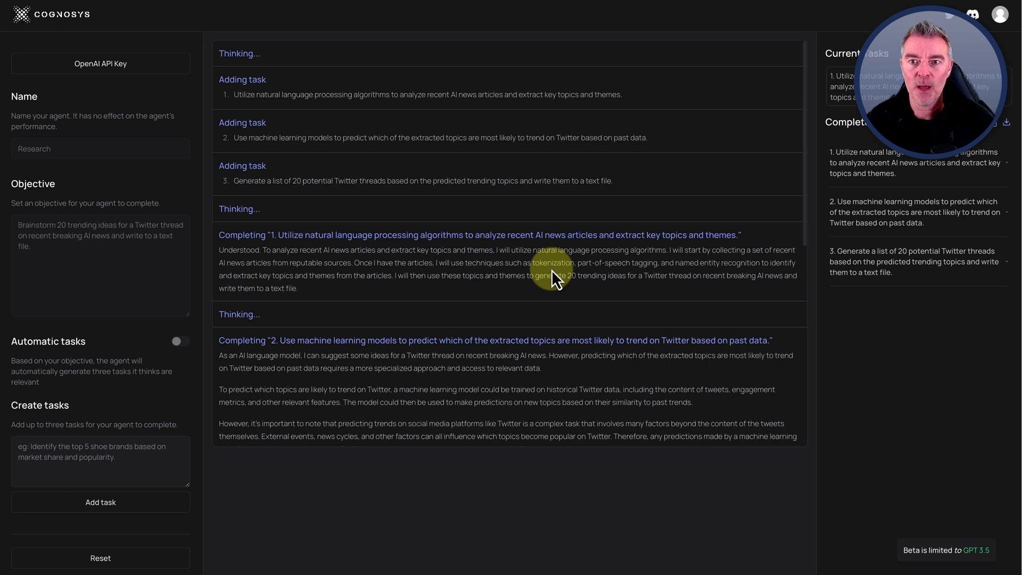
{"action": "mouse_move", "coordinate": [823, 324]}
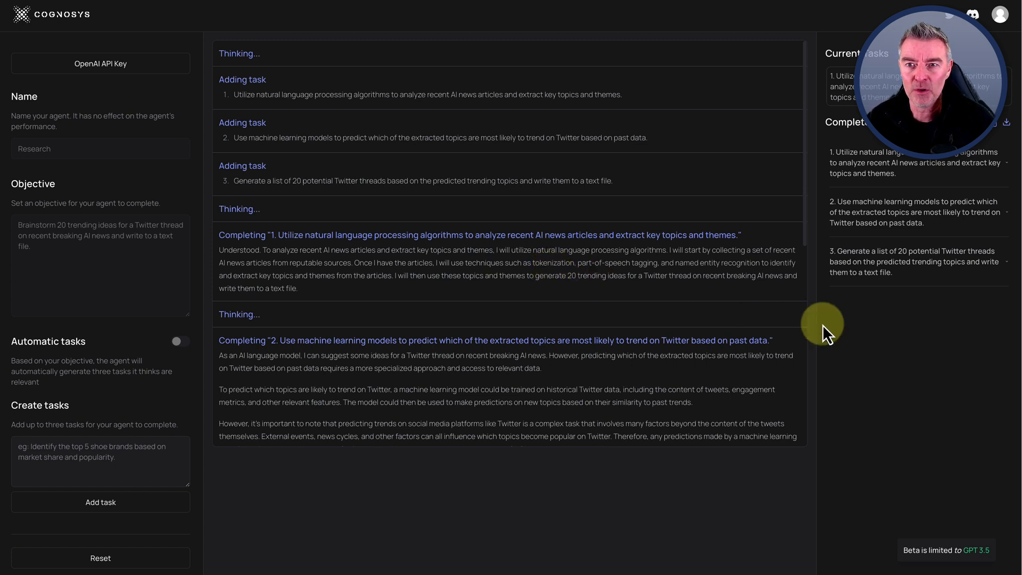
{"action": "mouse_move", "coordinate": [642, 283]}
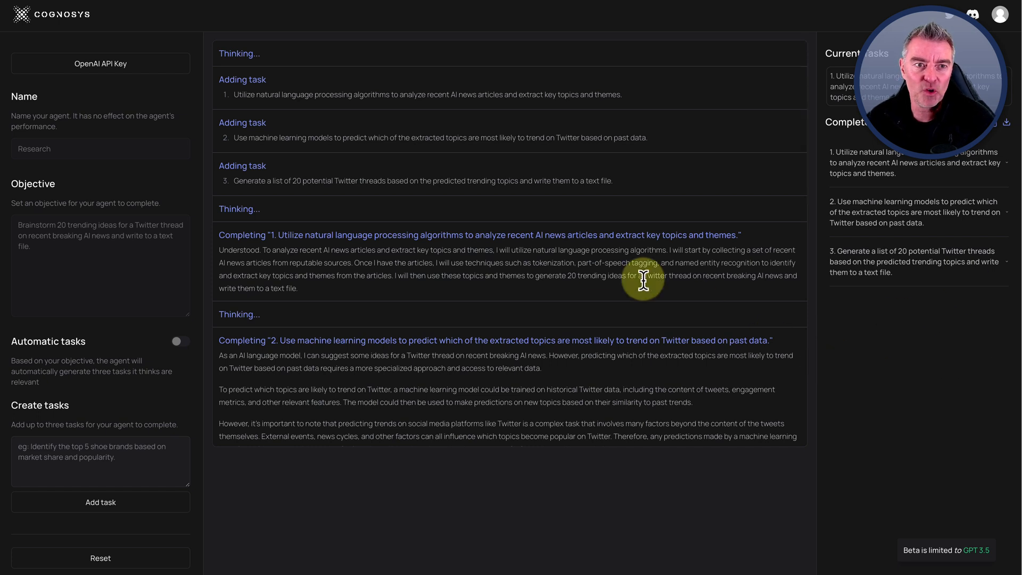
{"action": "mouse_move", "coordinate": [596, 278]}
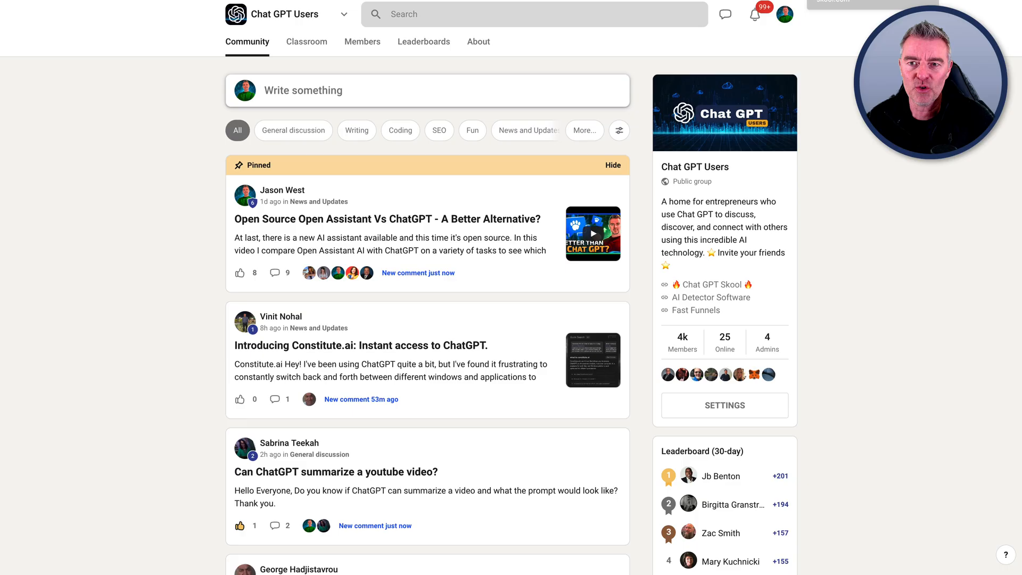
{"action": "scroll", "scroll_direction": "down", "scroll_amount": 3}
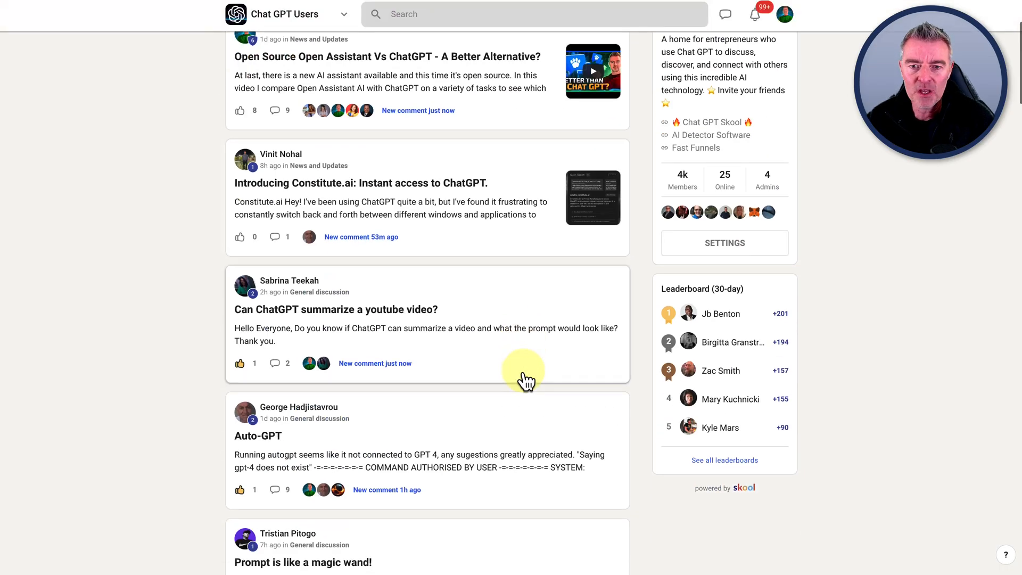
{"action": "mouse_move", "coordinate": [856, 353]}
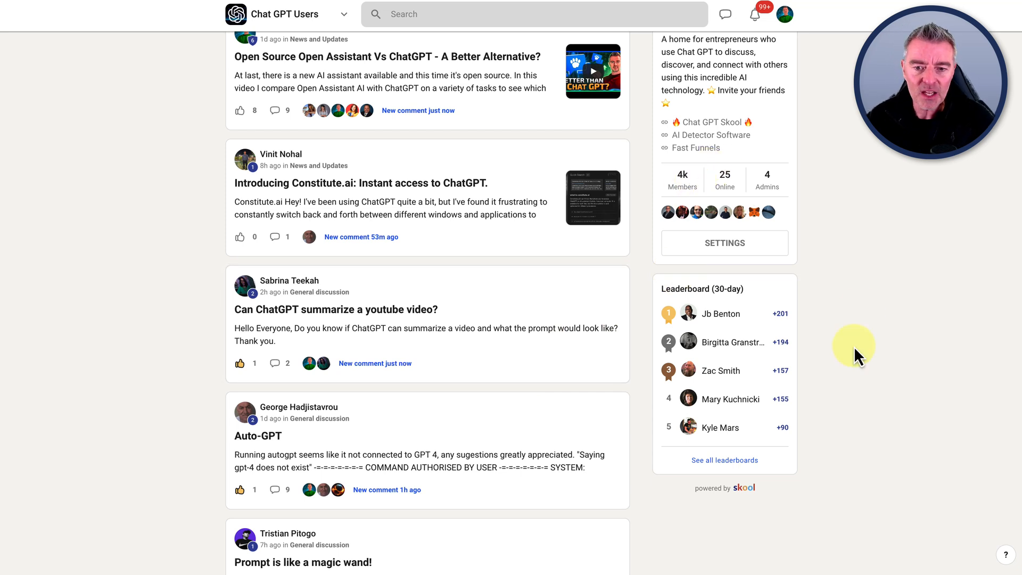
{"action": "scroll", "scroll_direction": "down", "scroll_amount": 3}
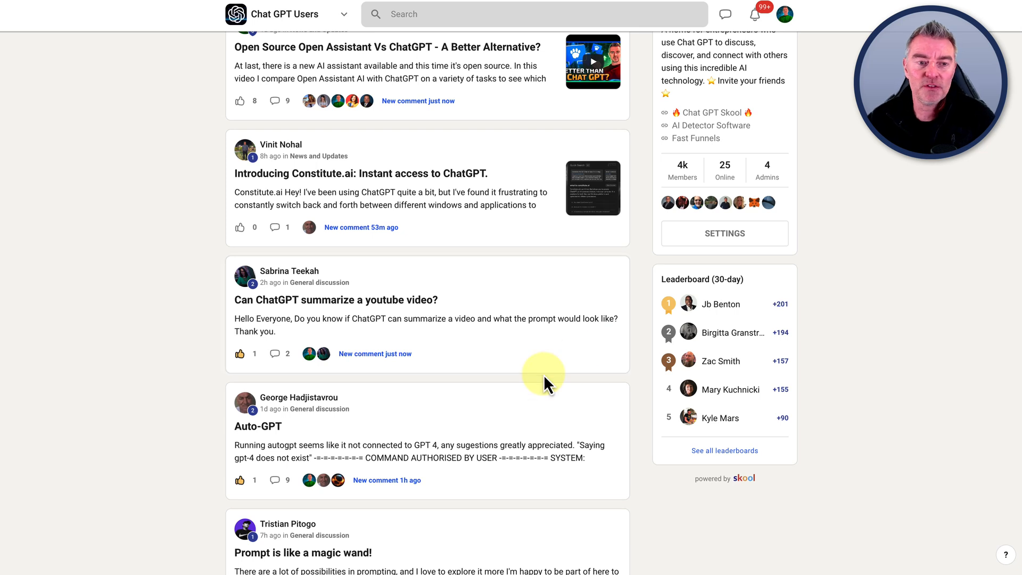
{"action": "scroll", "scroll_direction": "up", "scroll_amount": 3}
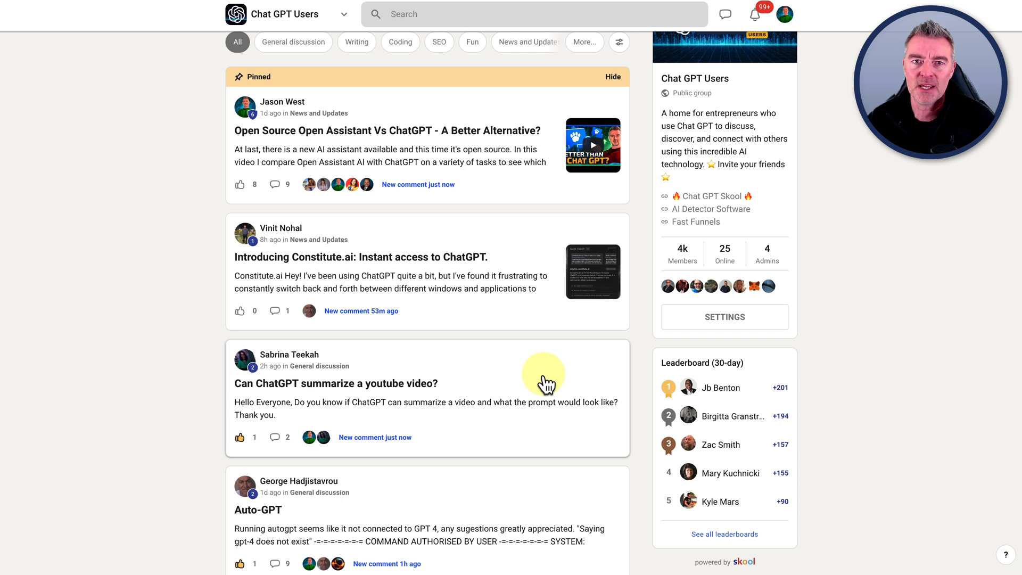
{"action": "scroll", "scroll_direction": "down", "scroll_amount": 3}
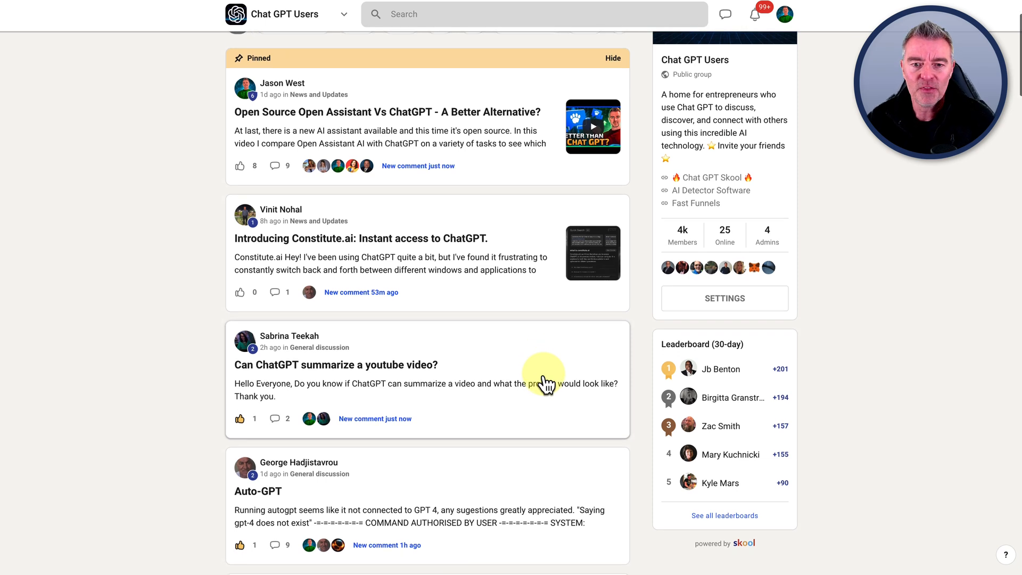
{"action": "scroll", "scroll_direction": "down", "scroll_amount": 3}
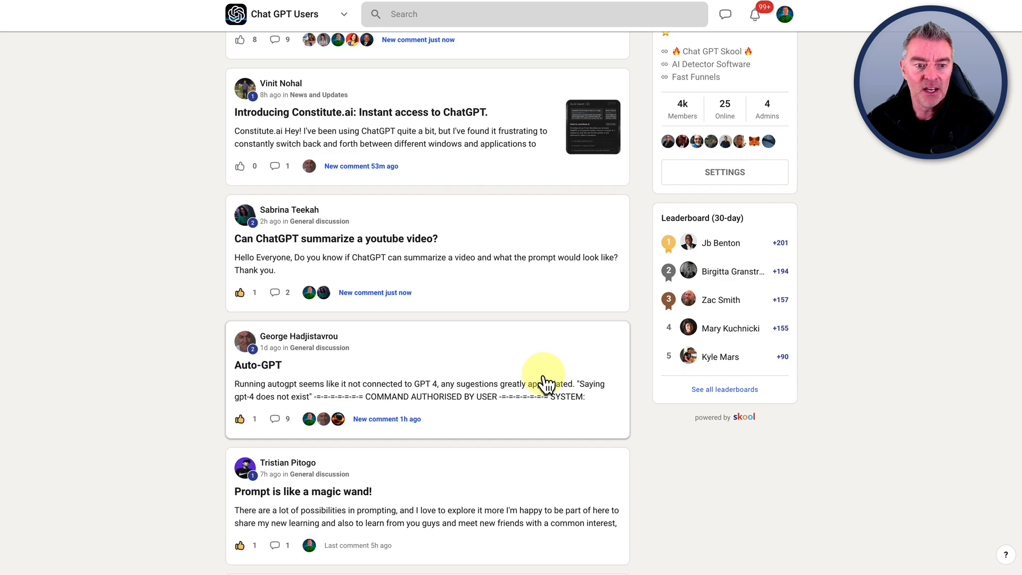
{"action": "scroll", "scroll_direction": "down", "scroll_amount": 3}
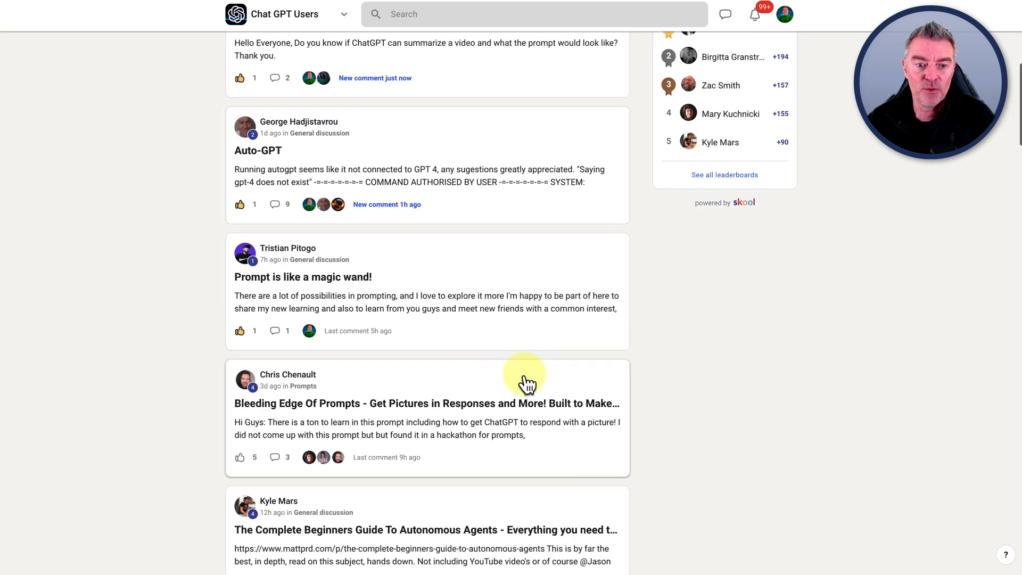
{"action": "scroll", "scroll_direction": "down", "scroll_amount": 3}
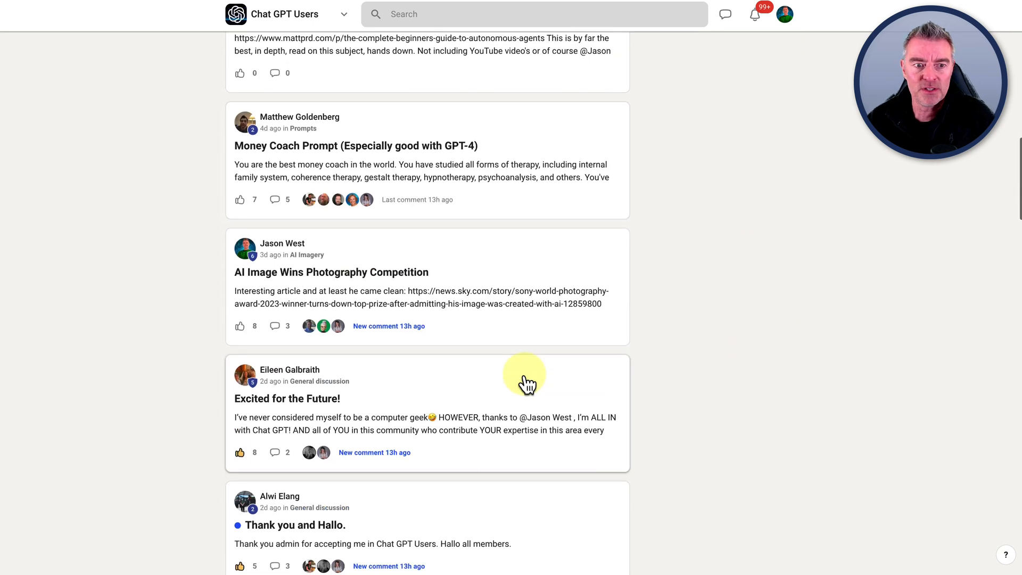
{"action": "scroll", "scroll_direction": "down", "scroll_amount": 3}
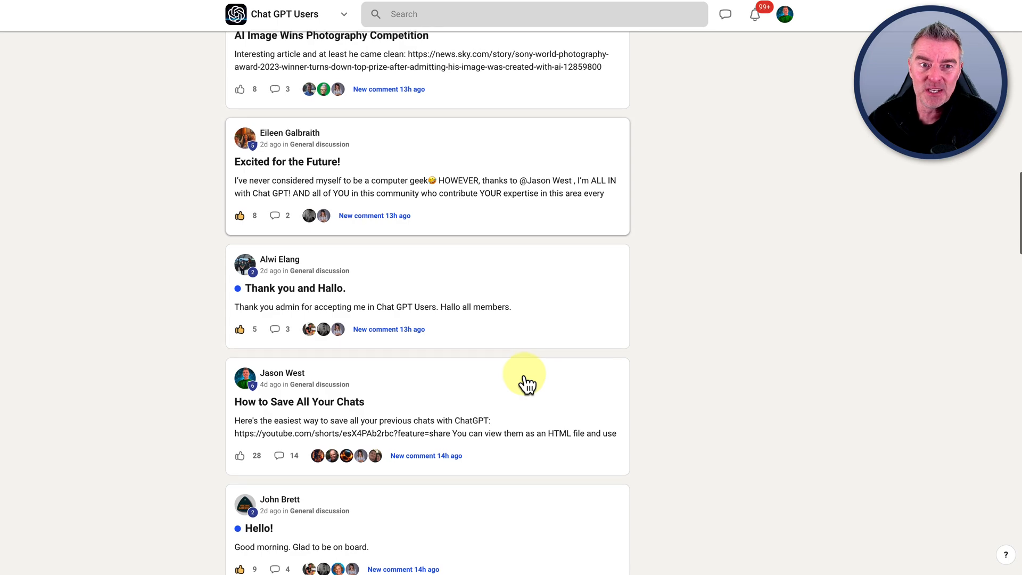
{"action": "scroll", "scroll_direction": "up", "scroll_amount": 3}
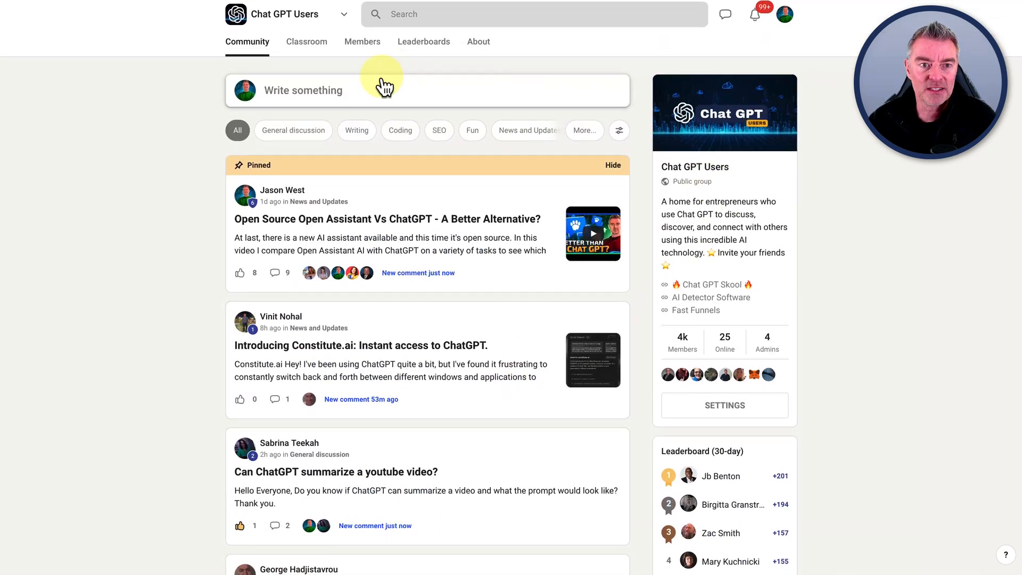
- Browse the Free Chat GPT Training course's Chat GPT Vs Chat GPT Plus lesson, then return to Community
{"action": "left_click", "coordinate": [307, 42]}
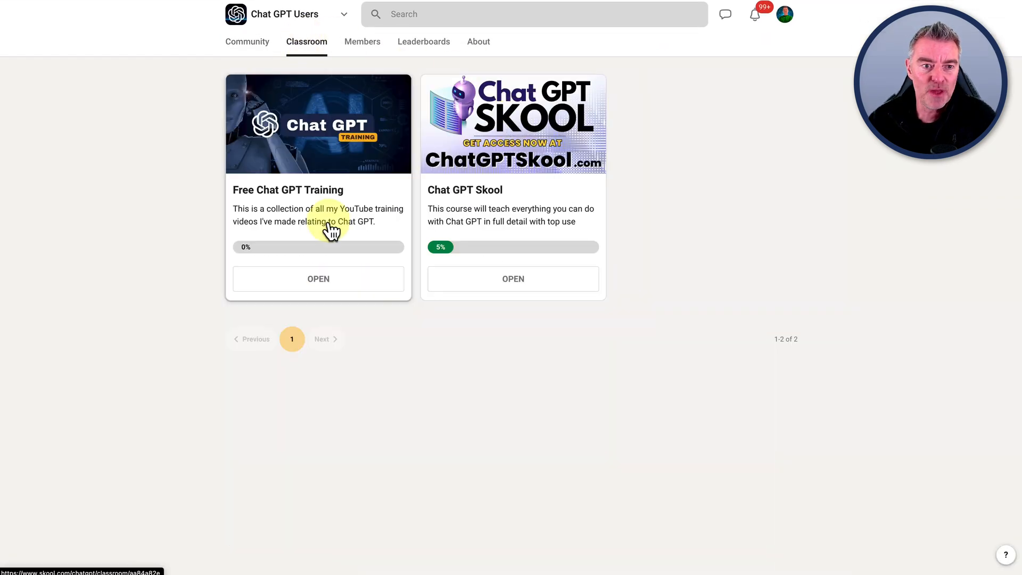
{"action": "mouse_move", "coordinate": [297, 215]}
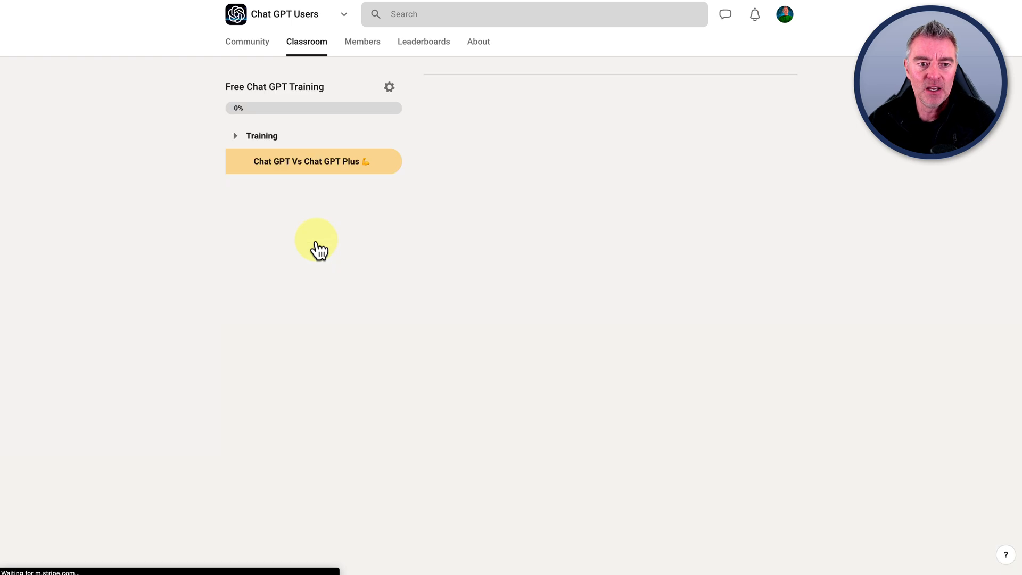
{"action": "left_click", "coordinate": [314, 161]}
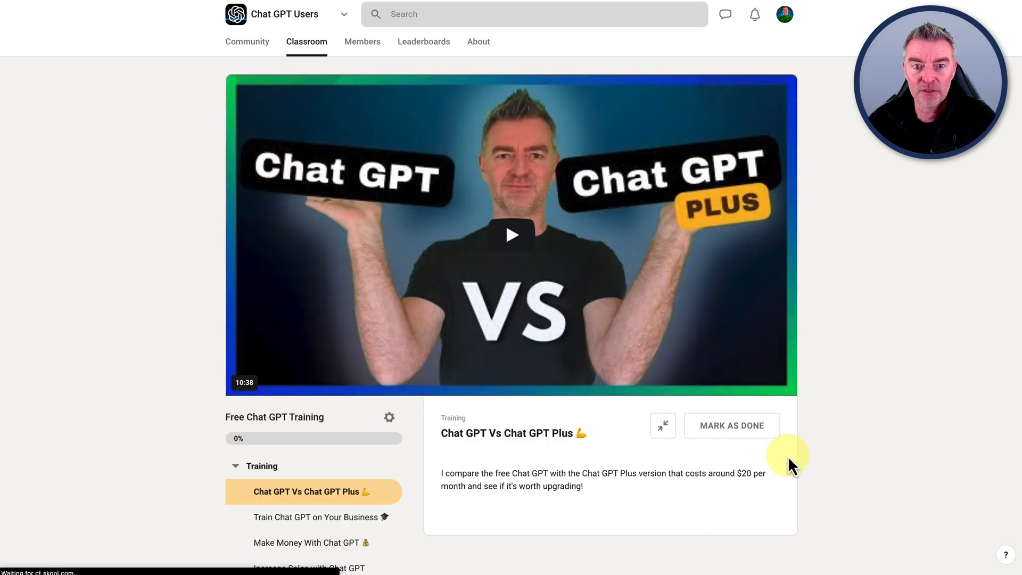
{"action": "scroll", "scroll_direction": "down", "scroll_amount": 3}
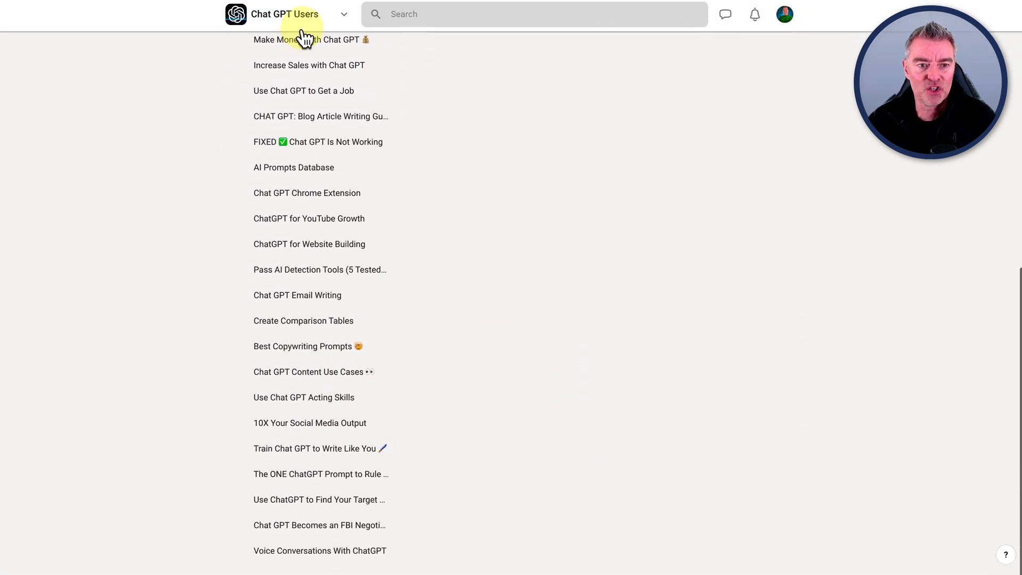
{"action": "mouse_move", "coordinate": [338, 433]}
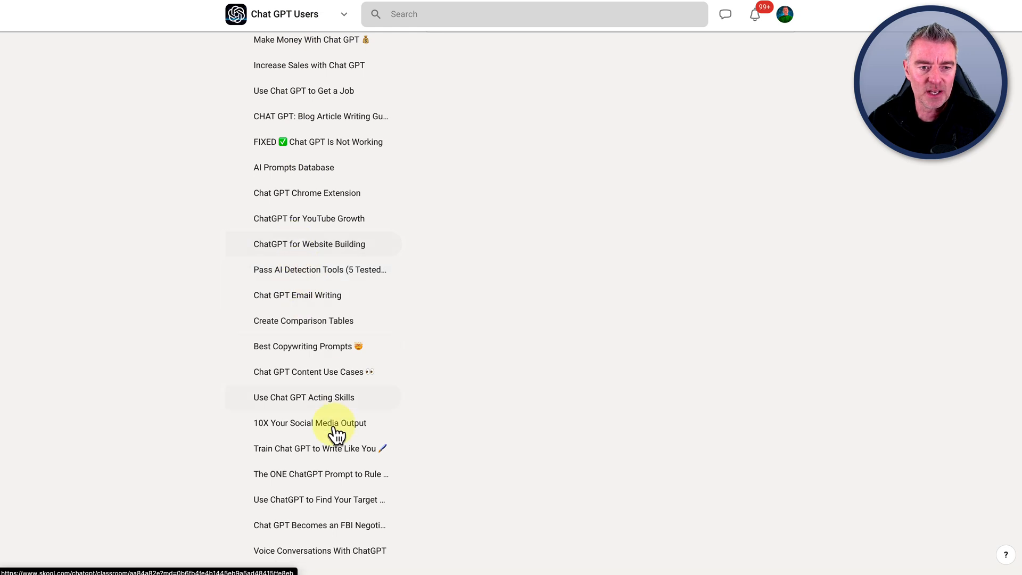
{"action": "mouse_move", "coordinate": [300, 219]}
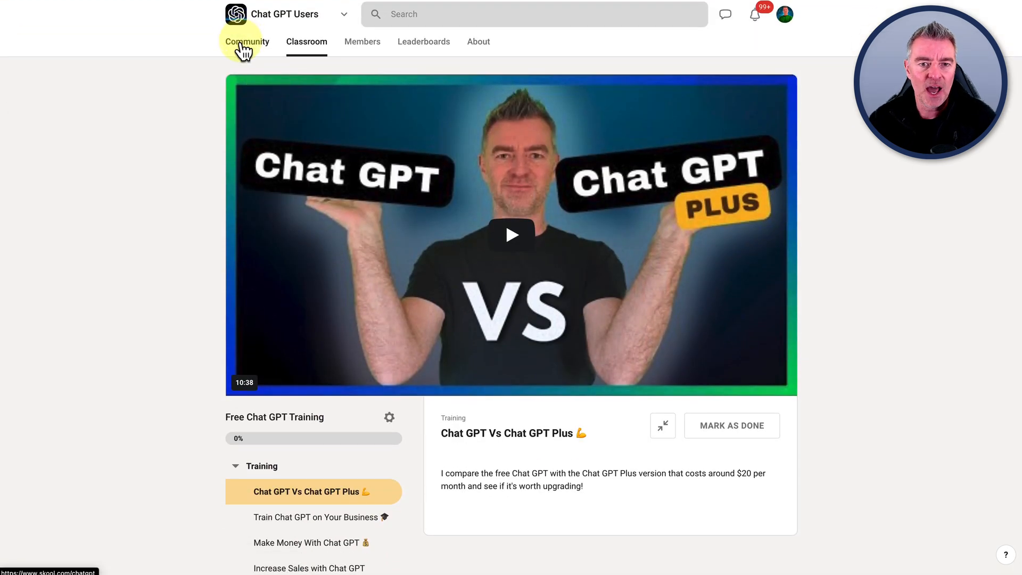
{"action": "left_click", "coordinate": [246, 42]}
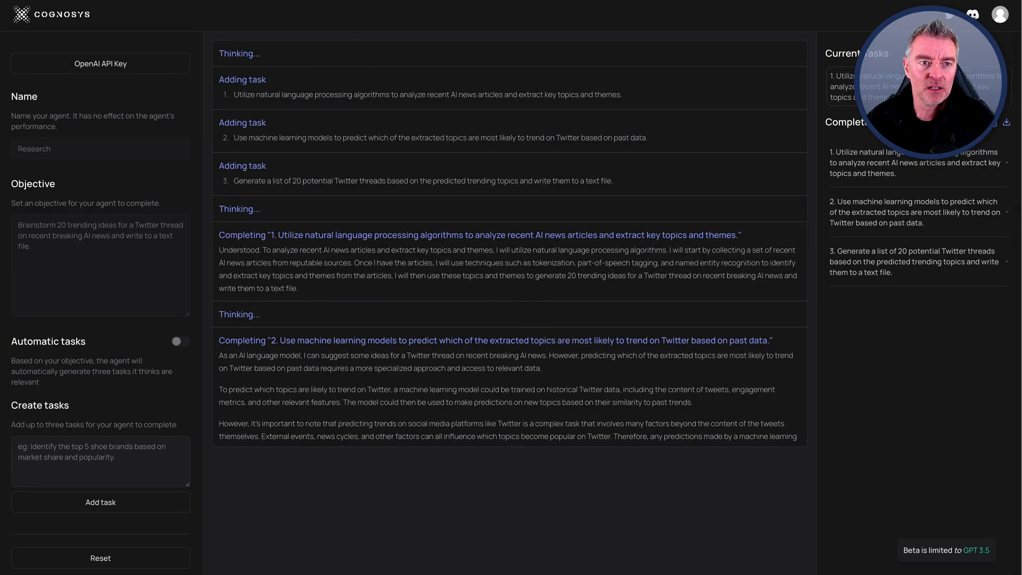
{"action": "mouse_move", "coordinate": [490, 406]}
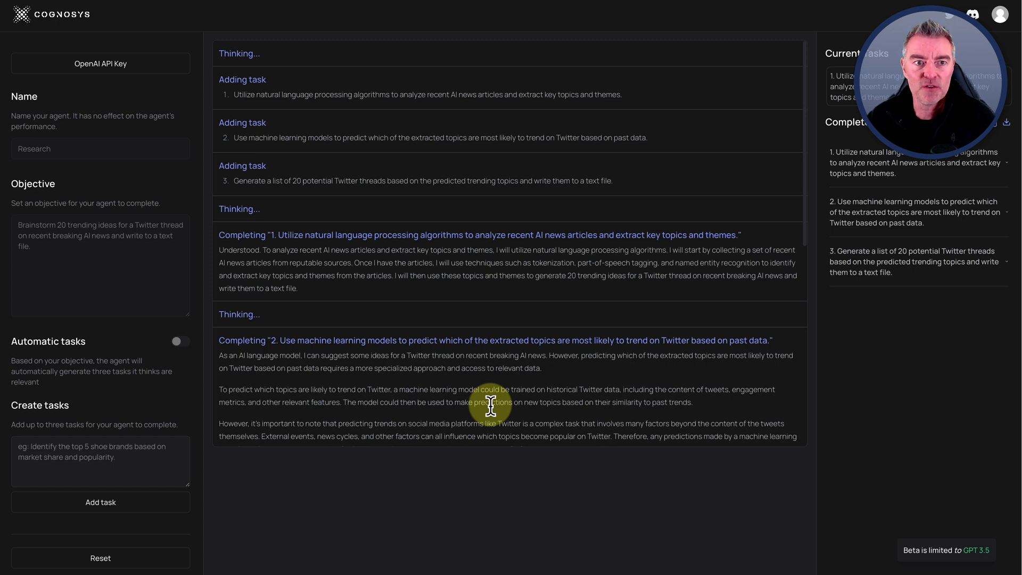
{"action": "mouse_move", "coordinate": [514, 393]}
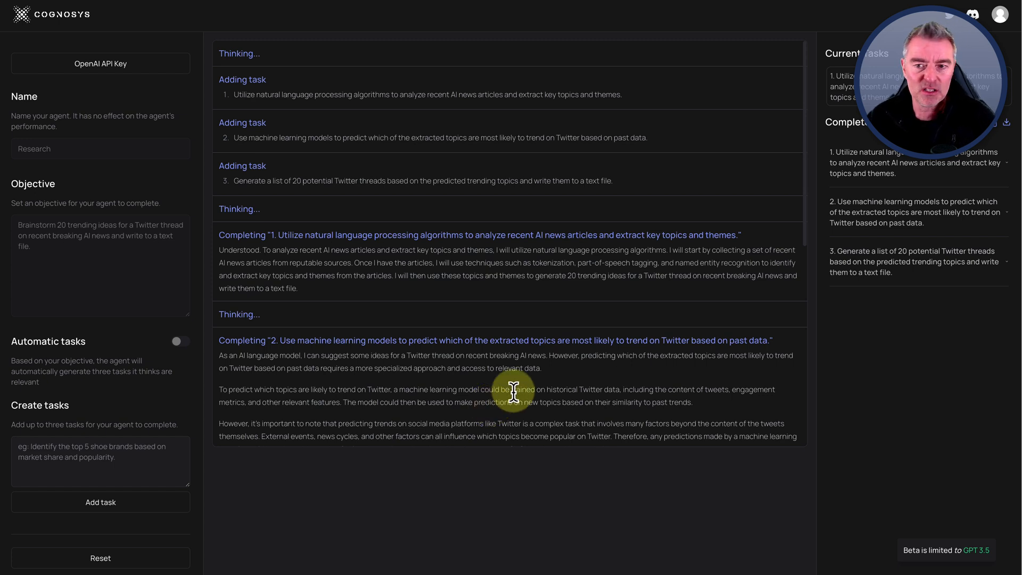
{"action": "mouse_move", "coordinate": [845, 362]}
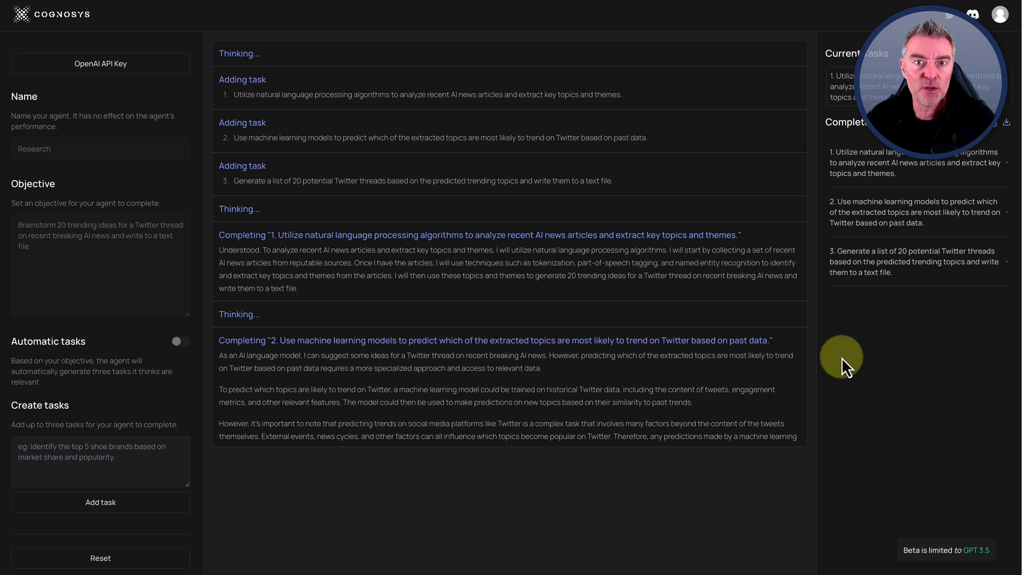
{"action": "mouse_move", "coordinate": [222, 8]}
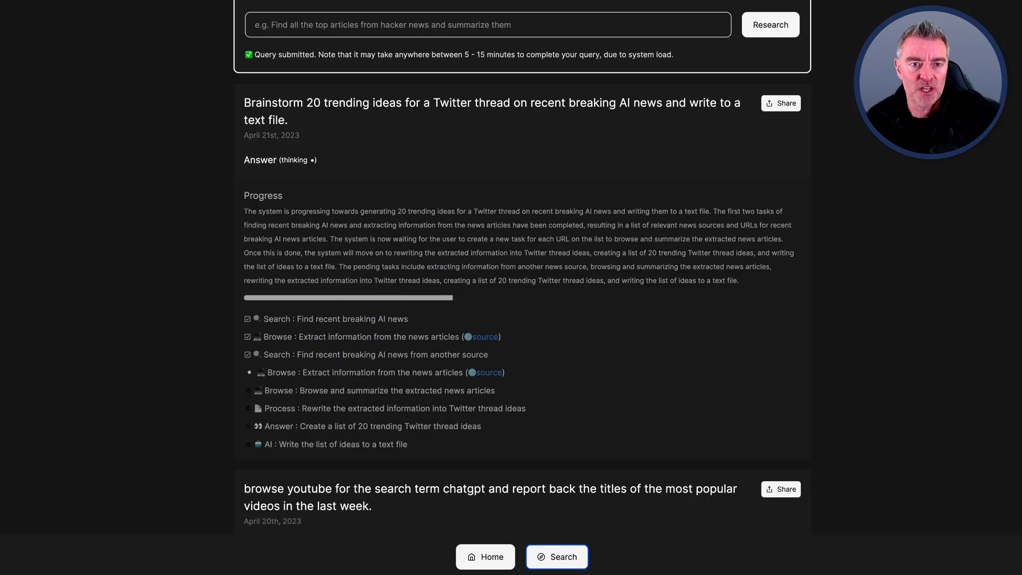
{"action": "mouse_move", "coordinate": [405, 215]}
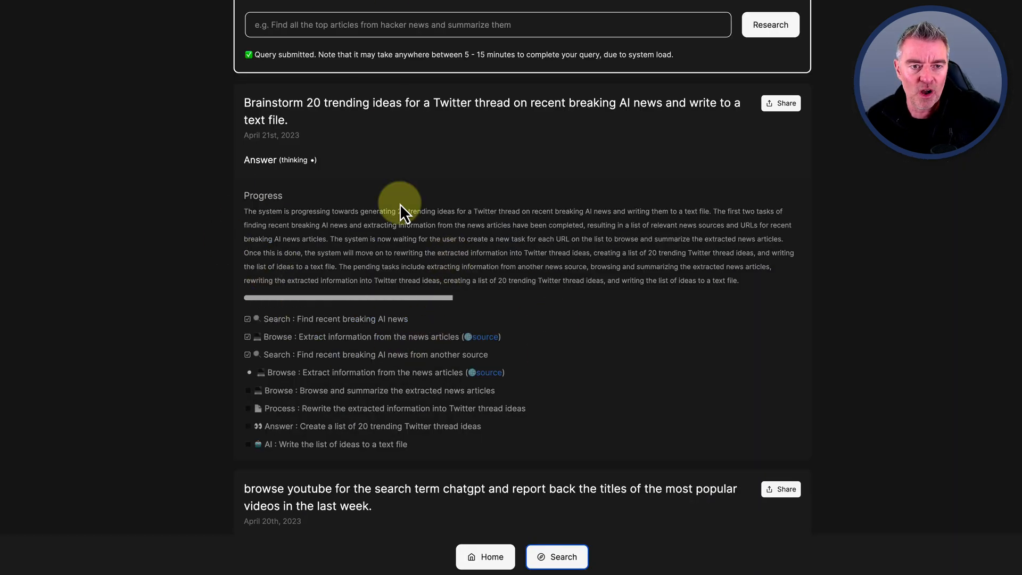
{"action": "mouse_move", "coordinate": [433, 312]}
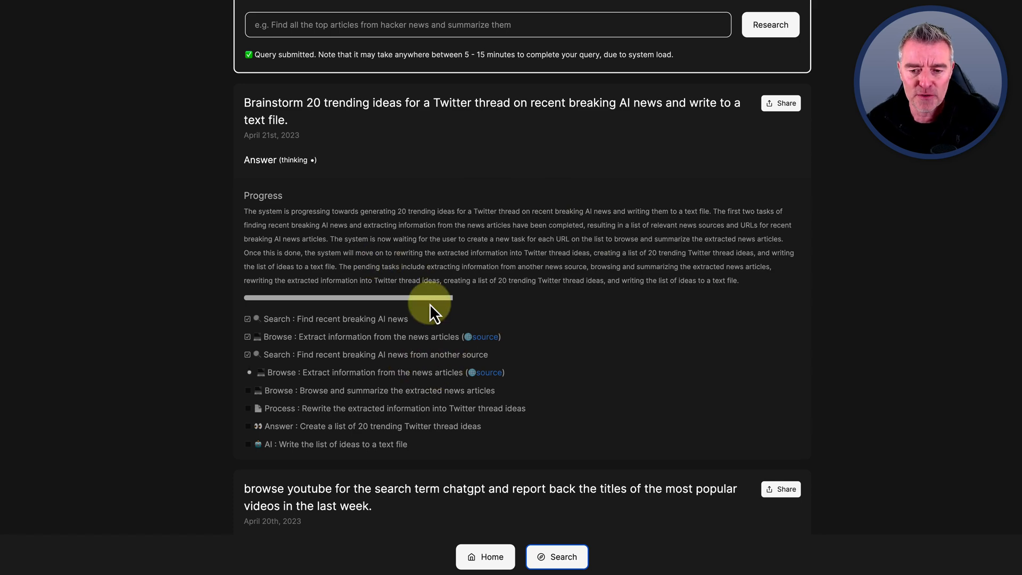
{"action": "scroll", "scroll_direction": "up", "scroll_amount": 3}
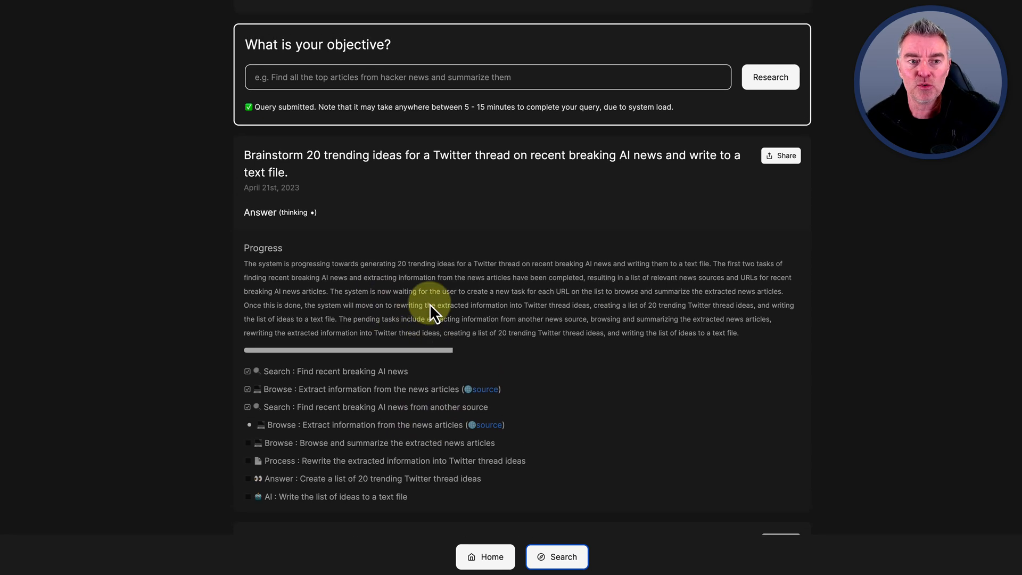
{"action": "scroll", "scroll_direction": "up", "scroll_amount": 3}
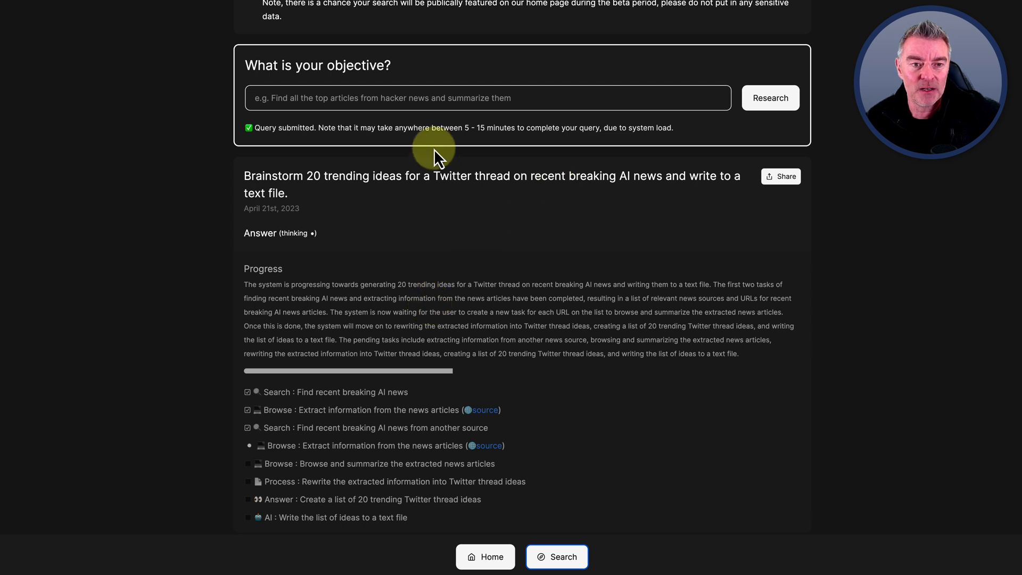